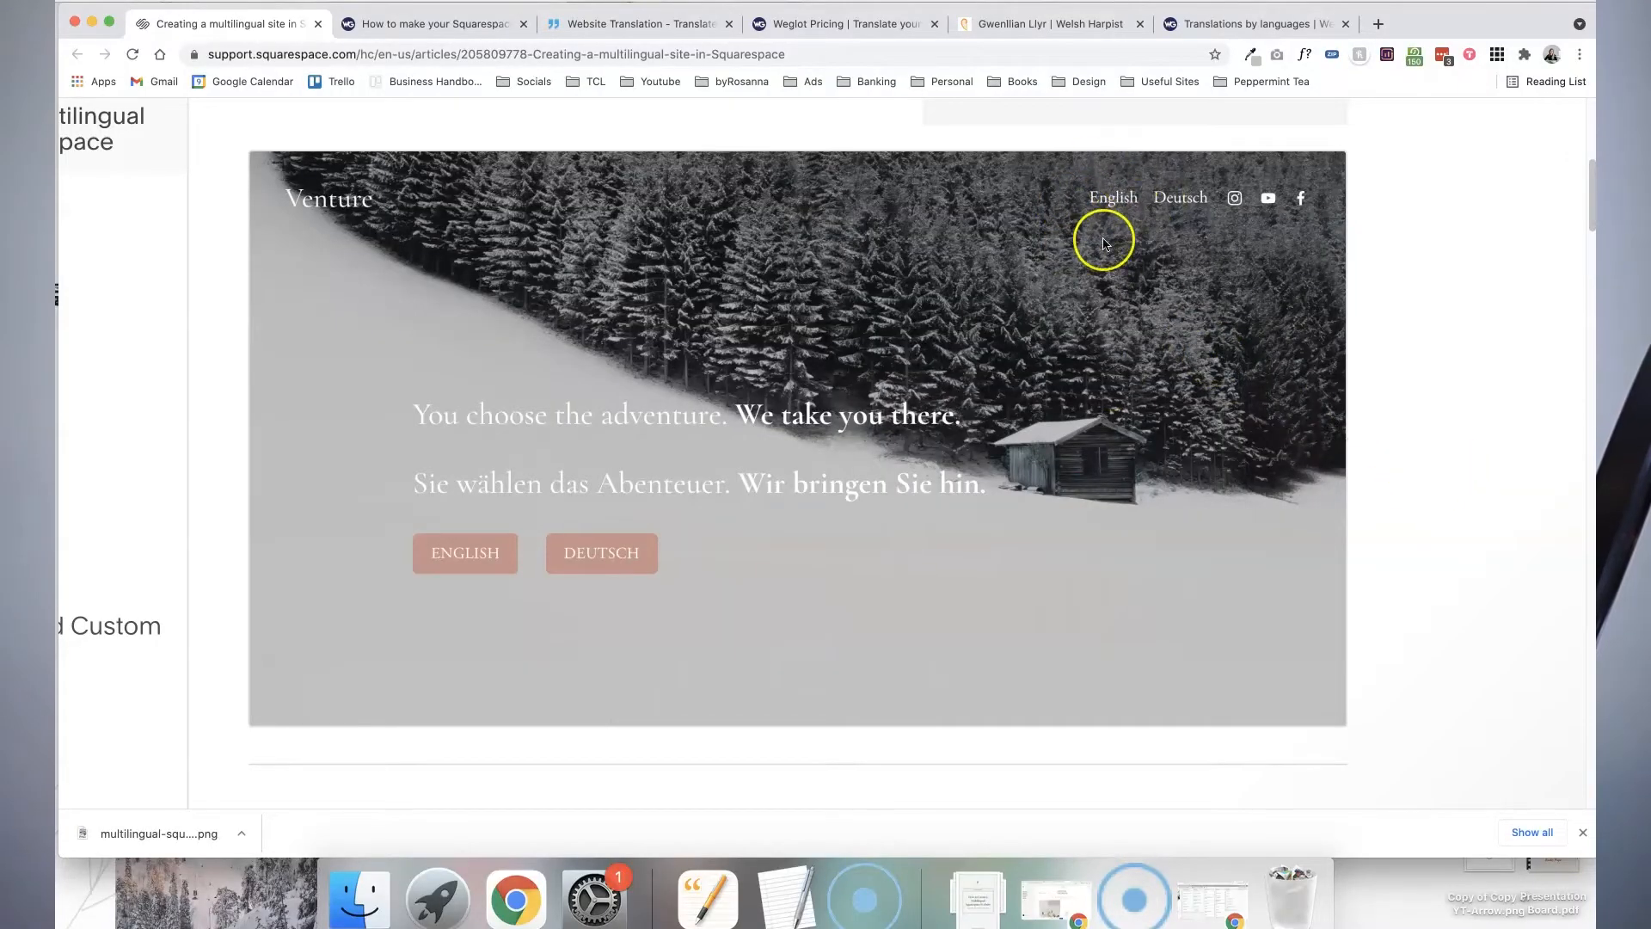
mouse_move(1120, 247)
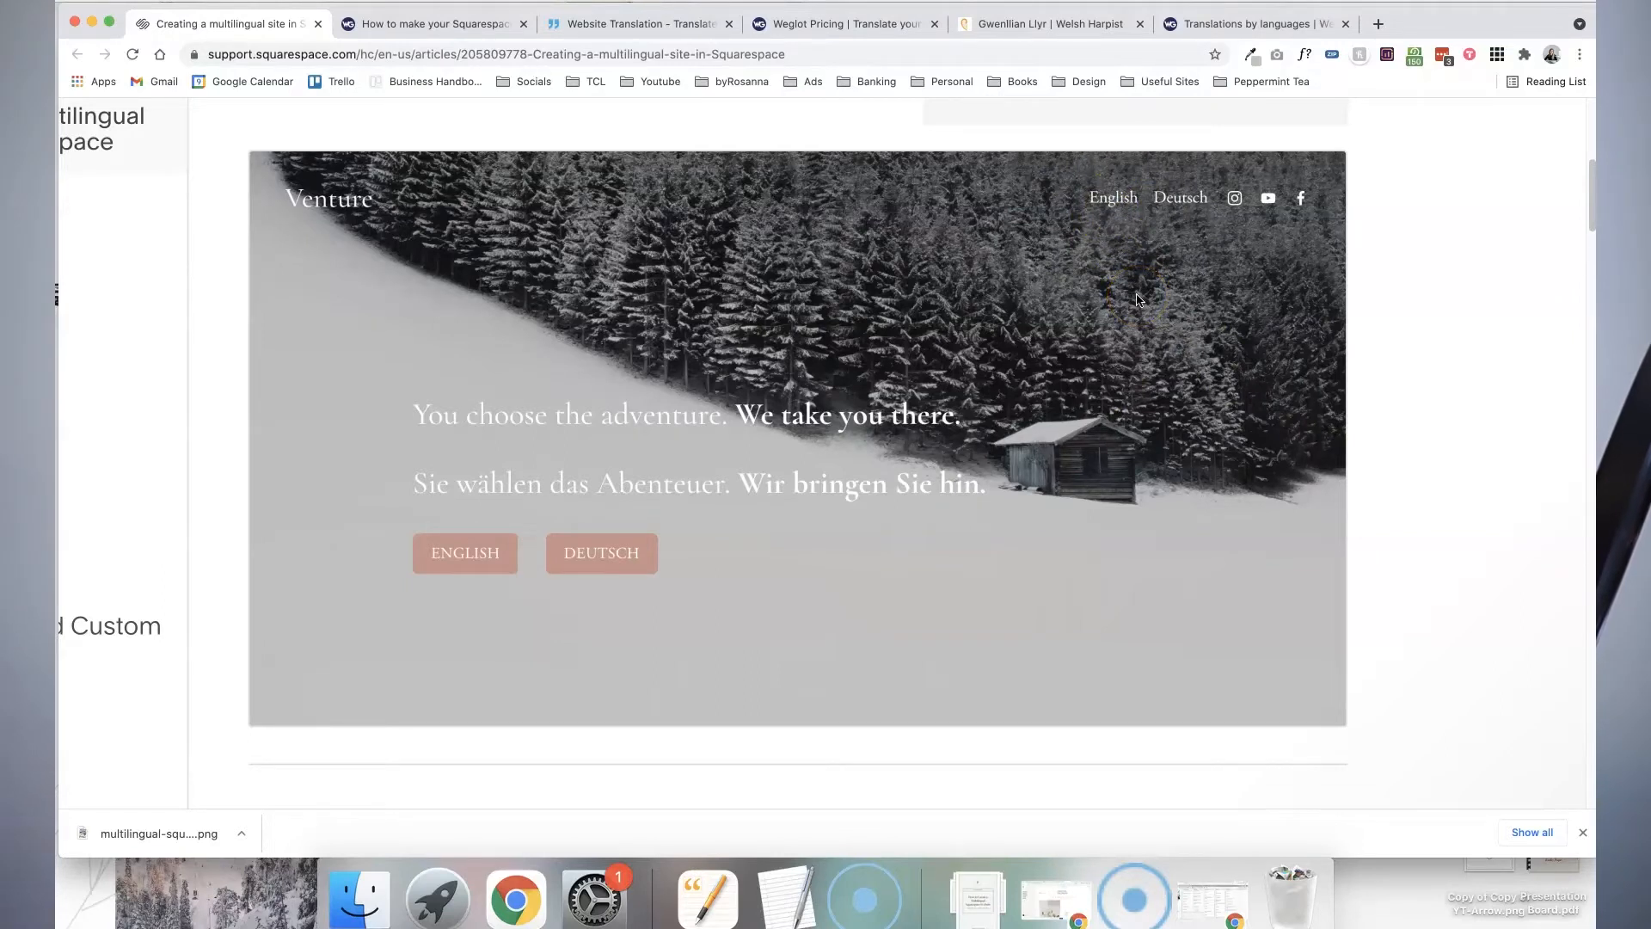
- Switch to the 'How to make your Squarespace multilingual site' tab with Weglot's guide
left_click(432, 23)
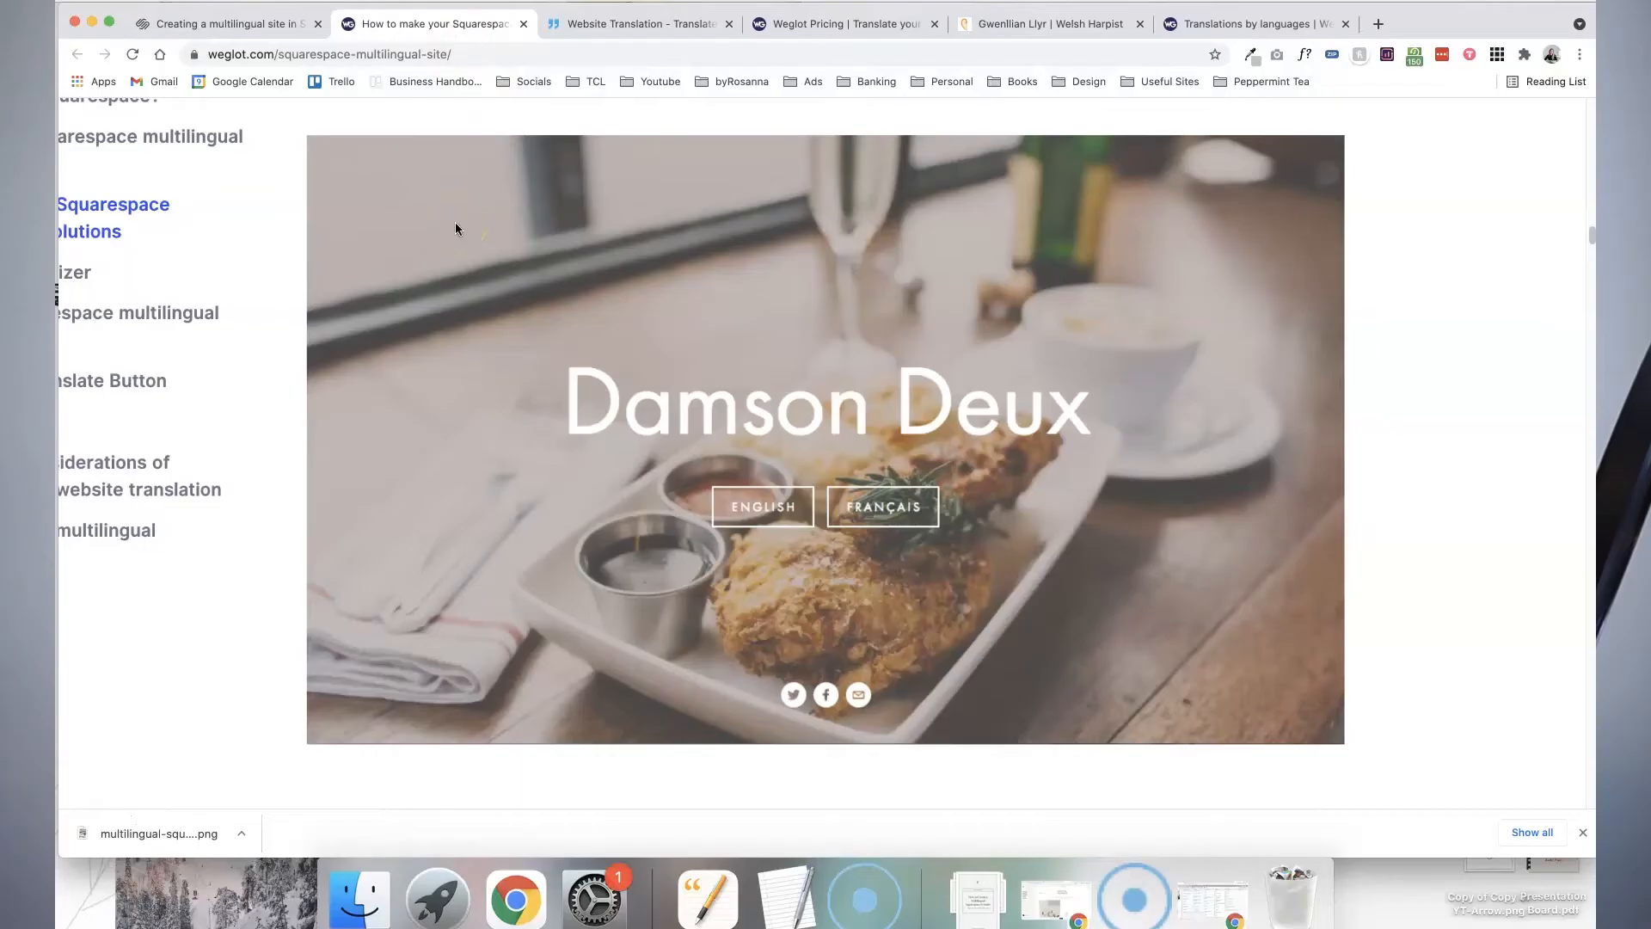
mouse_move(1492, 597)
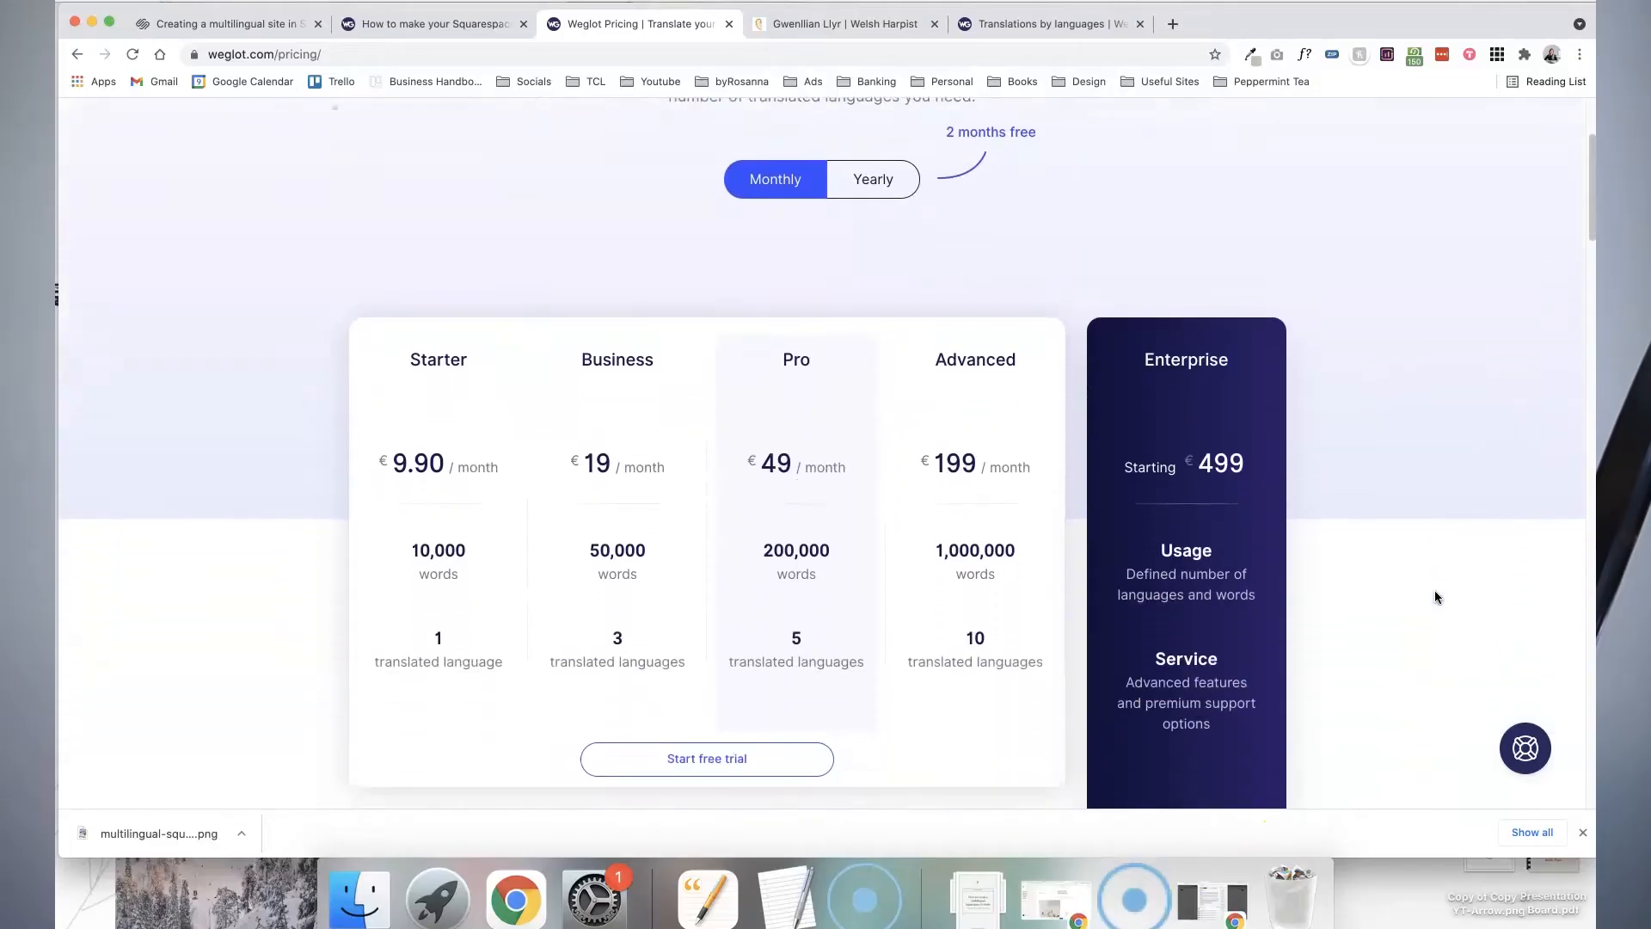
- Scroll Weglot's pricing page down to the free plan with 2,000 words and one language
scroll("down", 3)
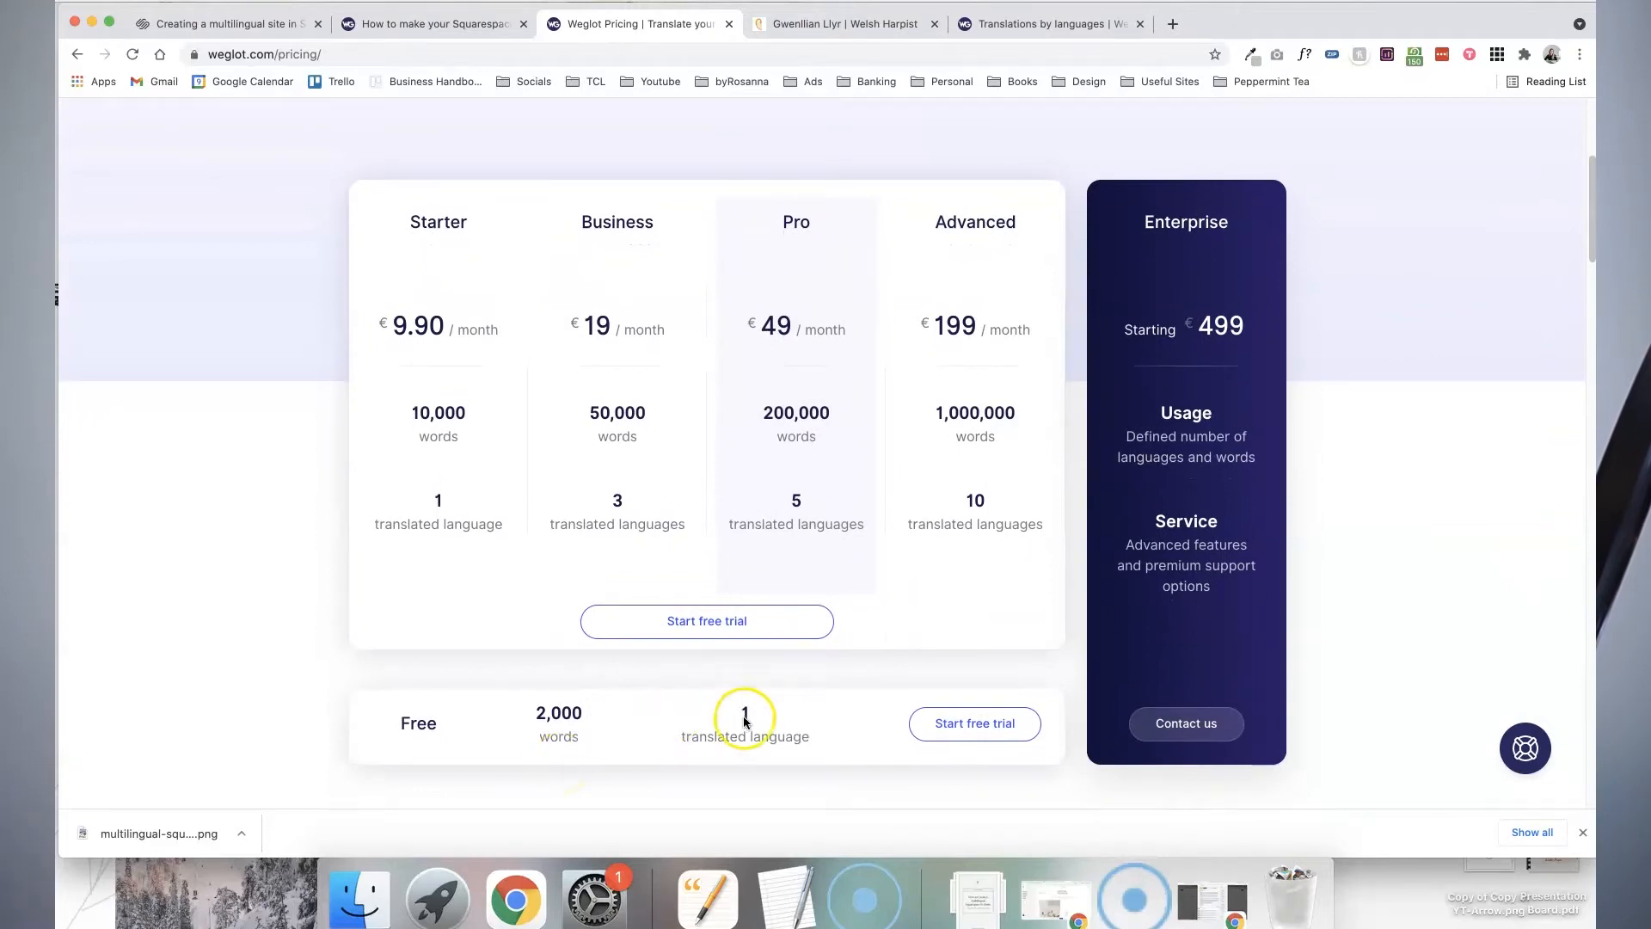
mouse_move(669, 693)
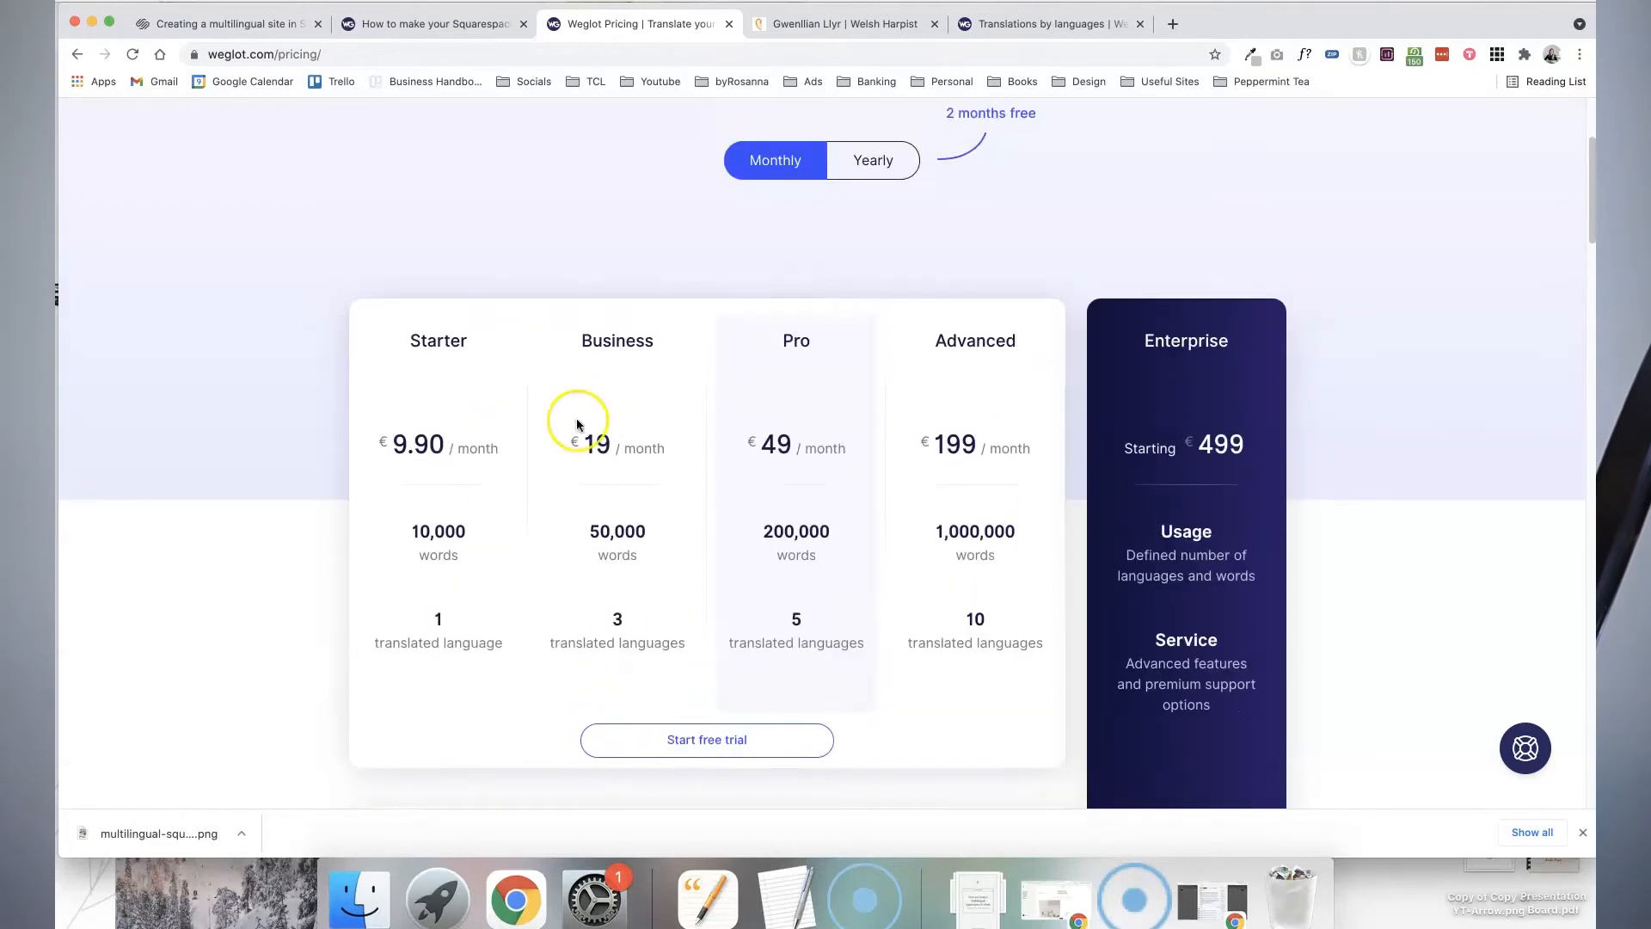
mouse_move(500, 471)
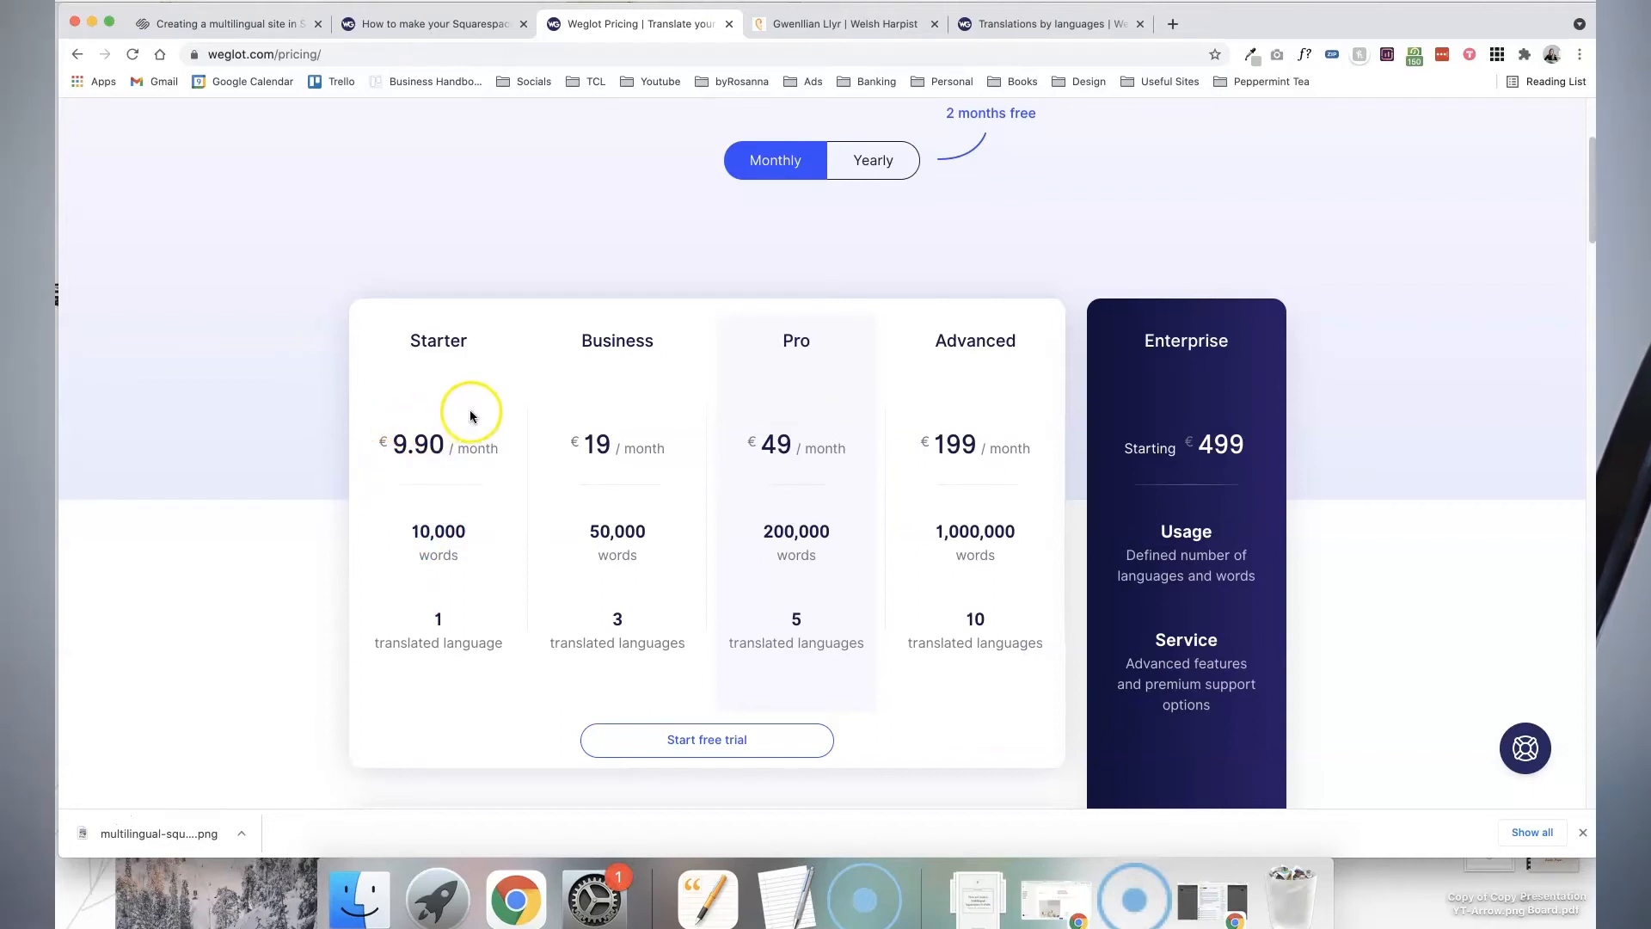
mouse_move(366, 506)
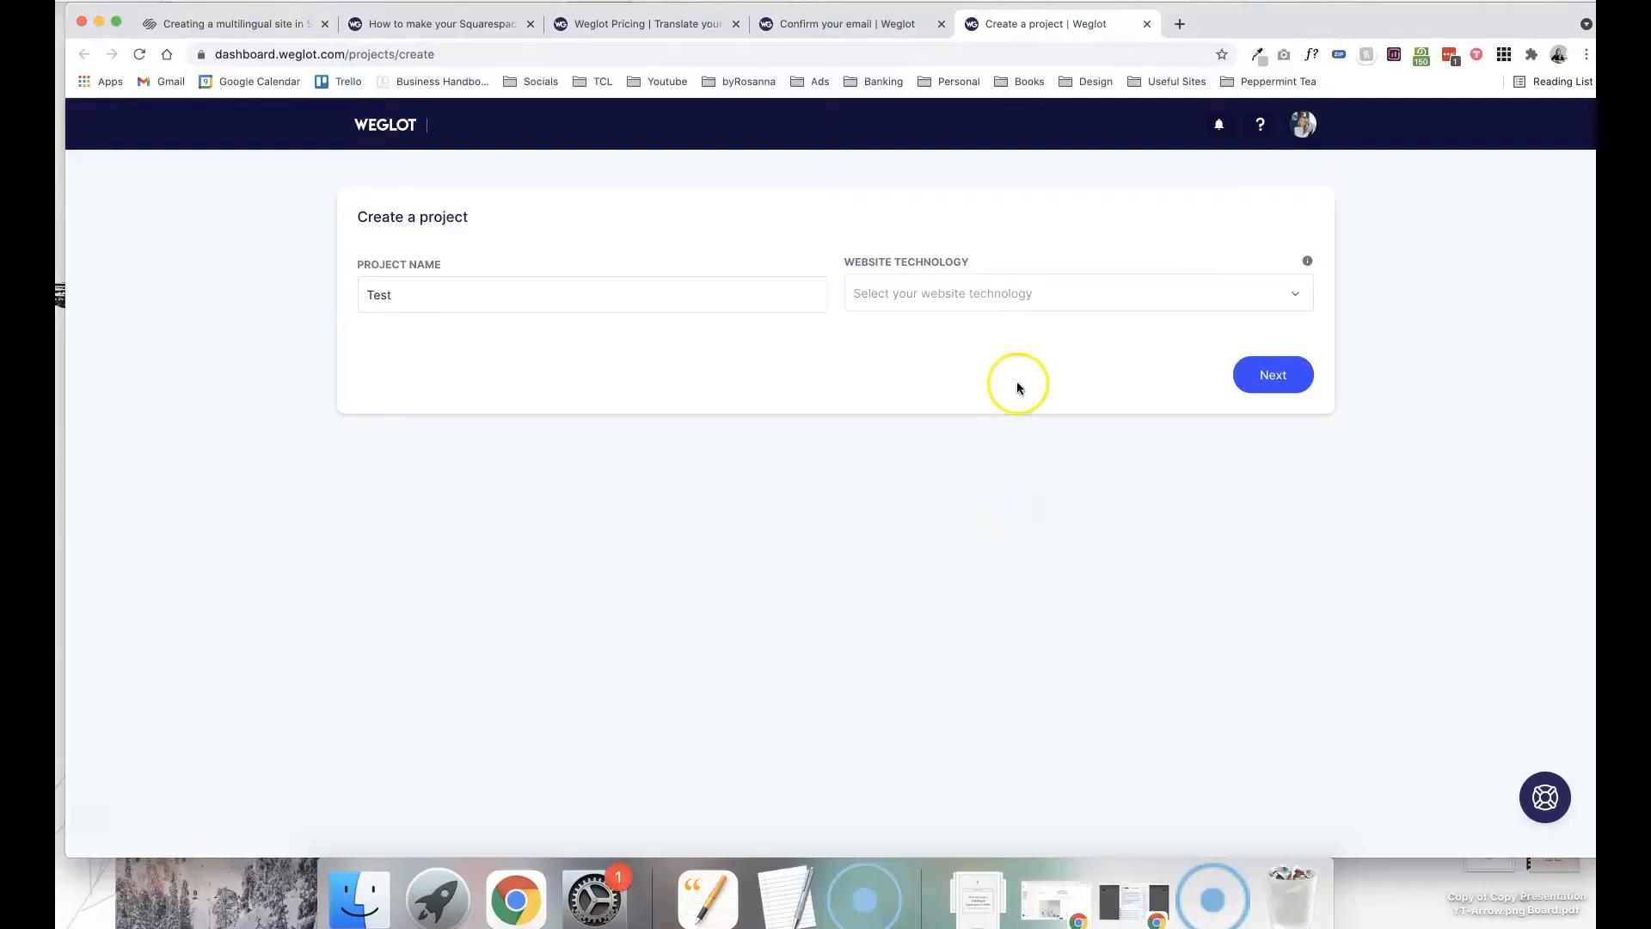
mouse_move(998, 305)
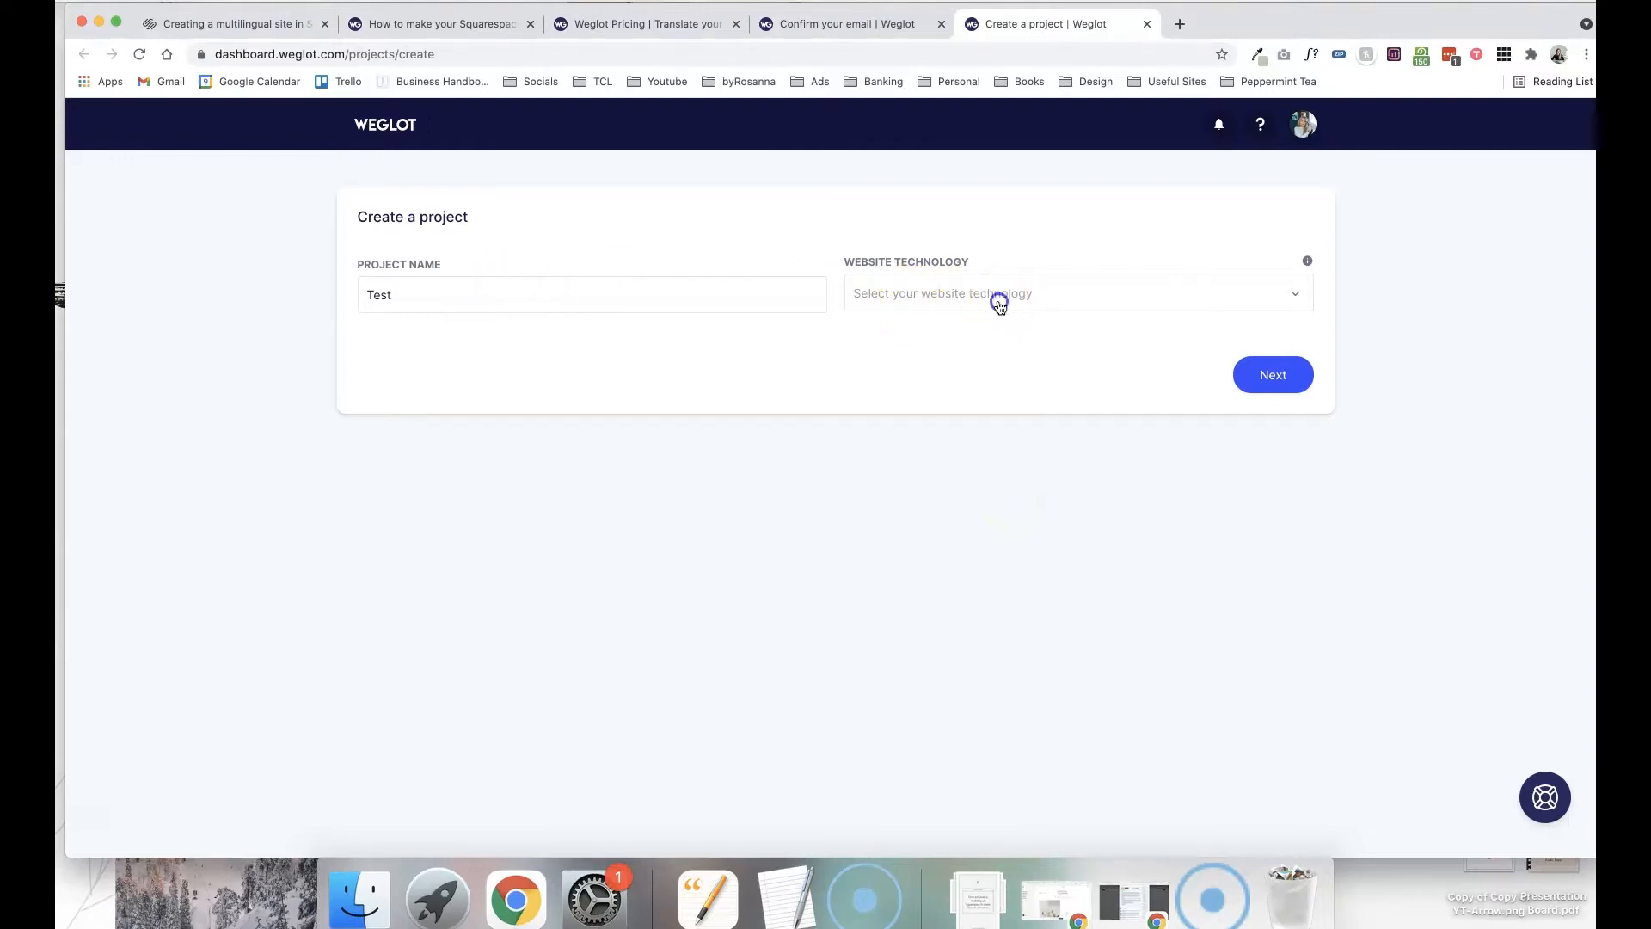
- Set the website technology to Squarespace and create the Test project
type("squa")
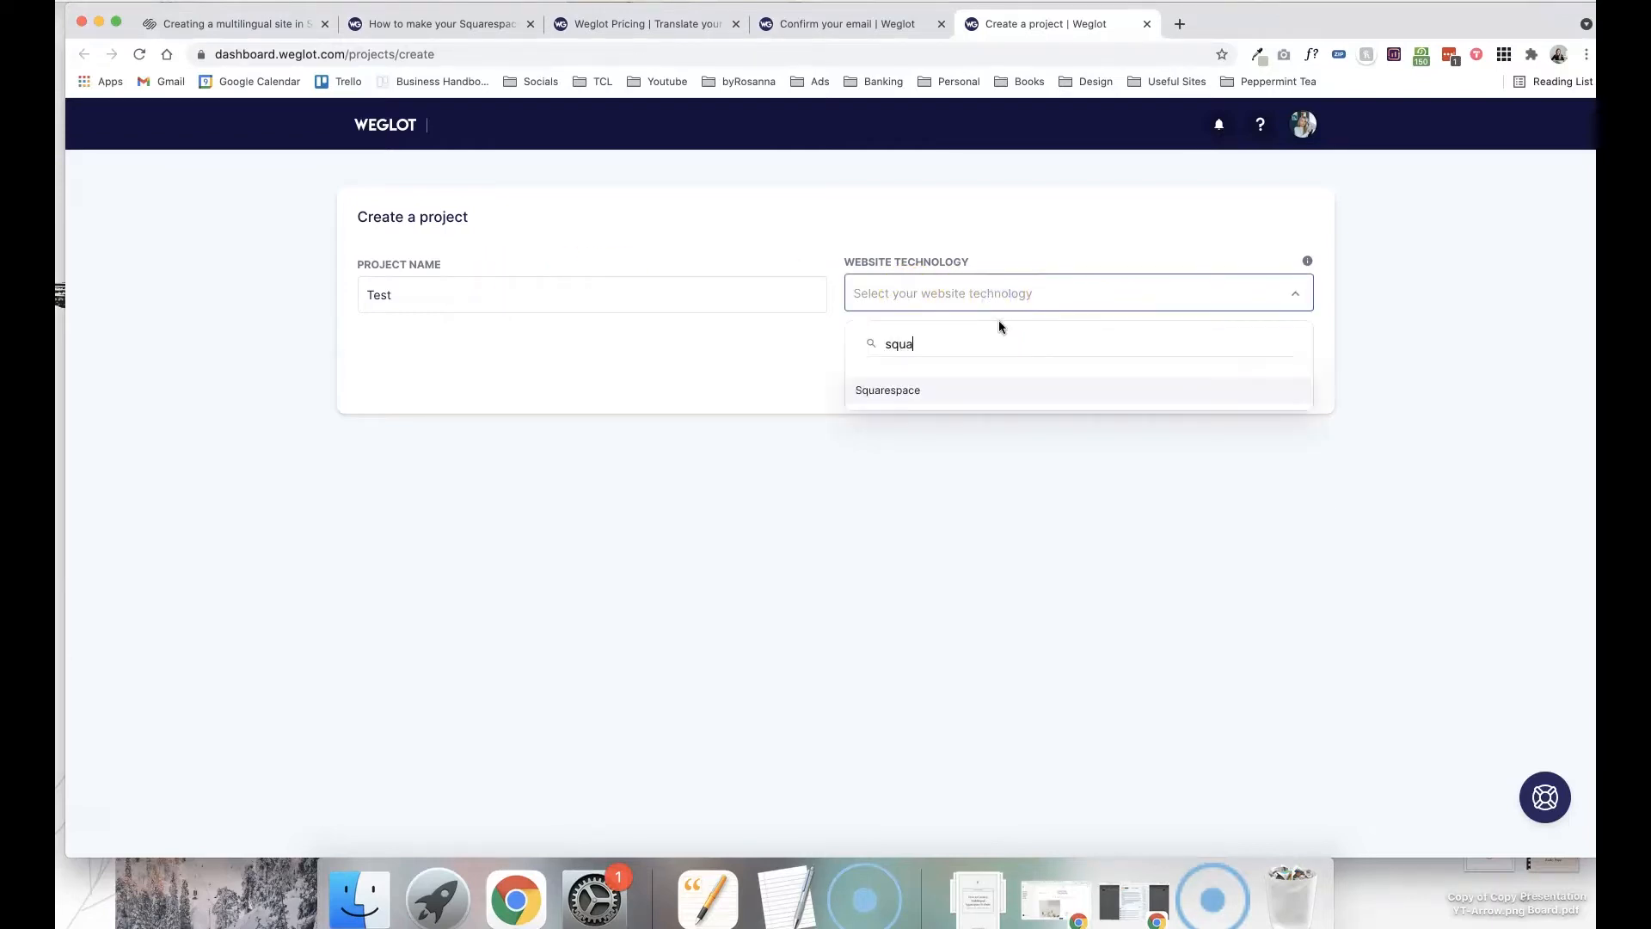
left_click(888, 390)
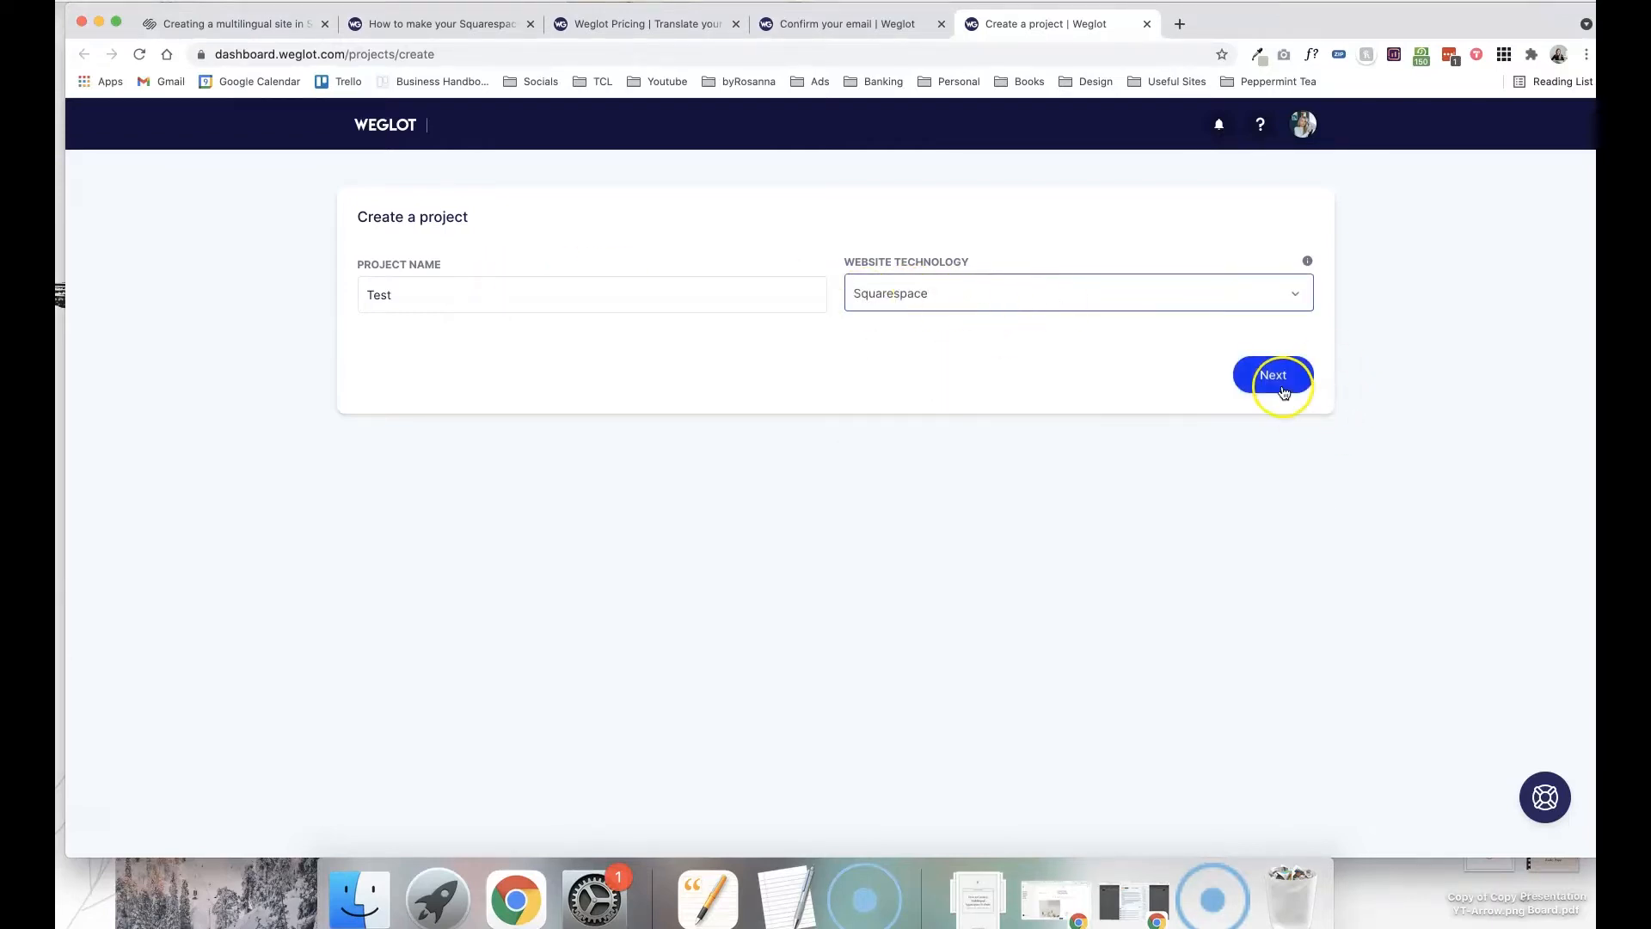
left_click(1273, 375)
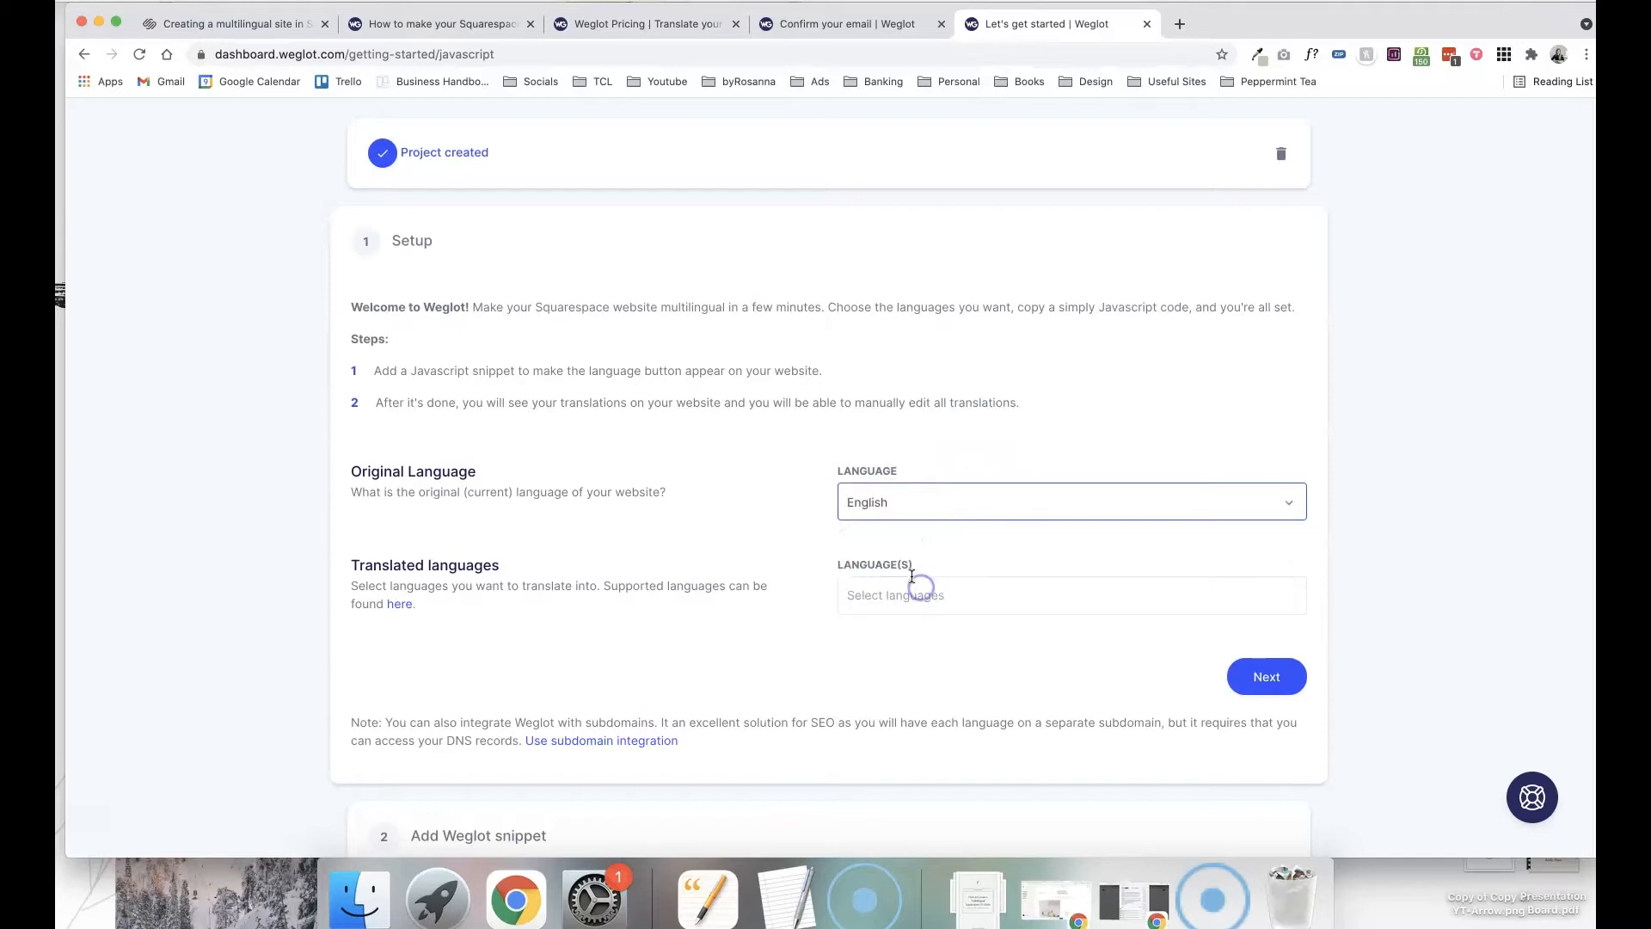
- Search the translated languages list for 'Spain', then clear the fruitless search
scroll("down", 3)
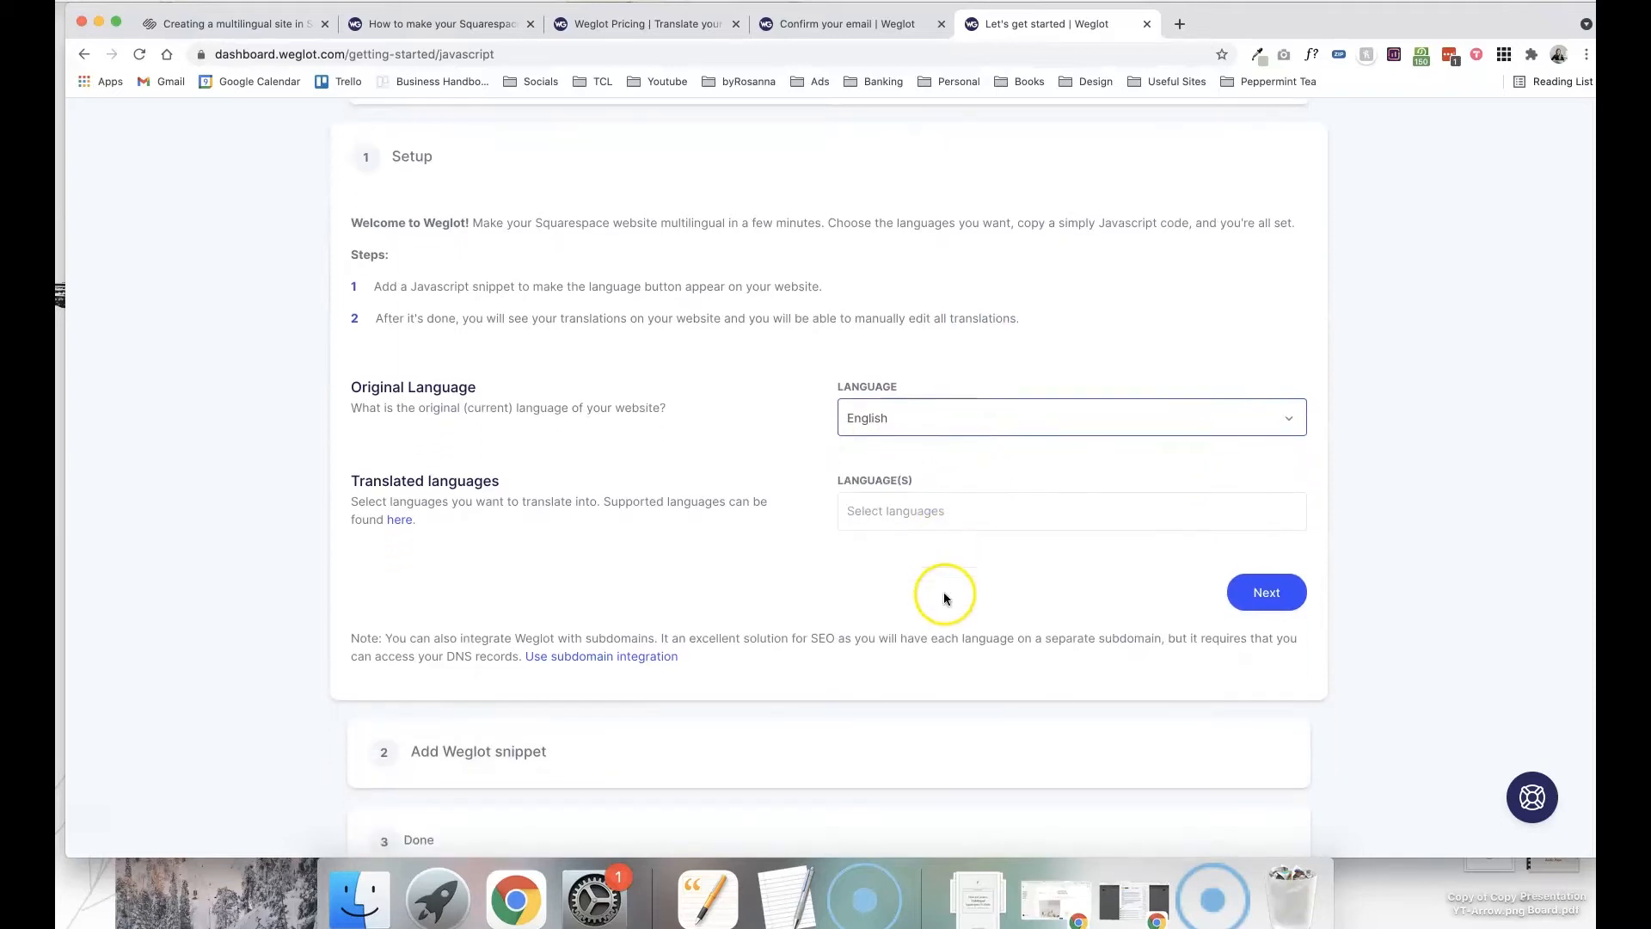
left_click(1070, 511)
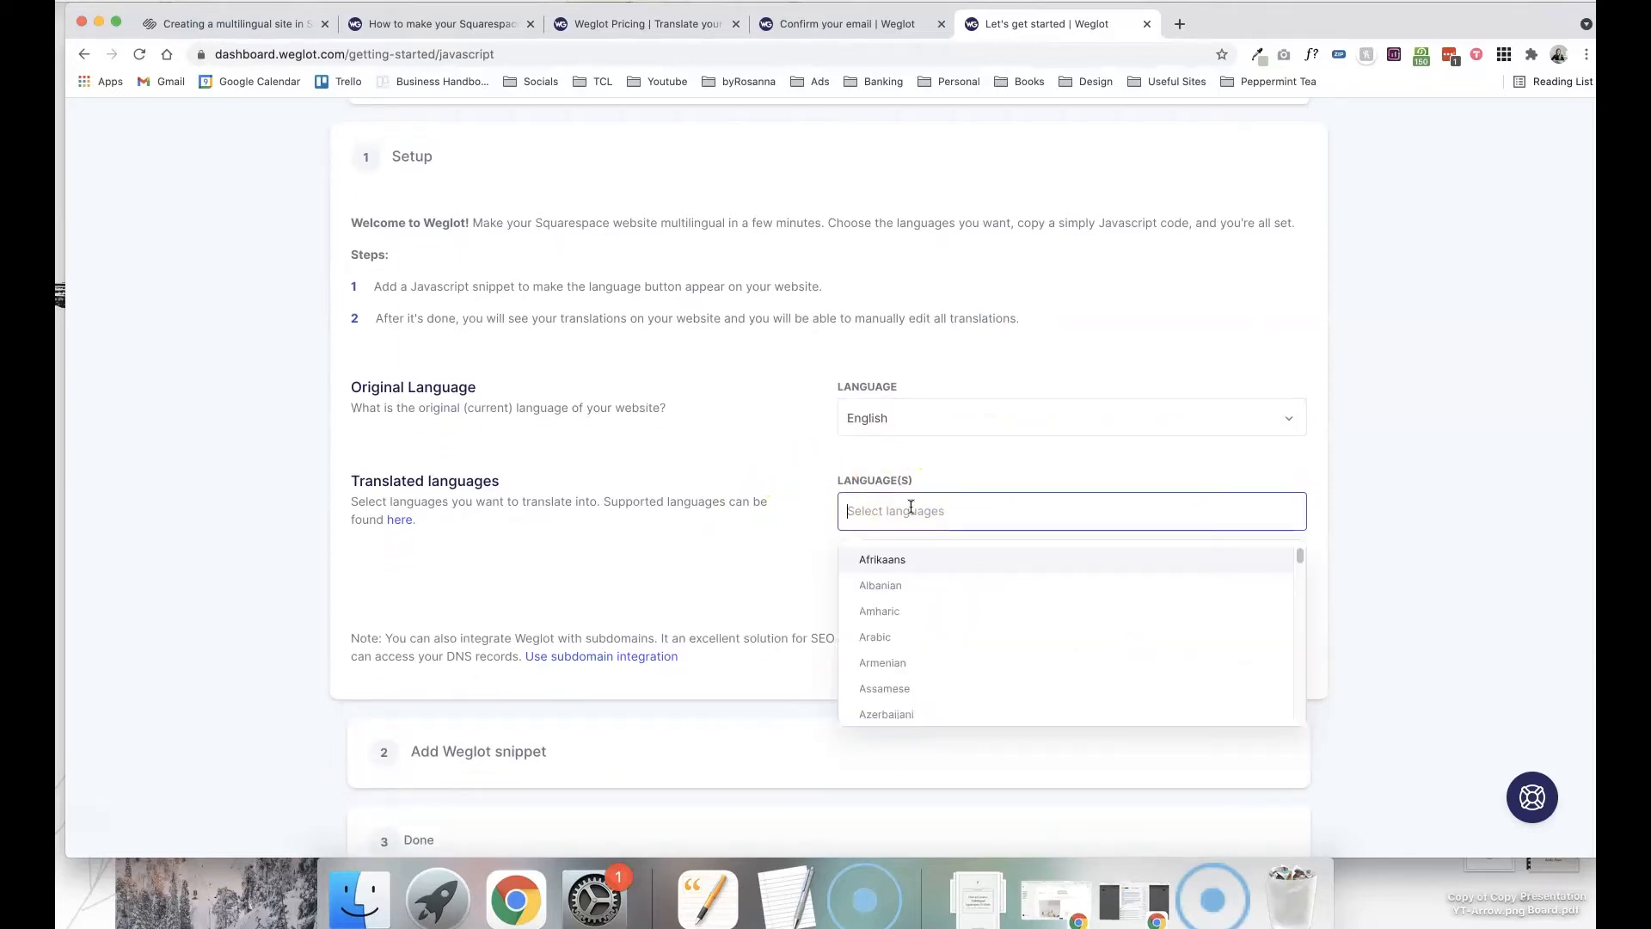
type("Spain")
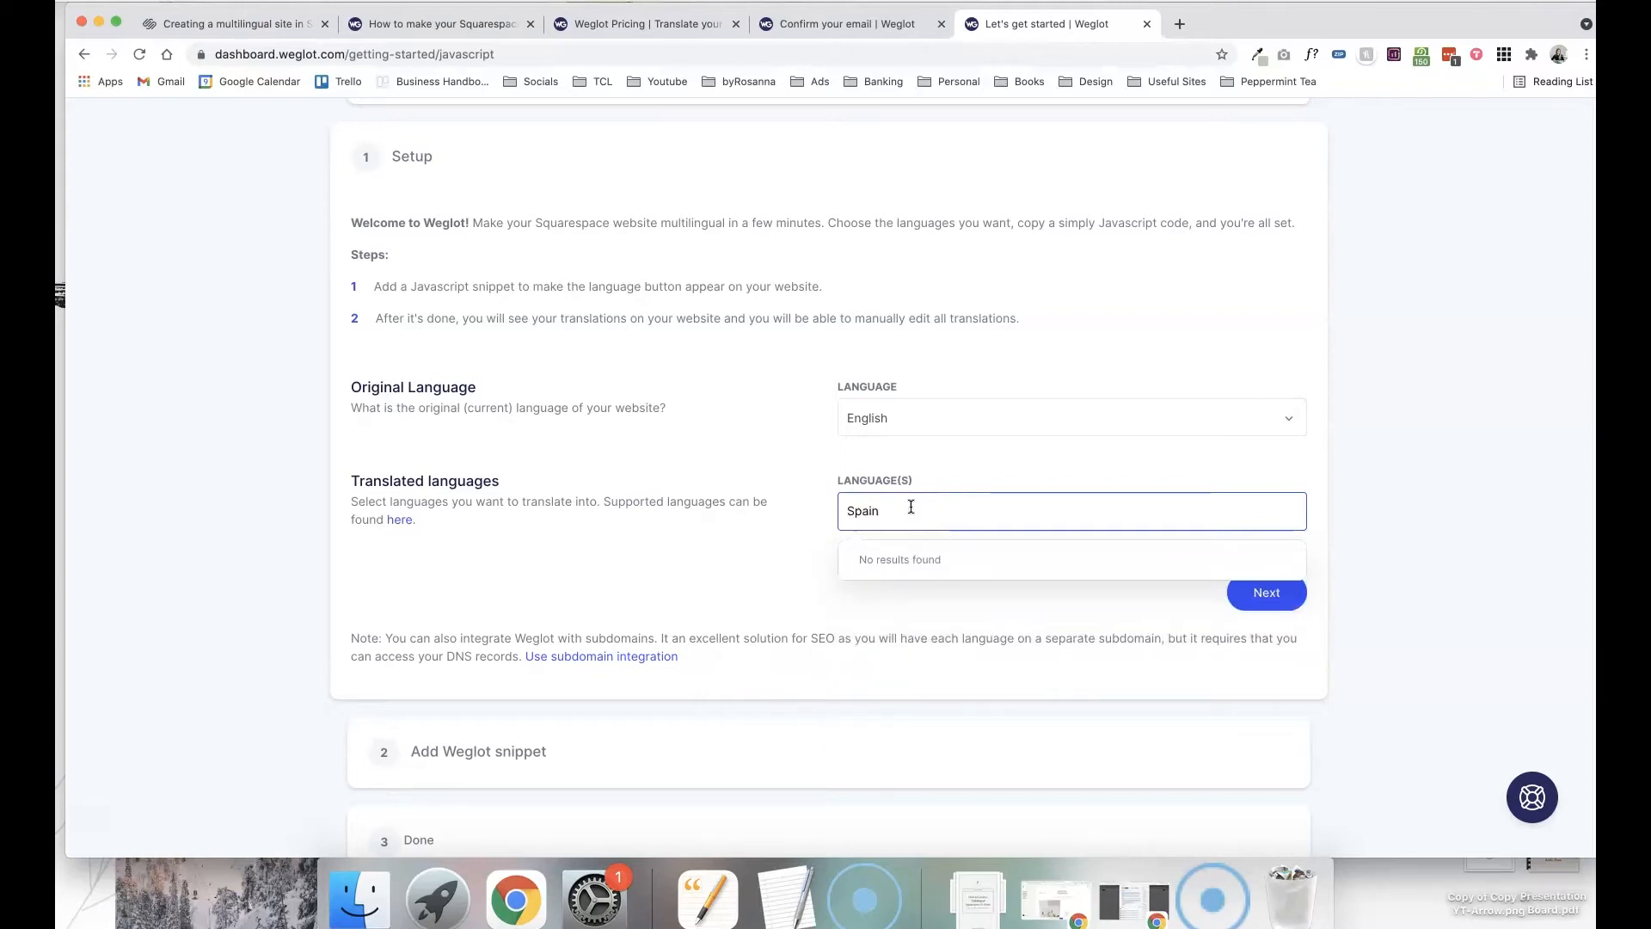
key("Backspace")
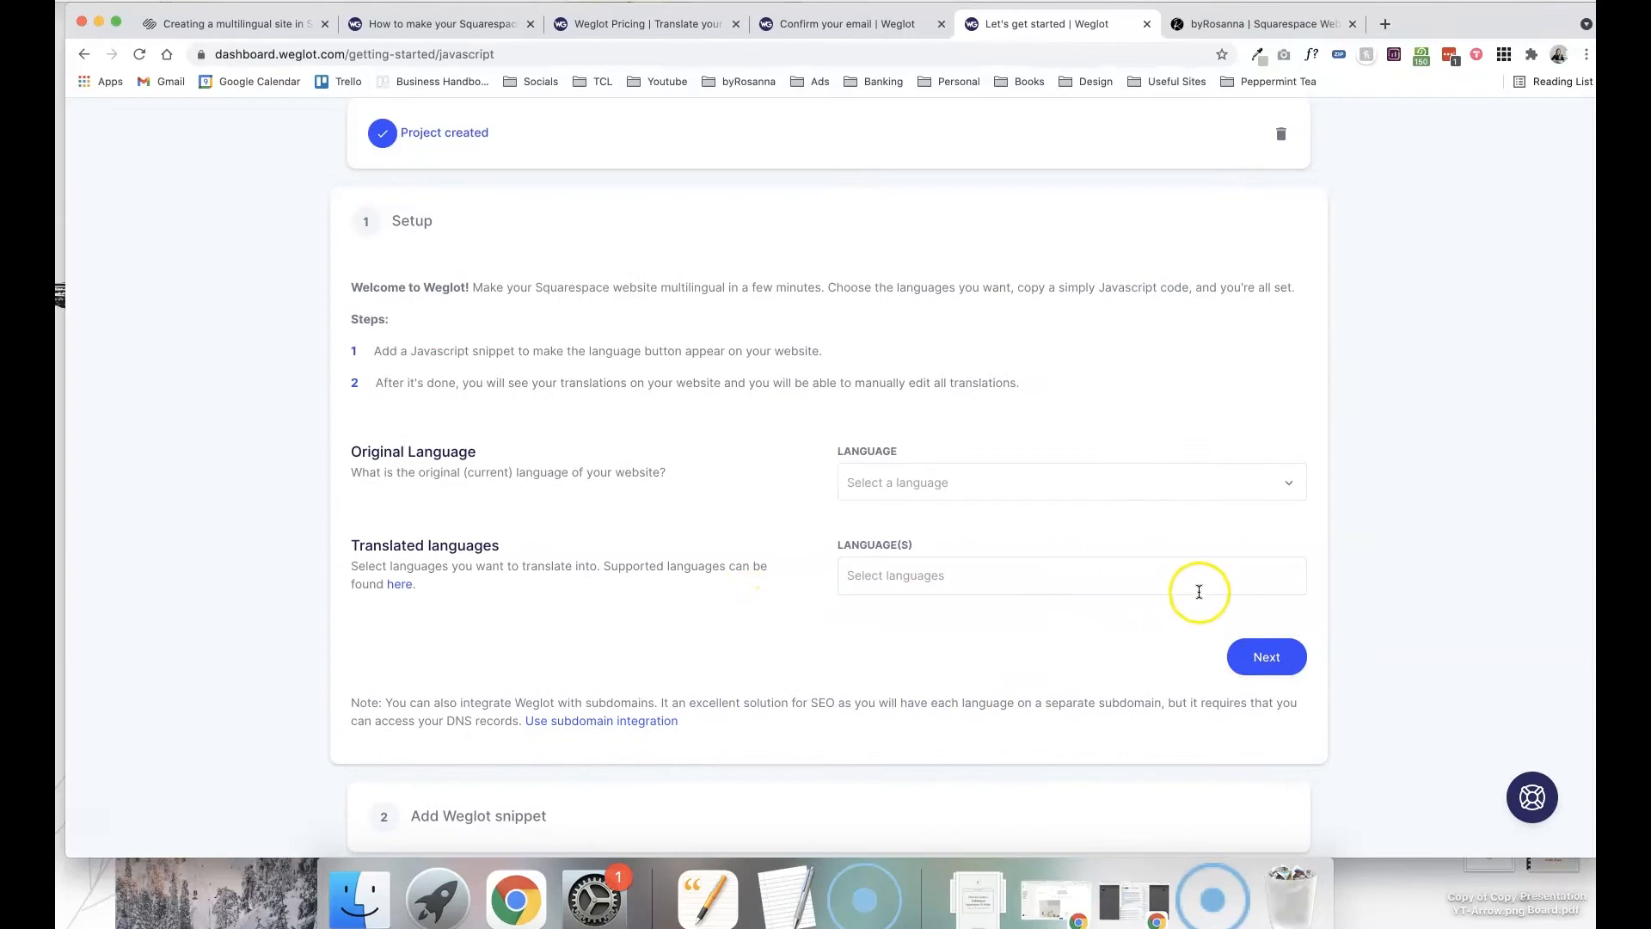
mouse_move(541, 731)
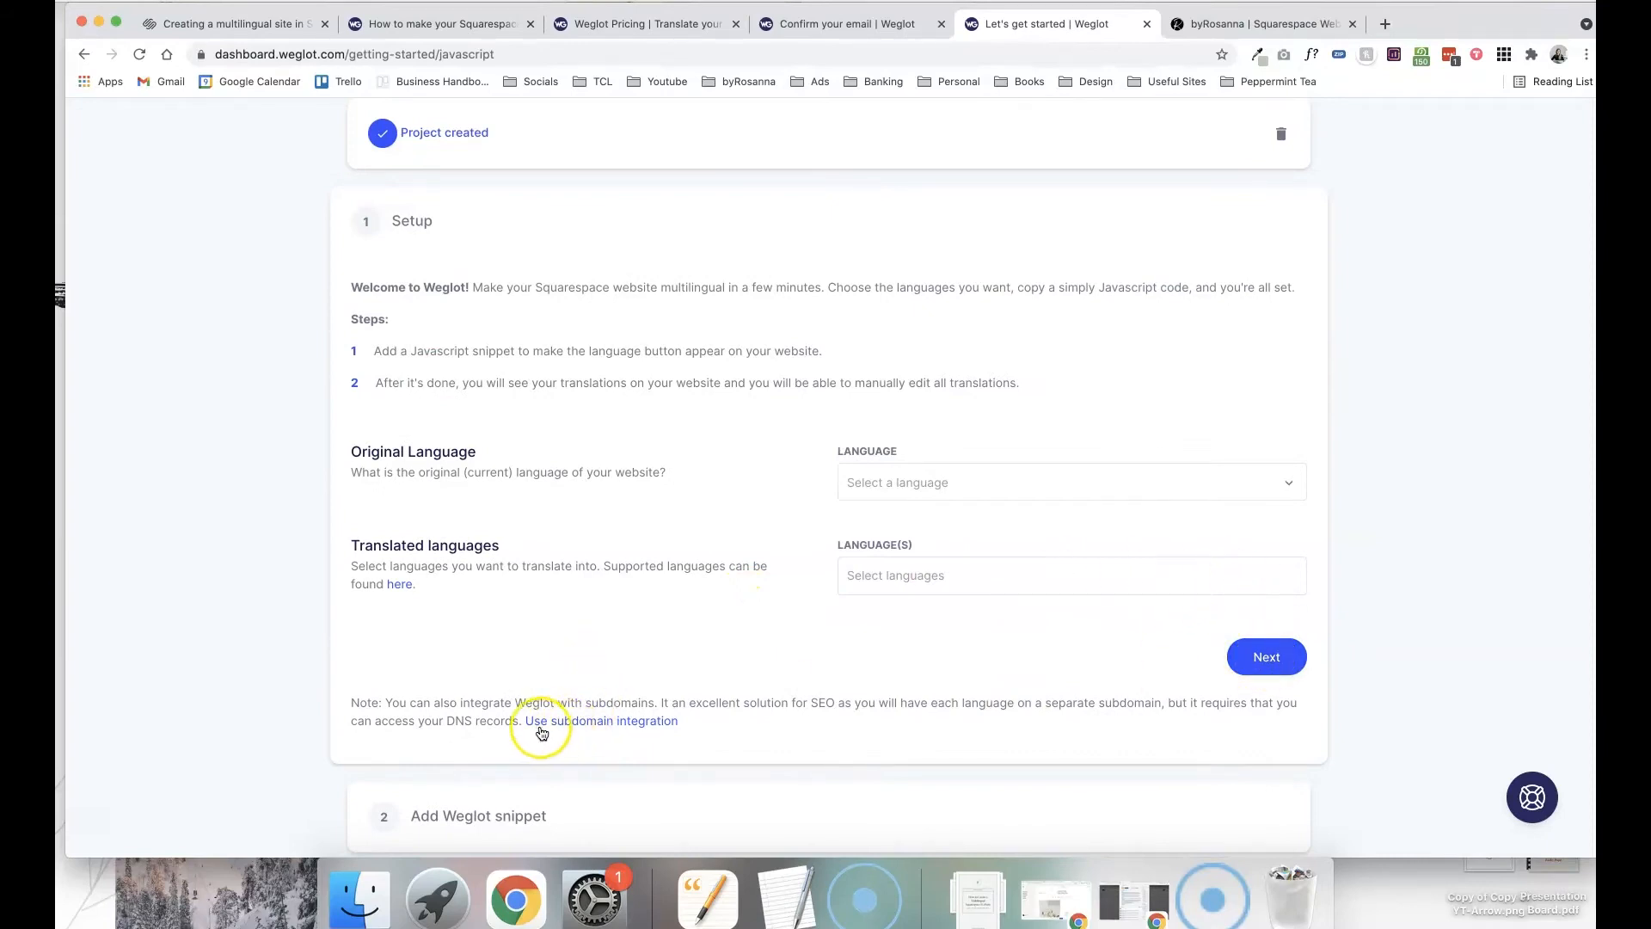
mouse_move(685, 731)
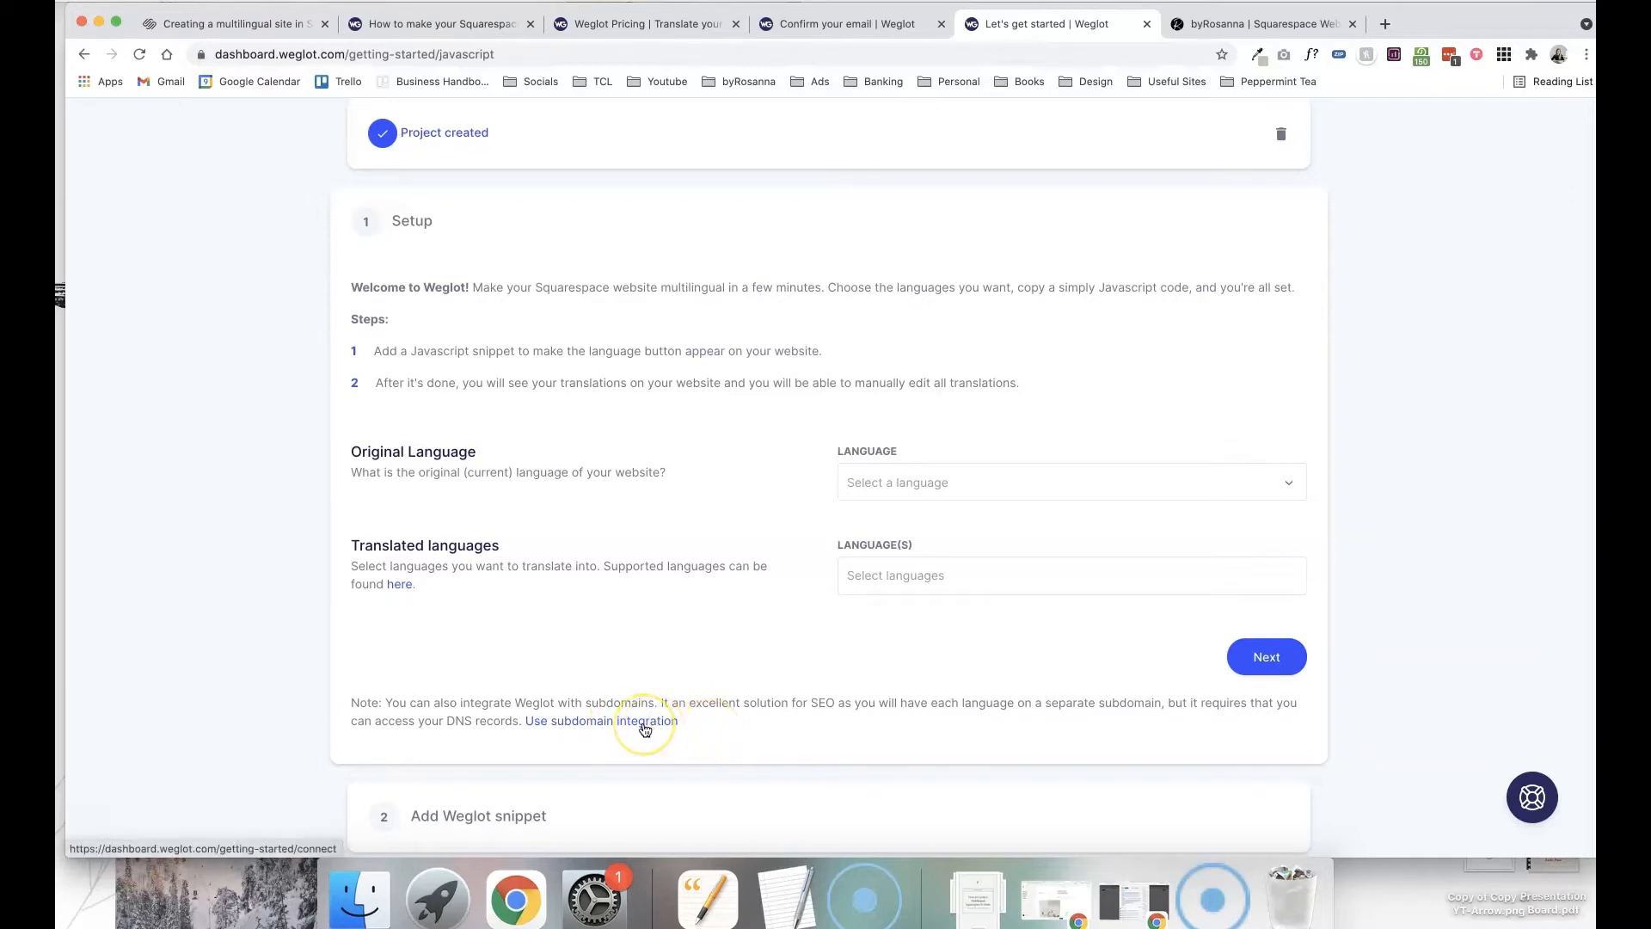
mouse_move(625, 726)
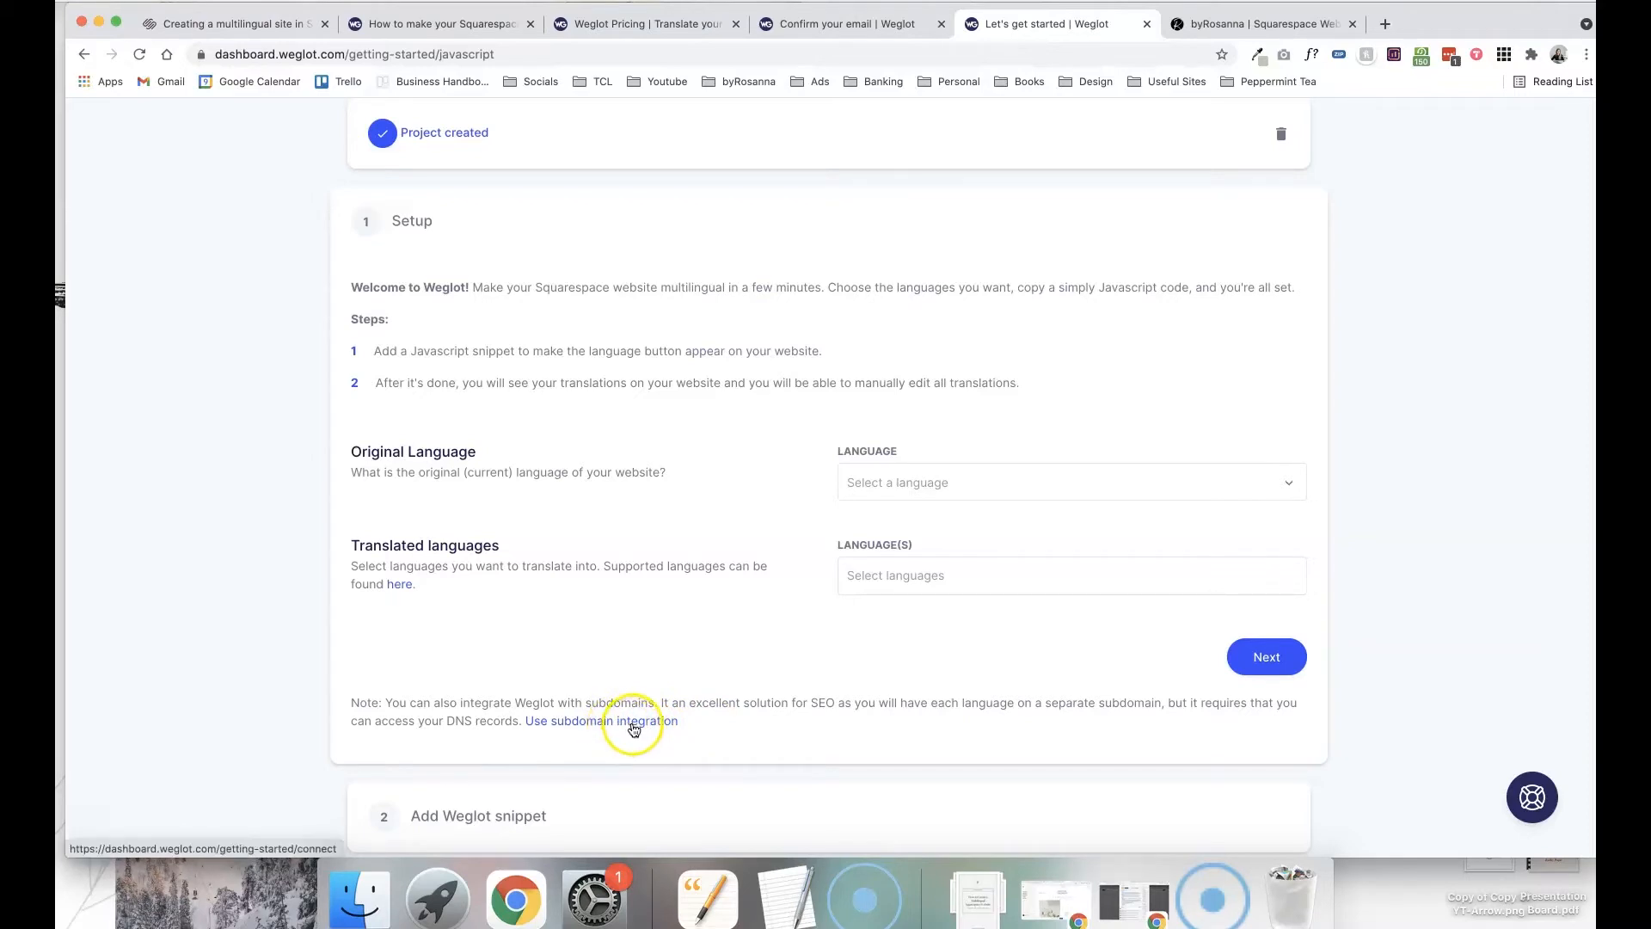
- Choose subdomain integration and continue to the DNS settings showing the CNAME entry
left_click(602, 721)
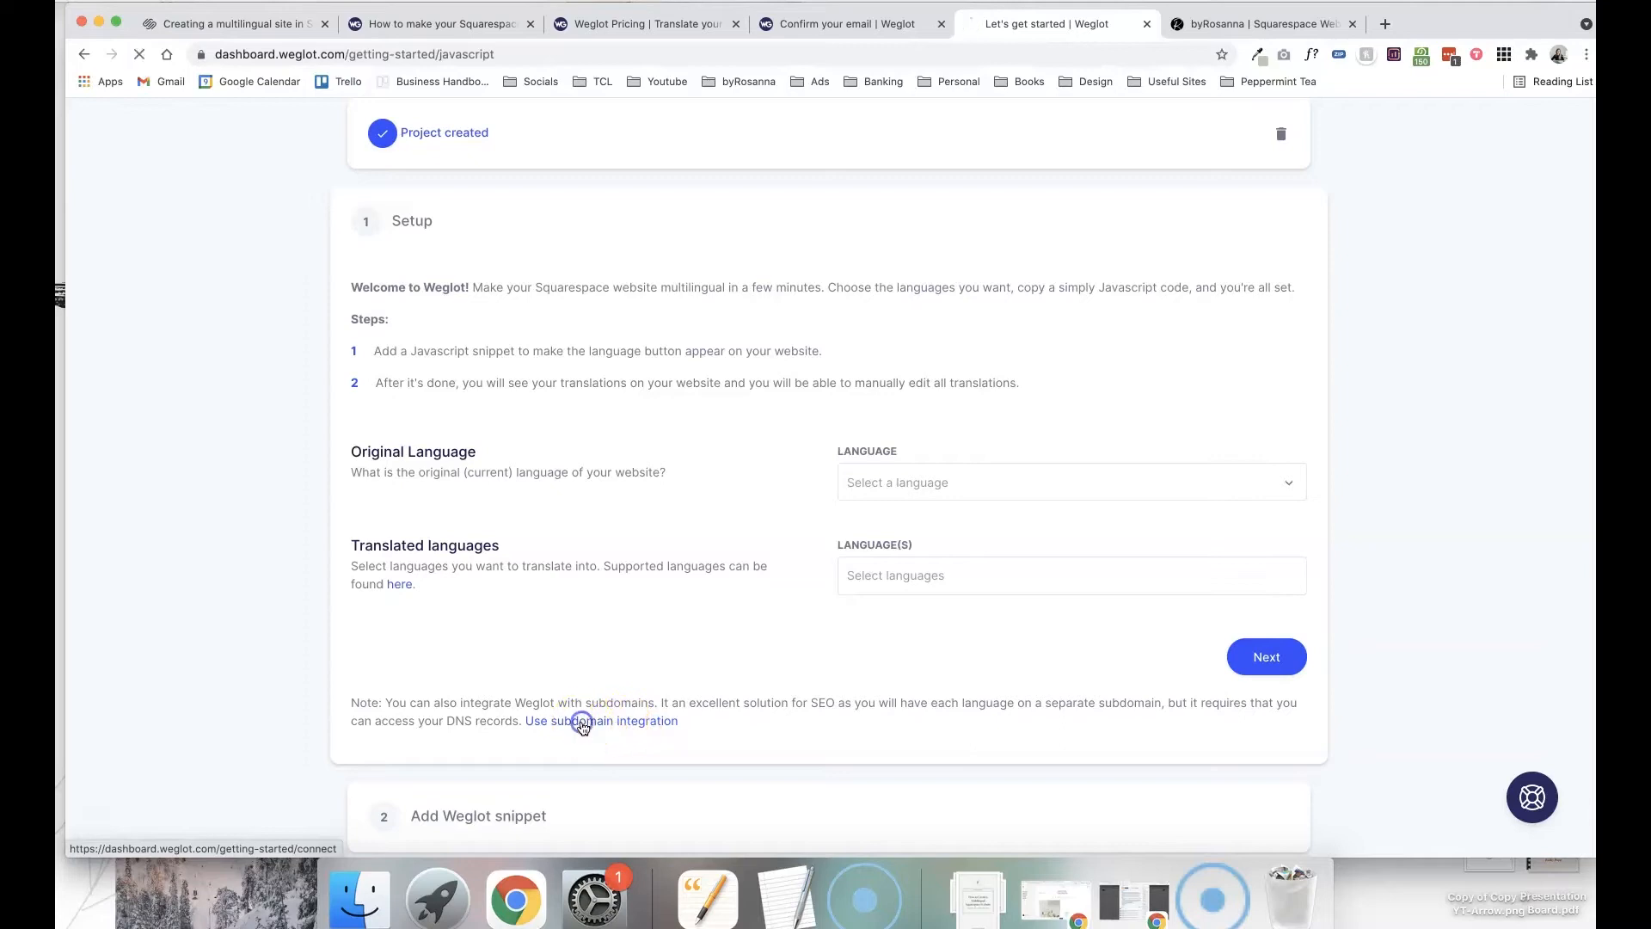
left_click(601, 721)
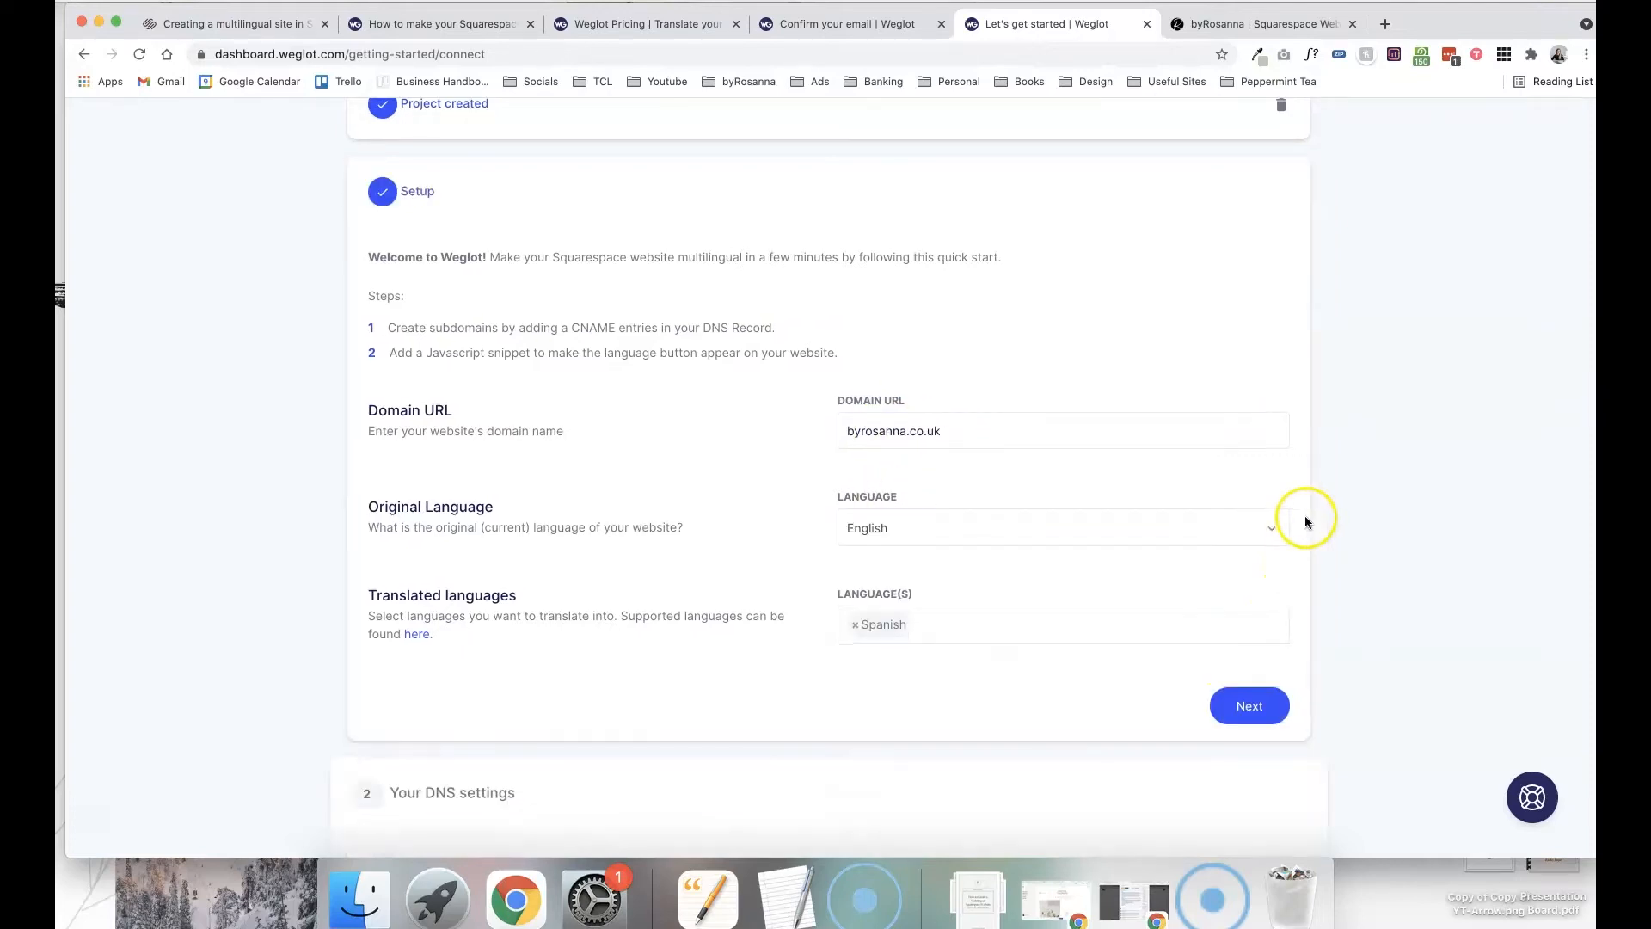
left_click(1248, 705)
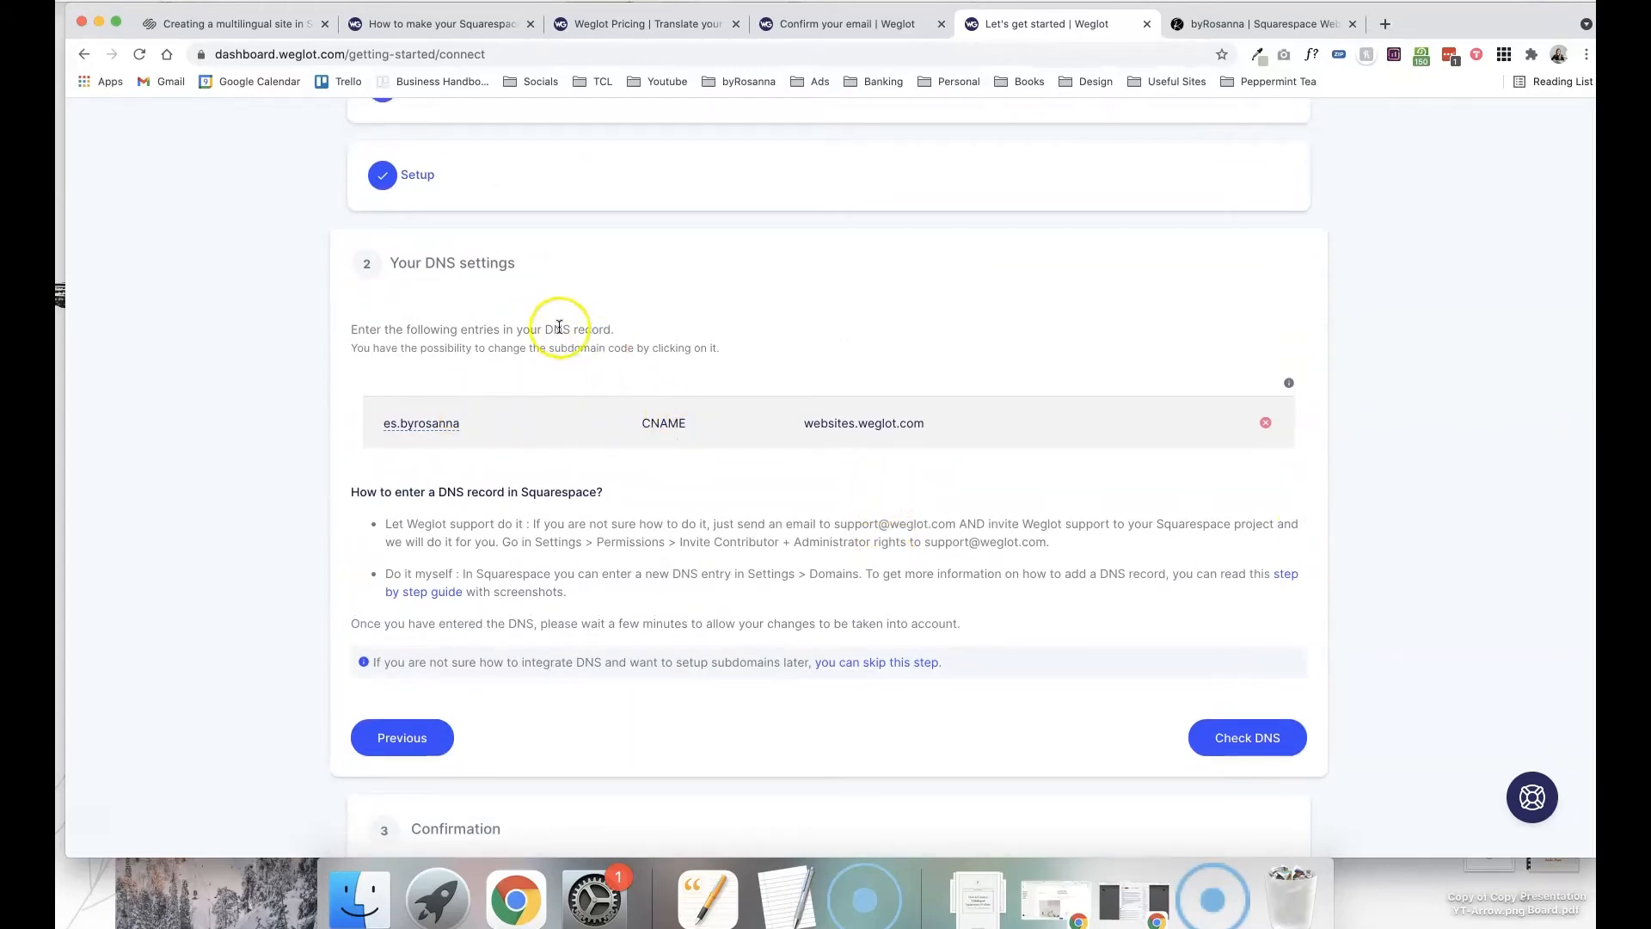
mouse_move(746, 393)
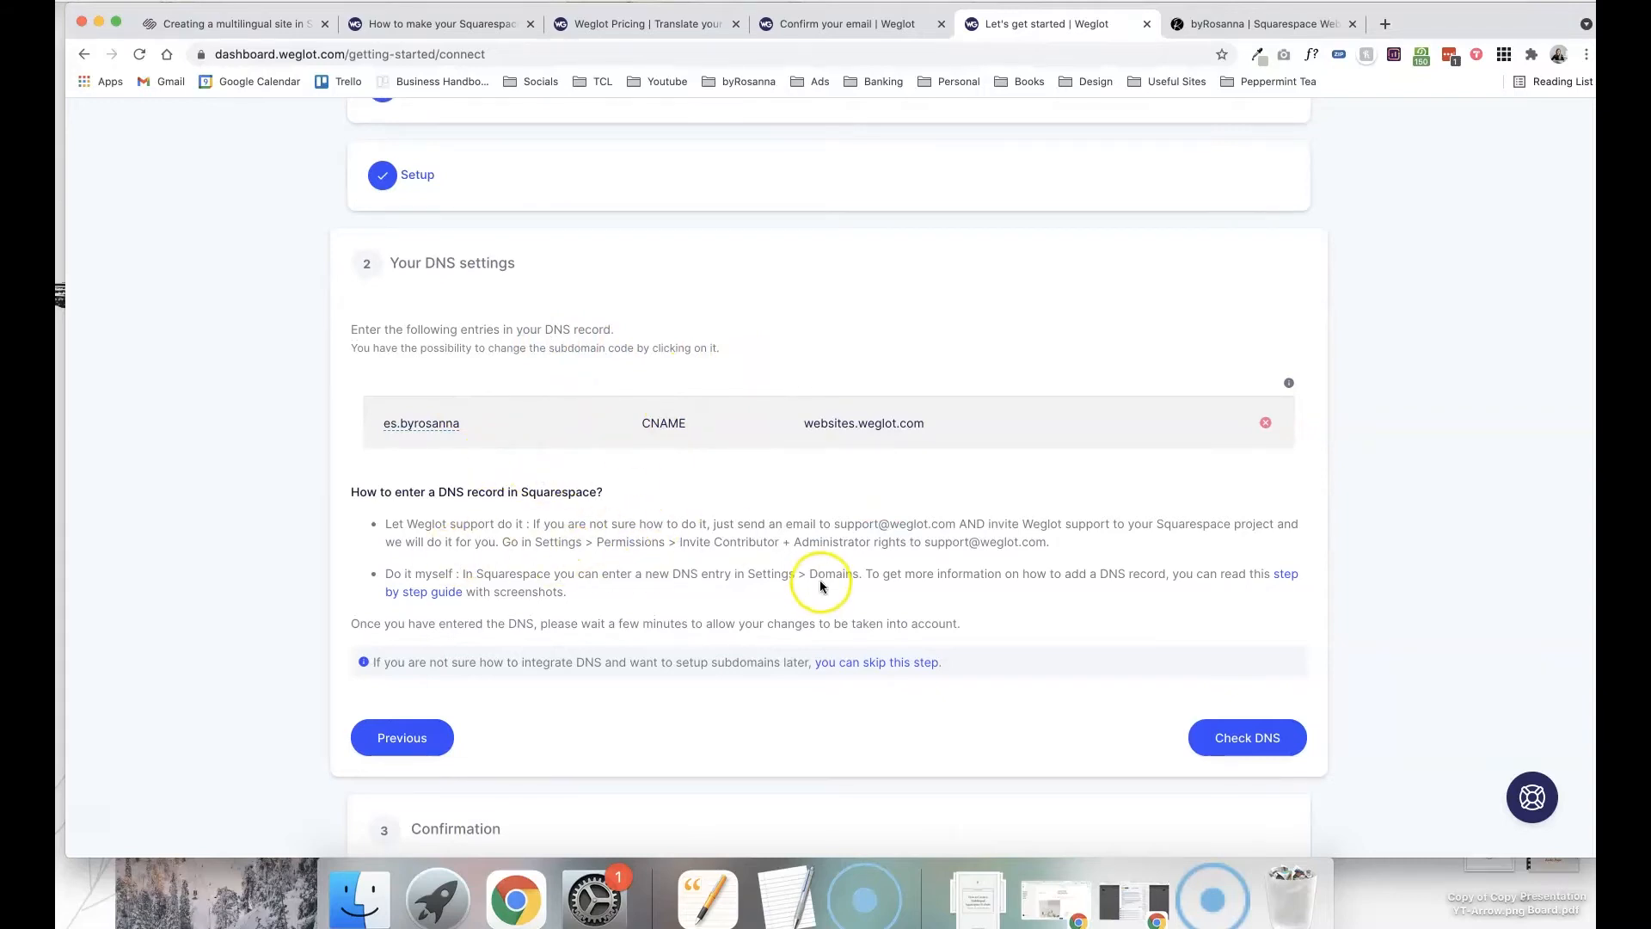
mouse_move(944, 566)
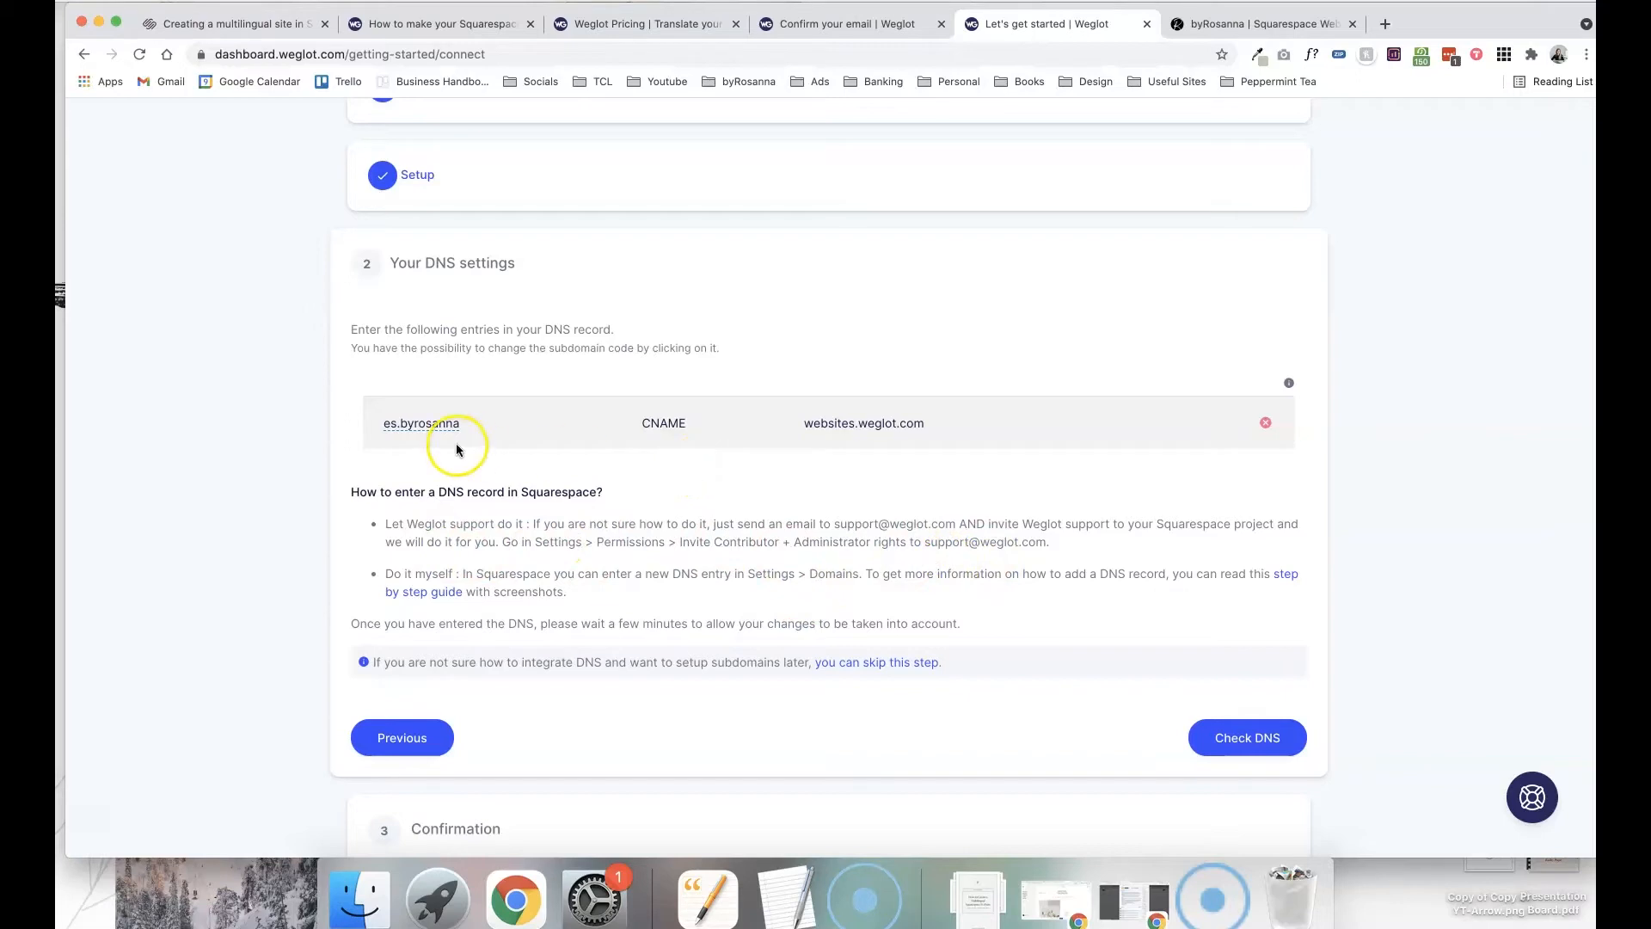
mouse_move(436, 450)
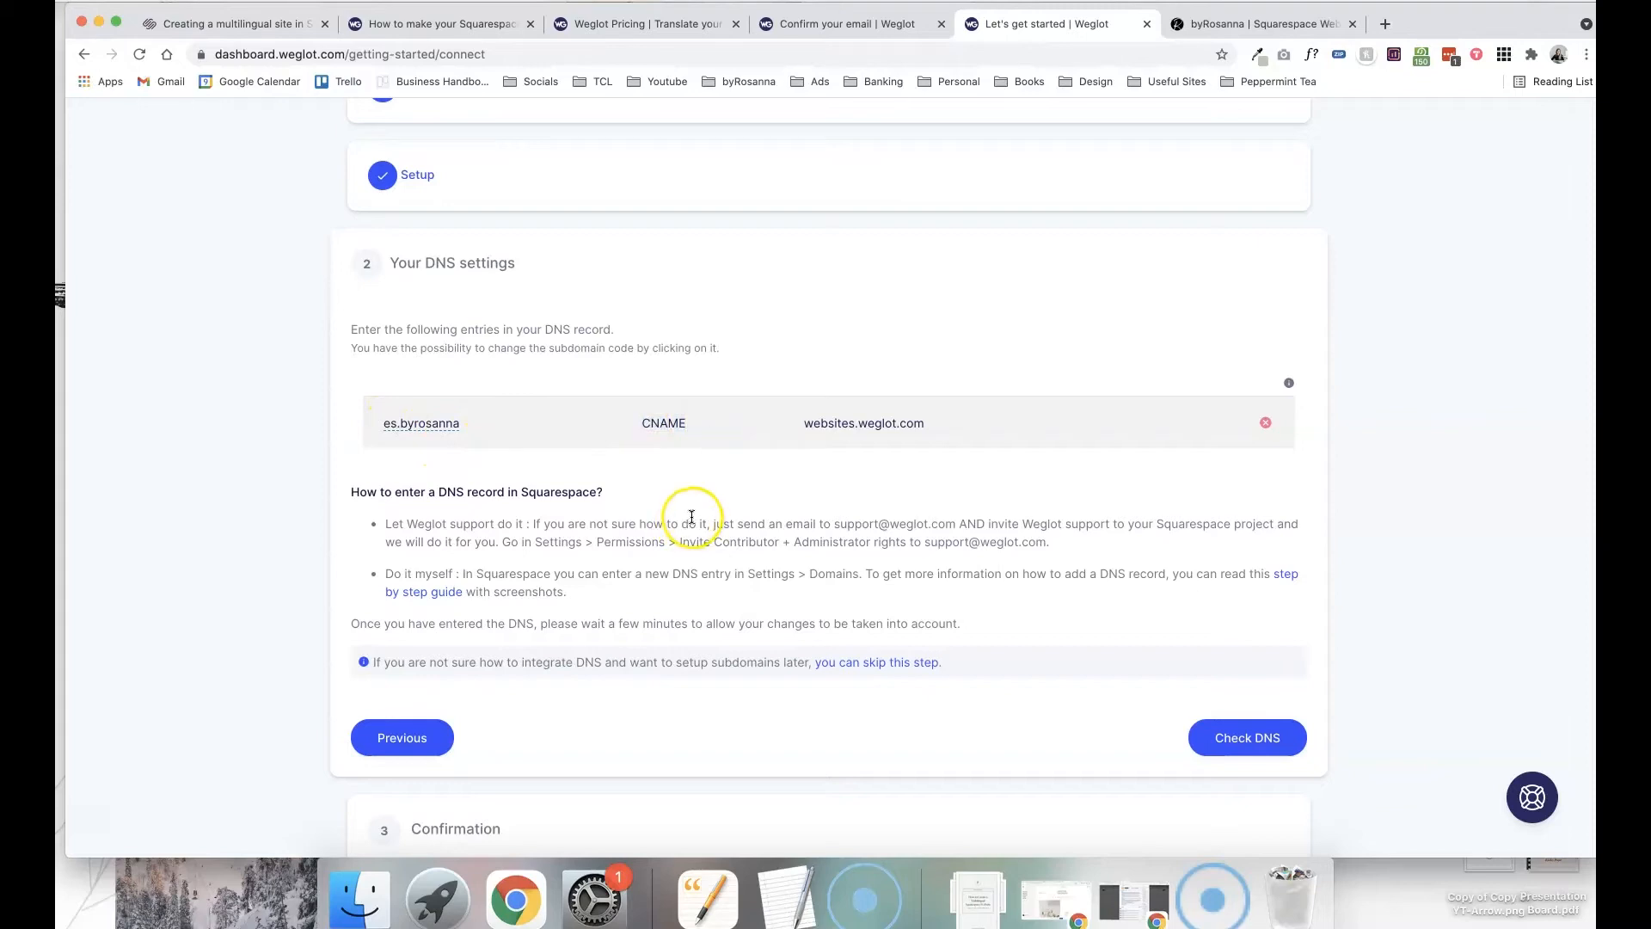
mouse_move(648, 513)
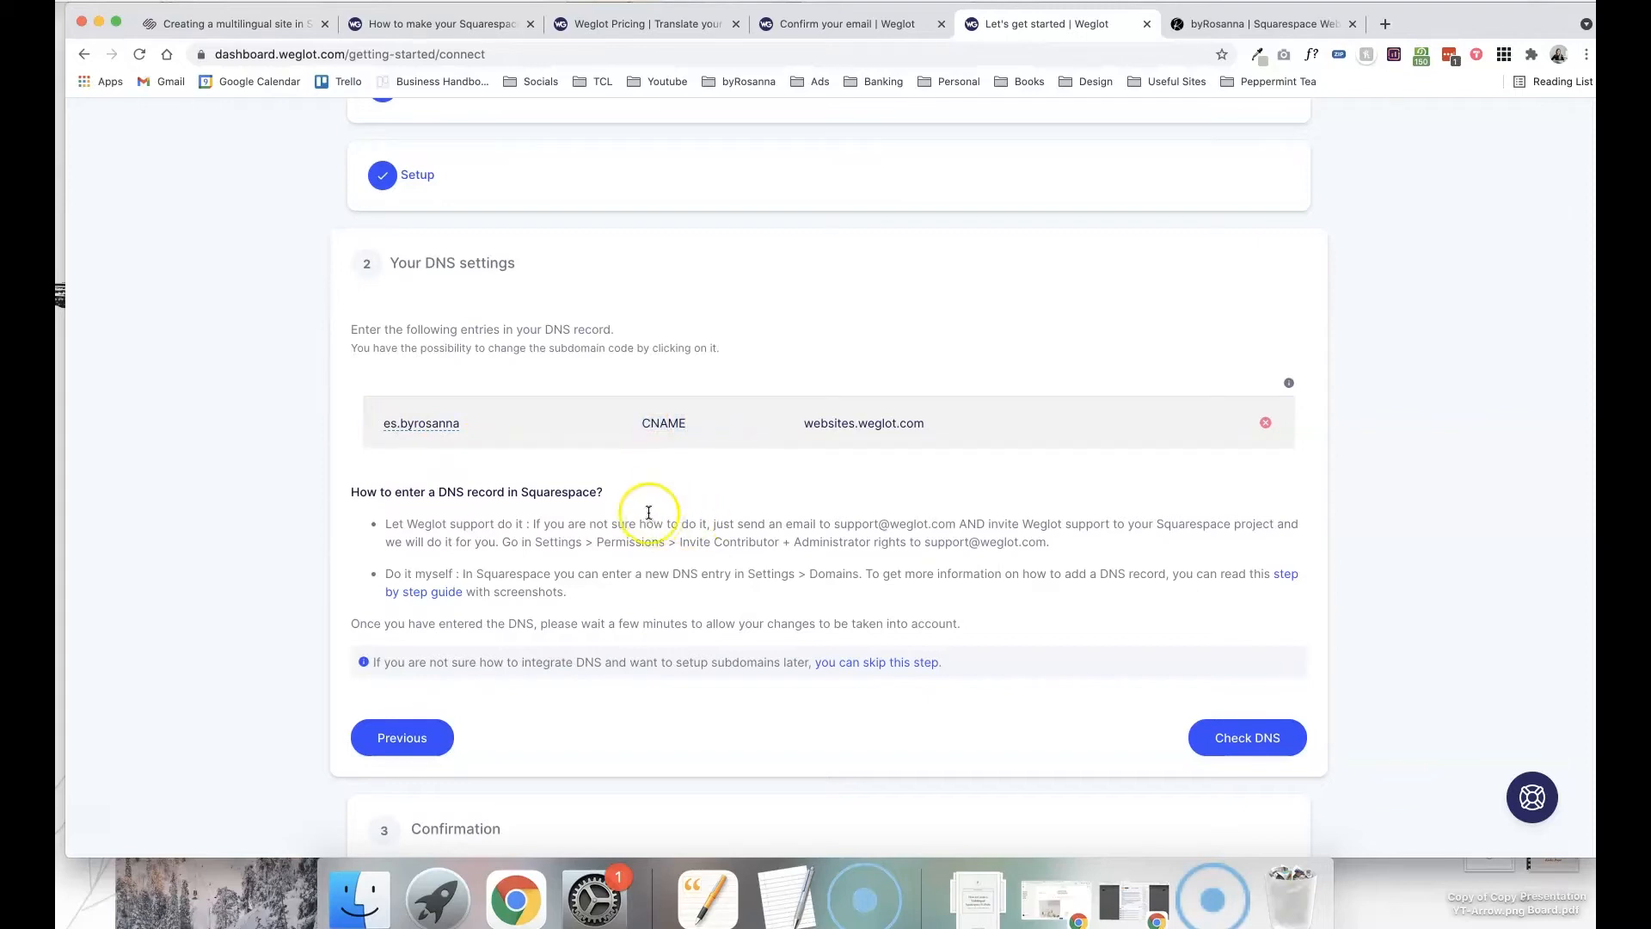
mouse_move(611, 475)
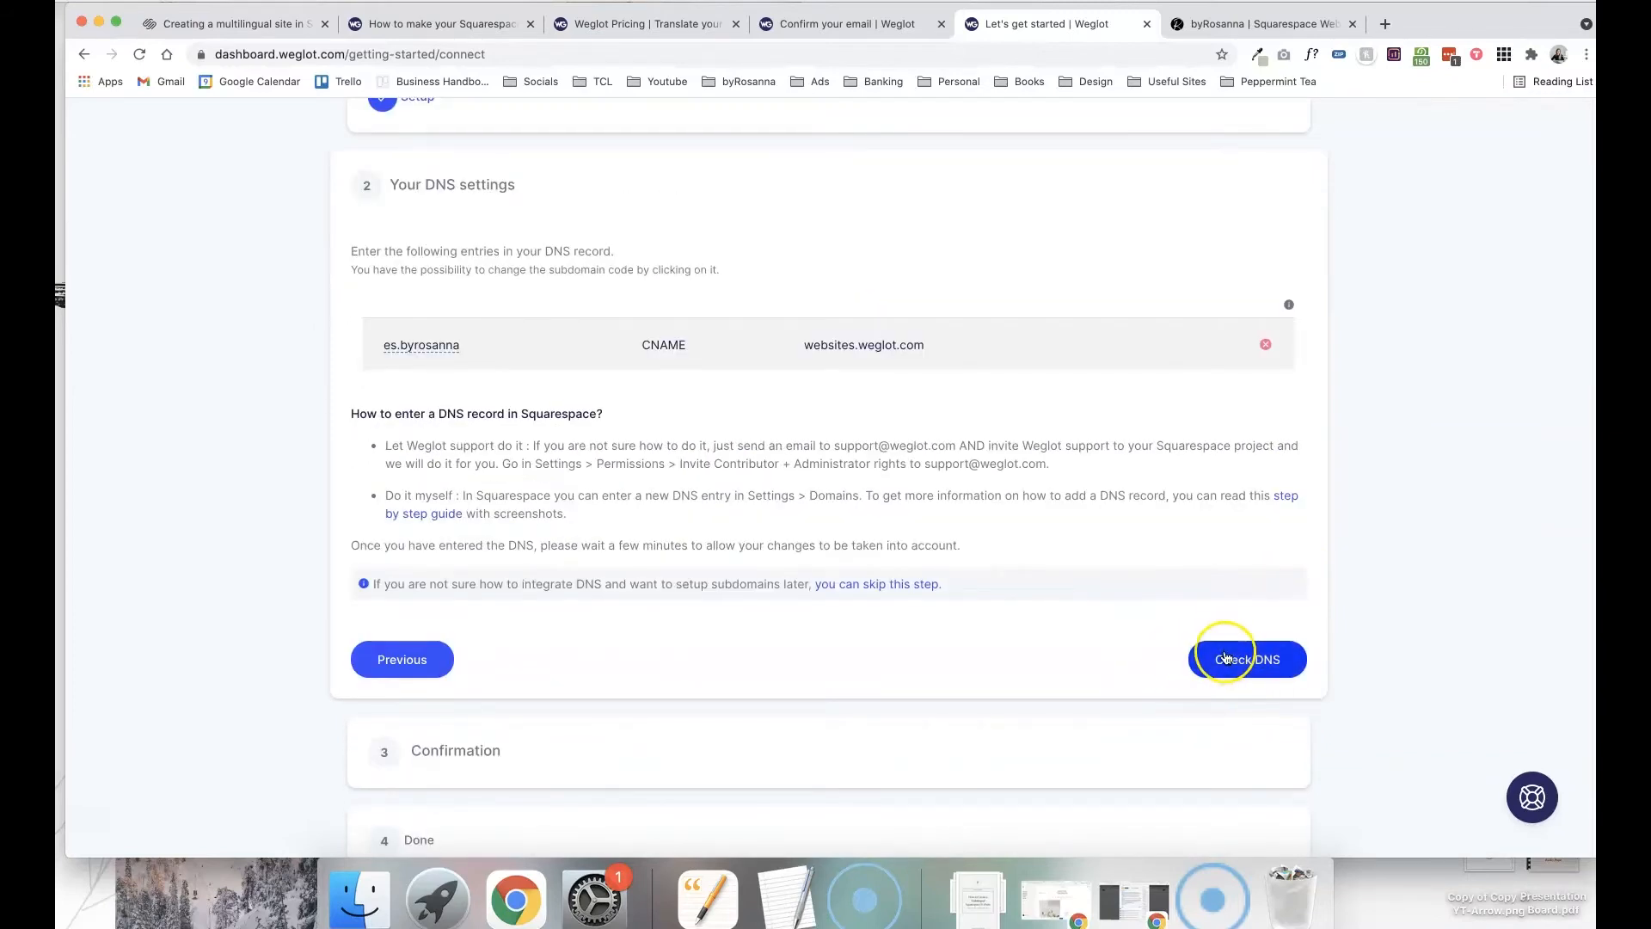
scroll("up", 3)
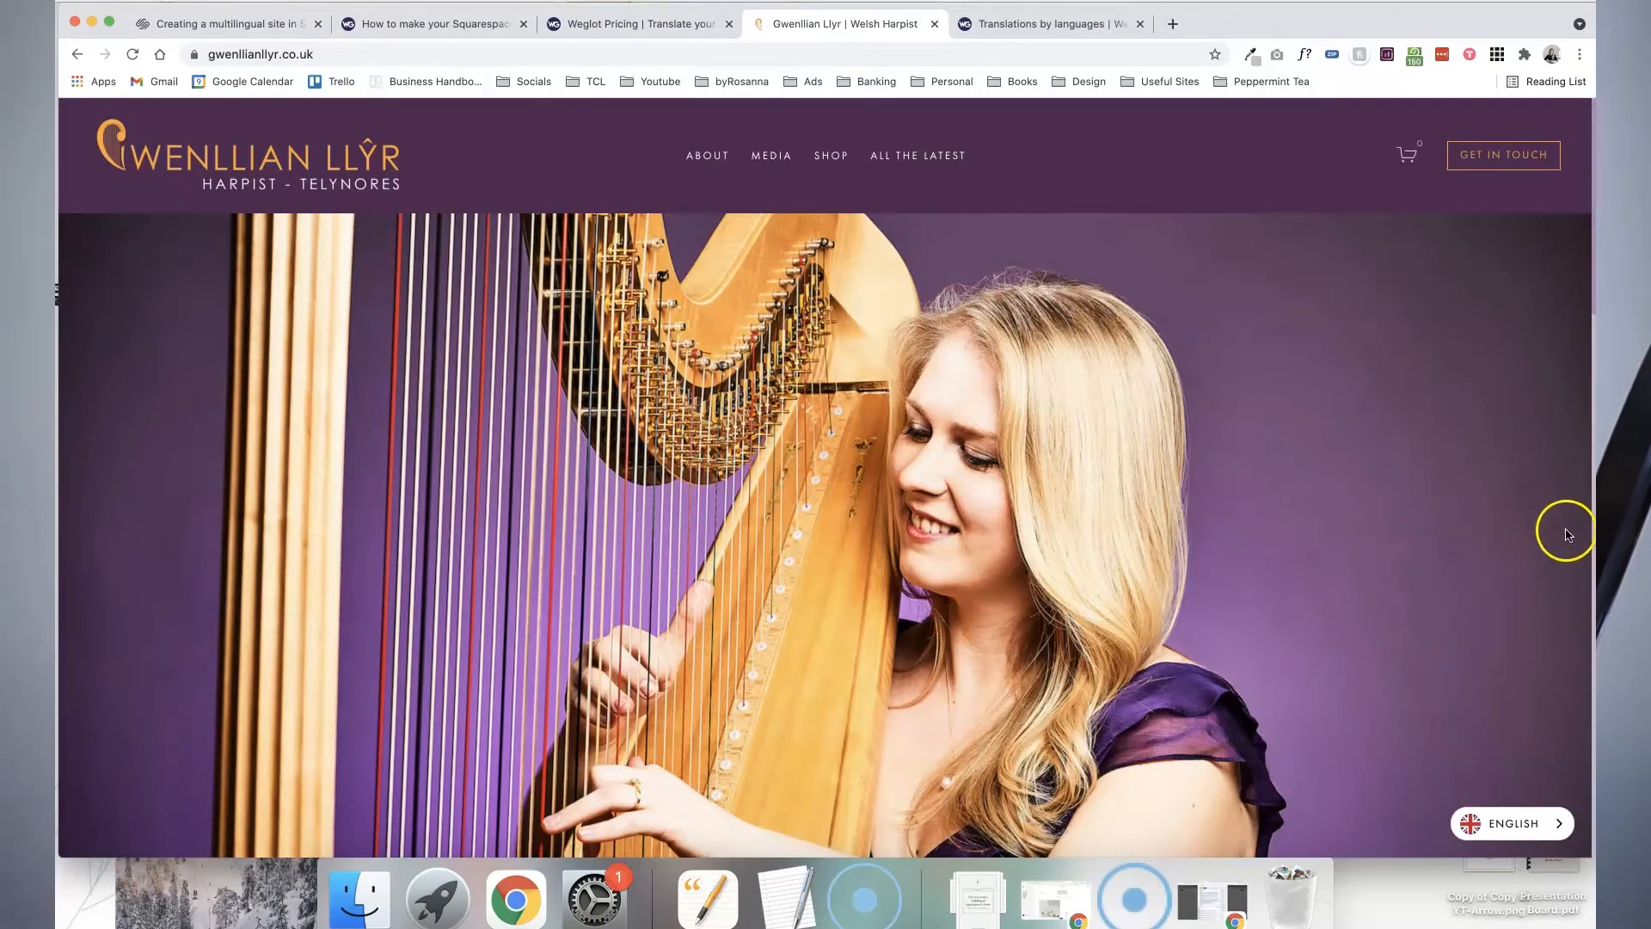
mouse_move(1535, 827)
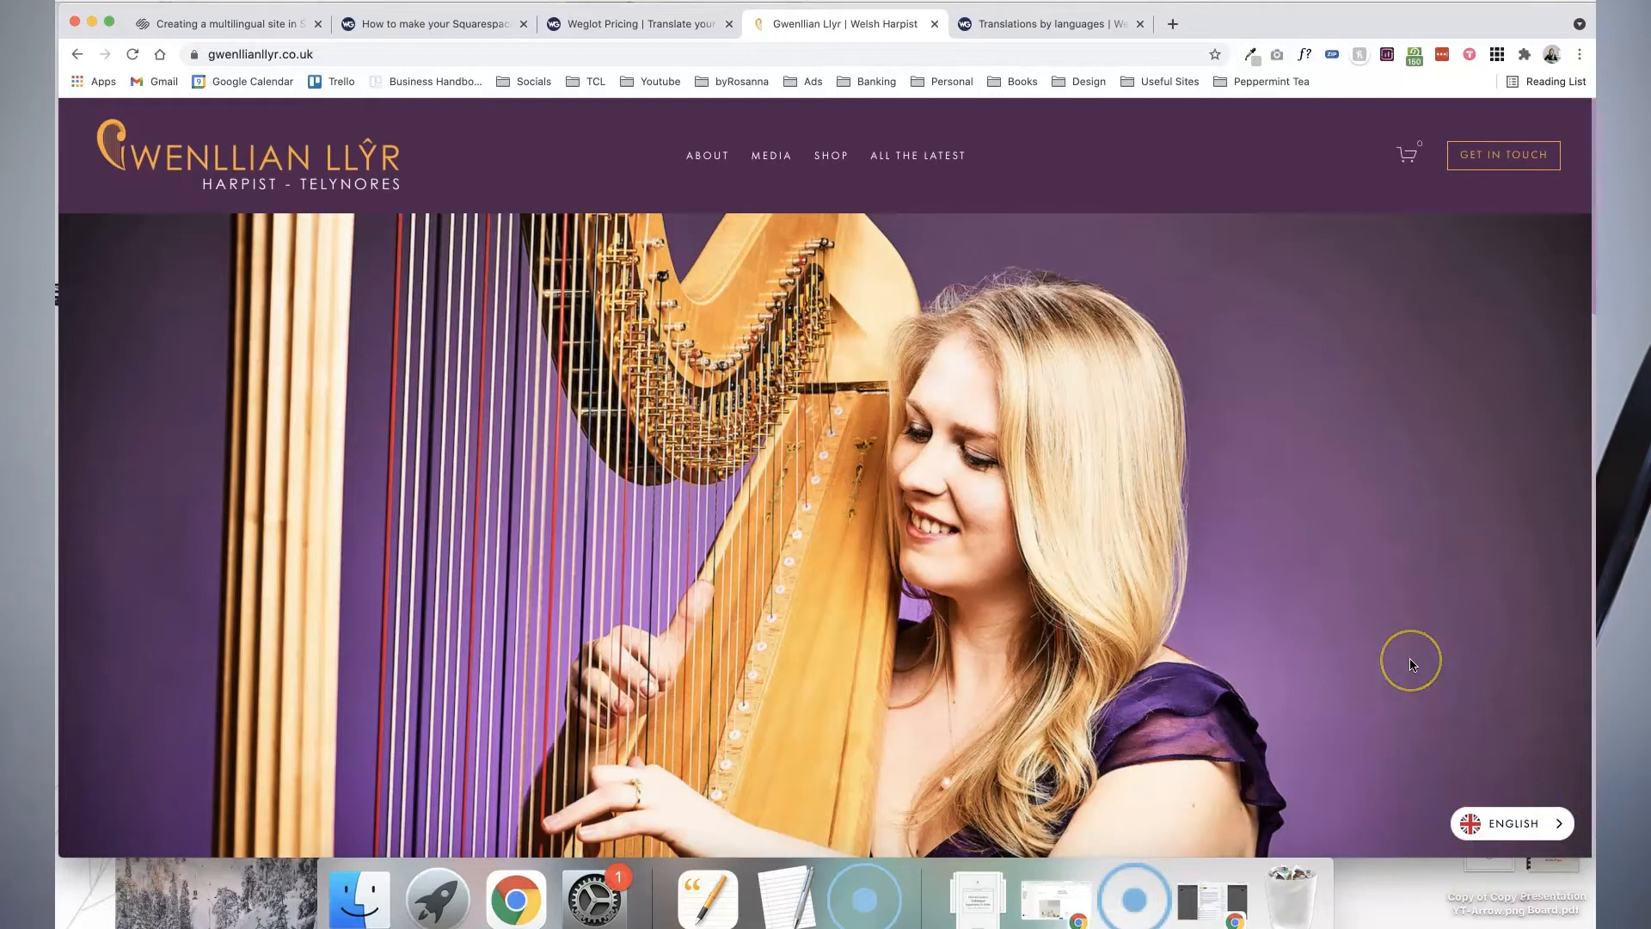
mouse_move(1411, 664)
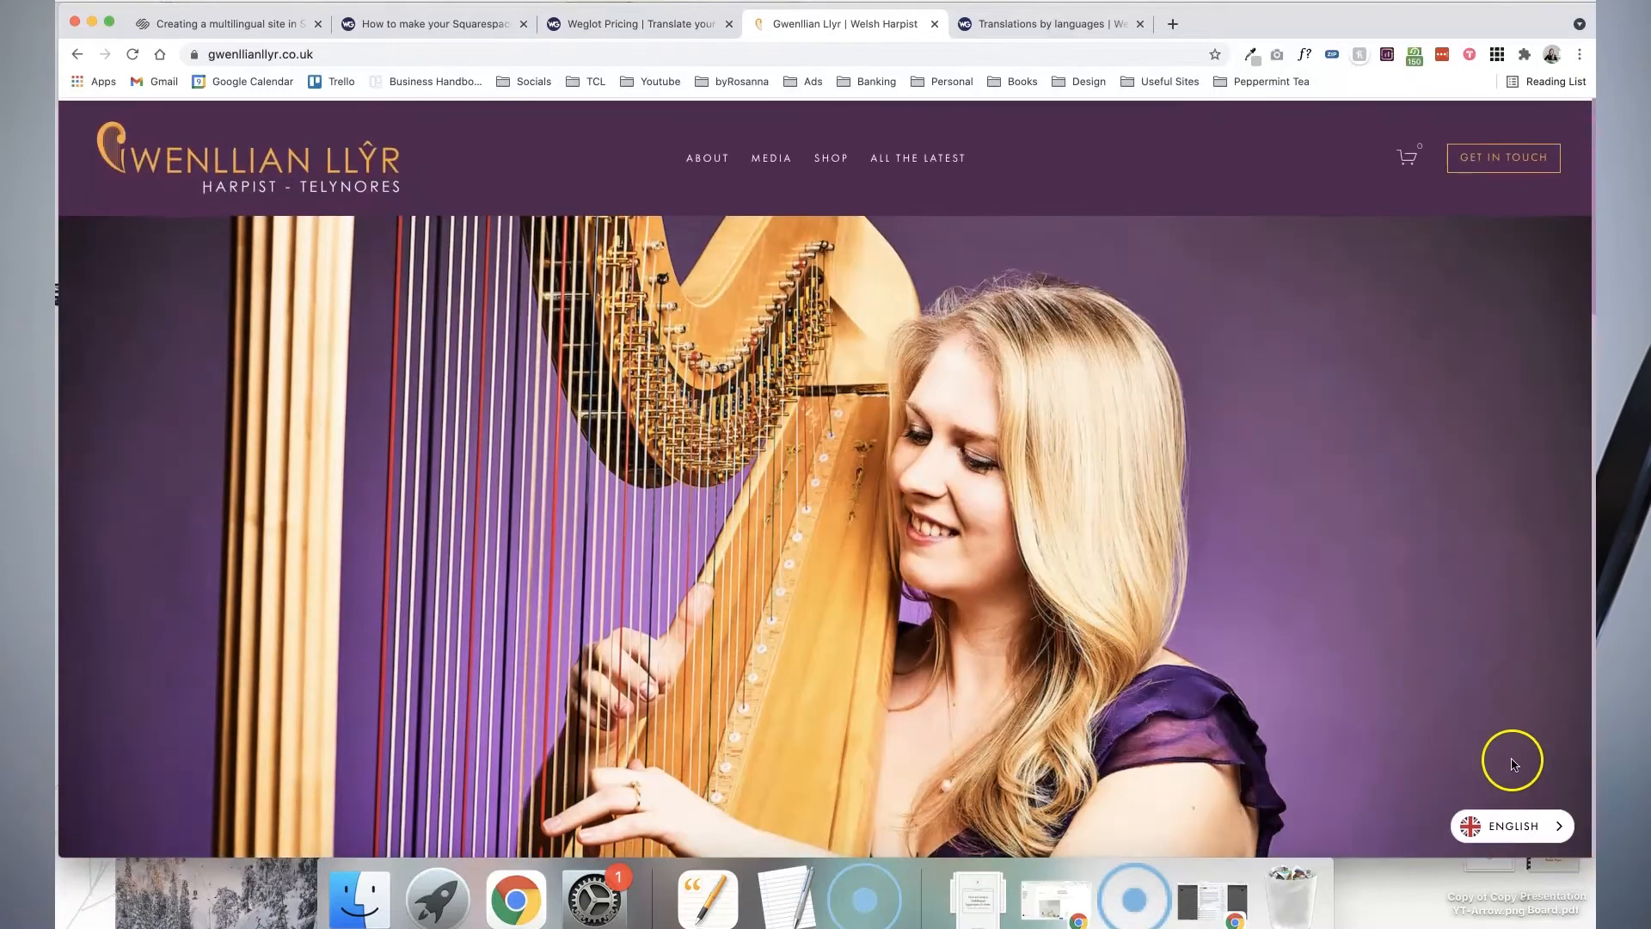
- Expand the harpist site's English language switcher to reveal Cymraeg
left_click(1511, 825)
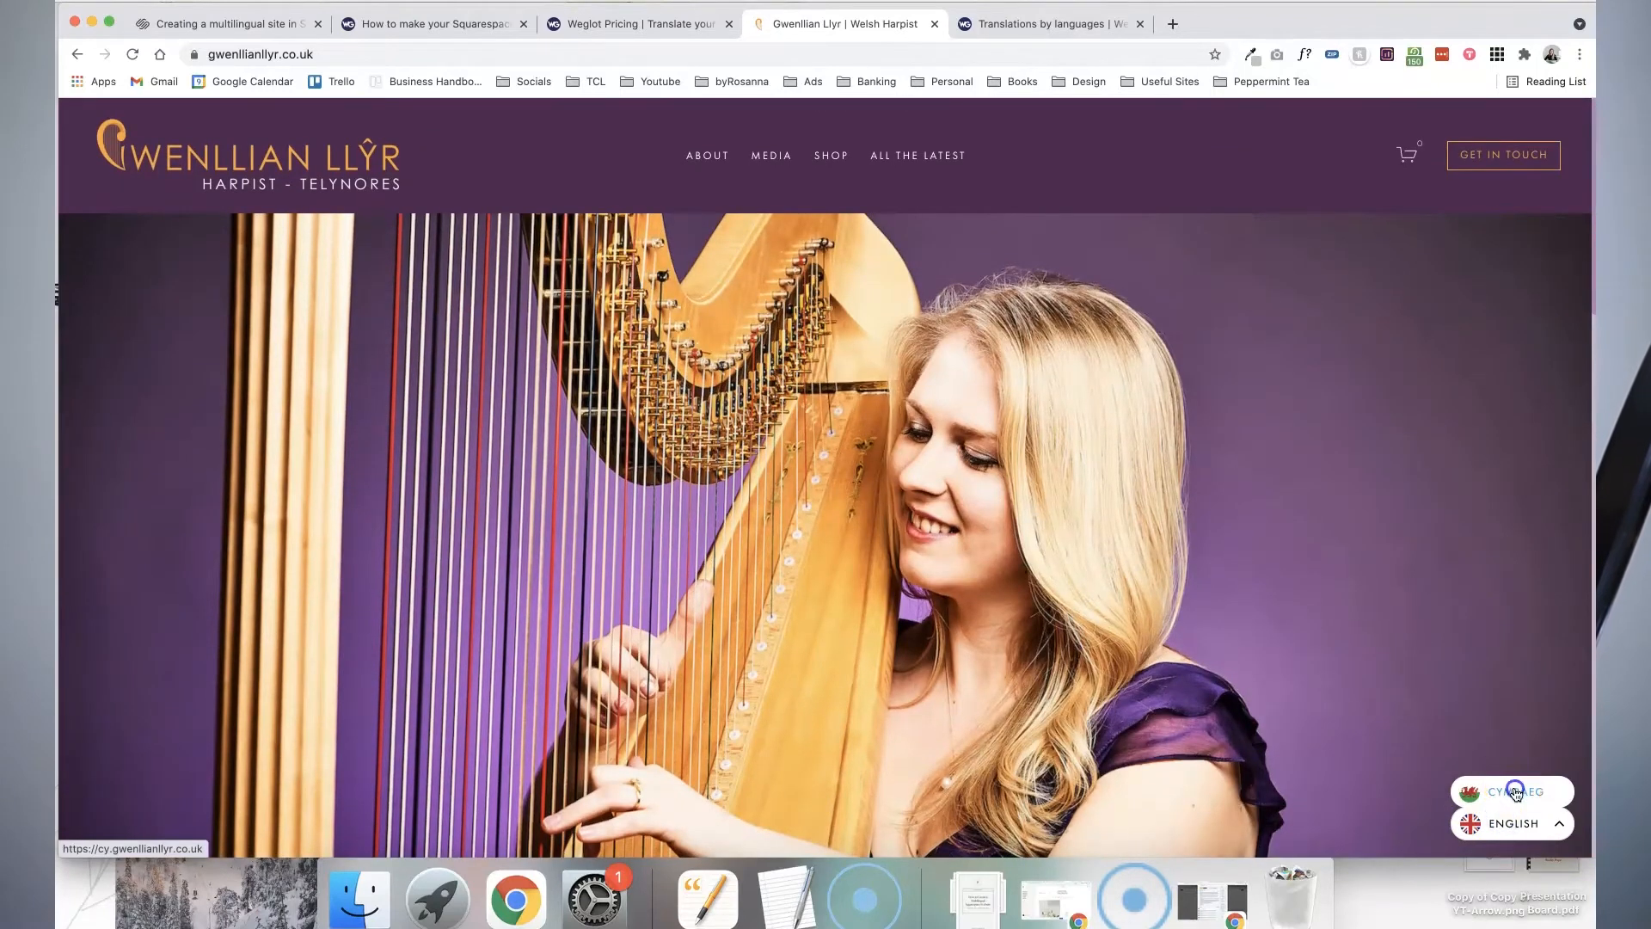
- Switch the live site to Cymraeg and scroll through the Welsh homepage
left_click(1515, 793)
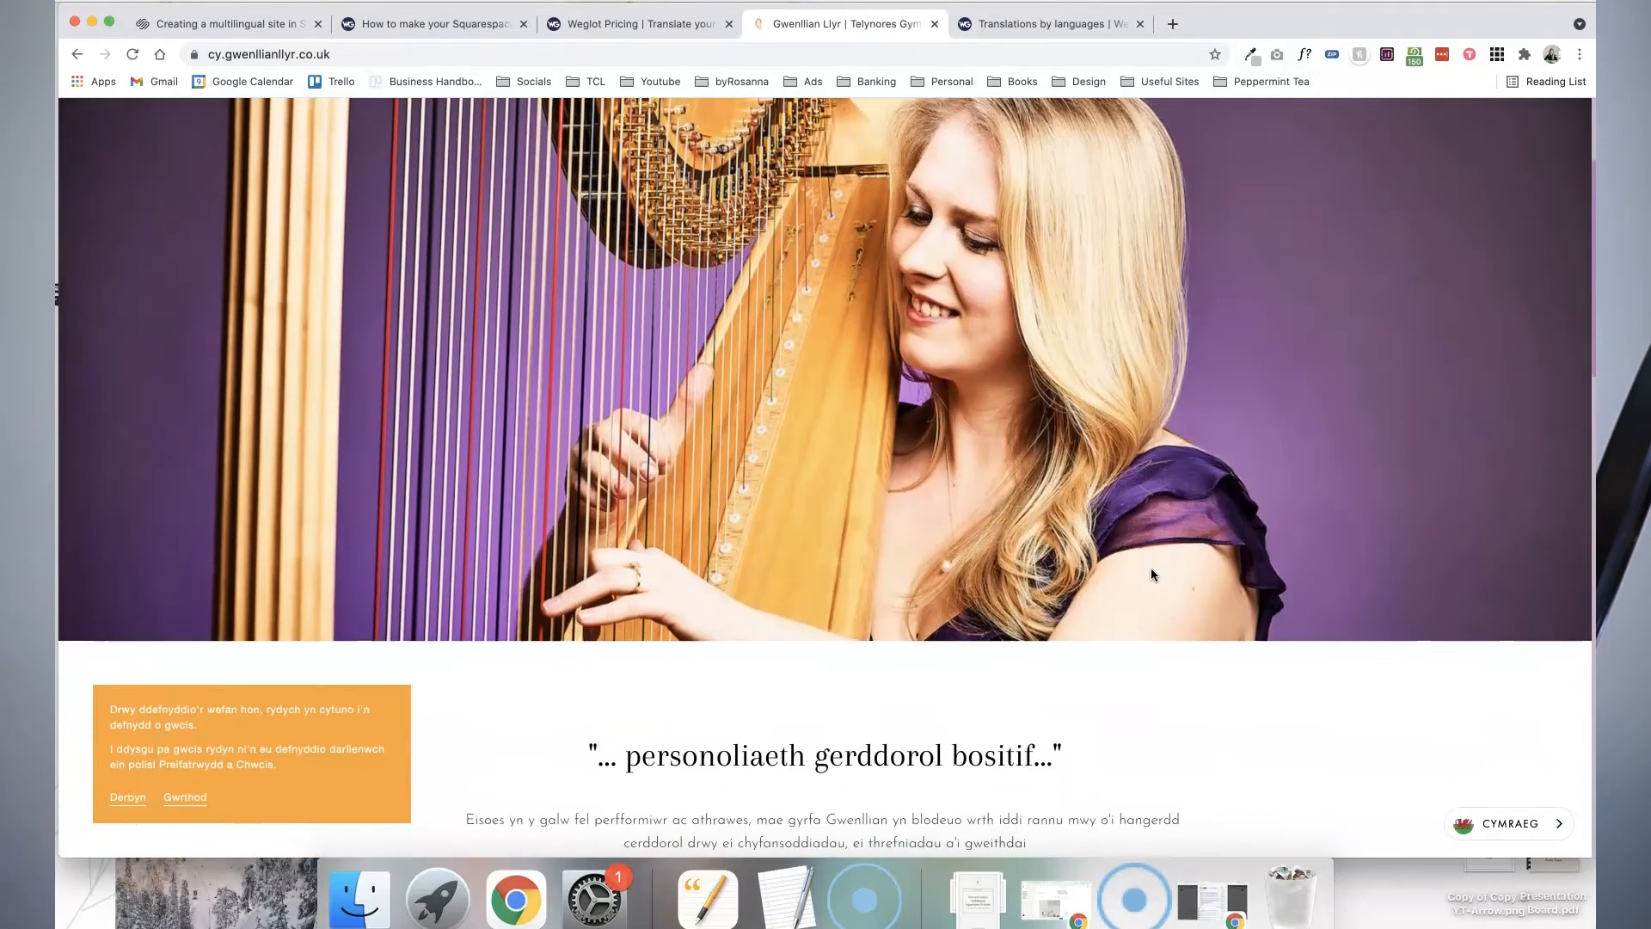
scroll("down", 3)
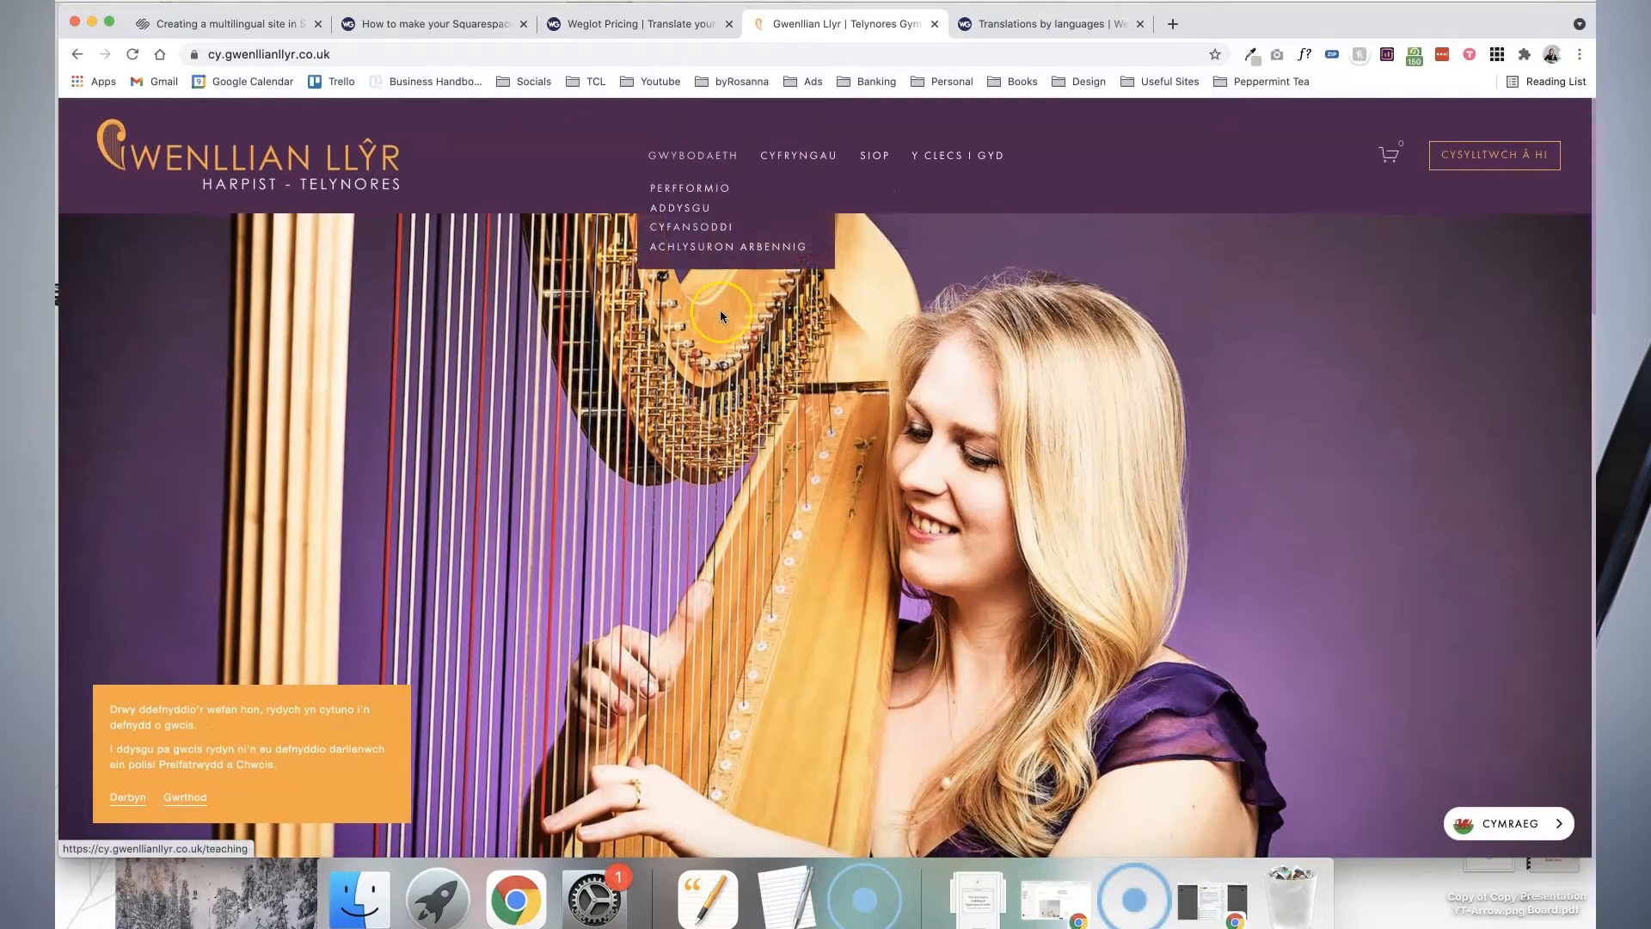
scroll("down", 3)
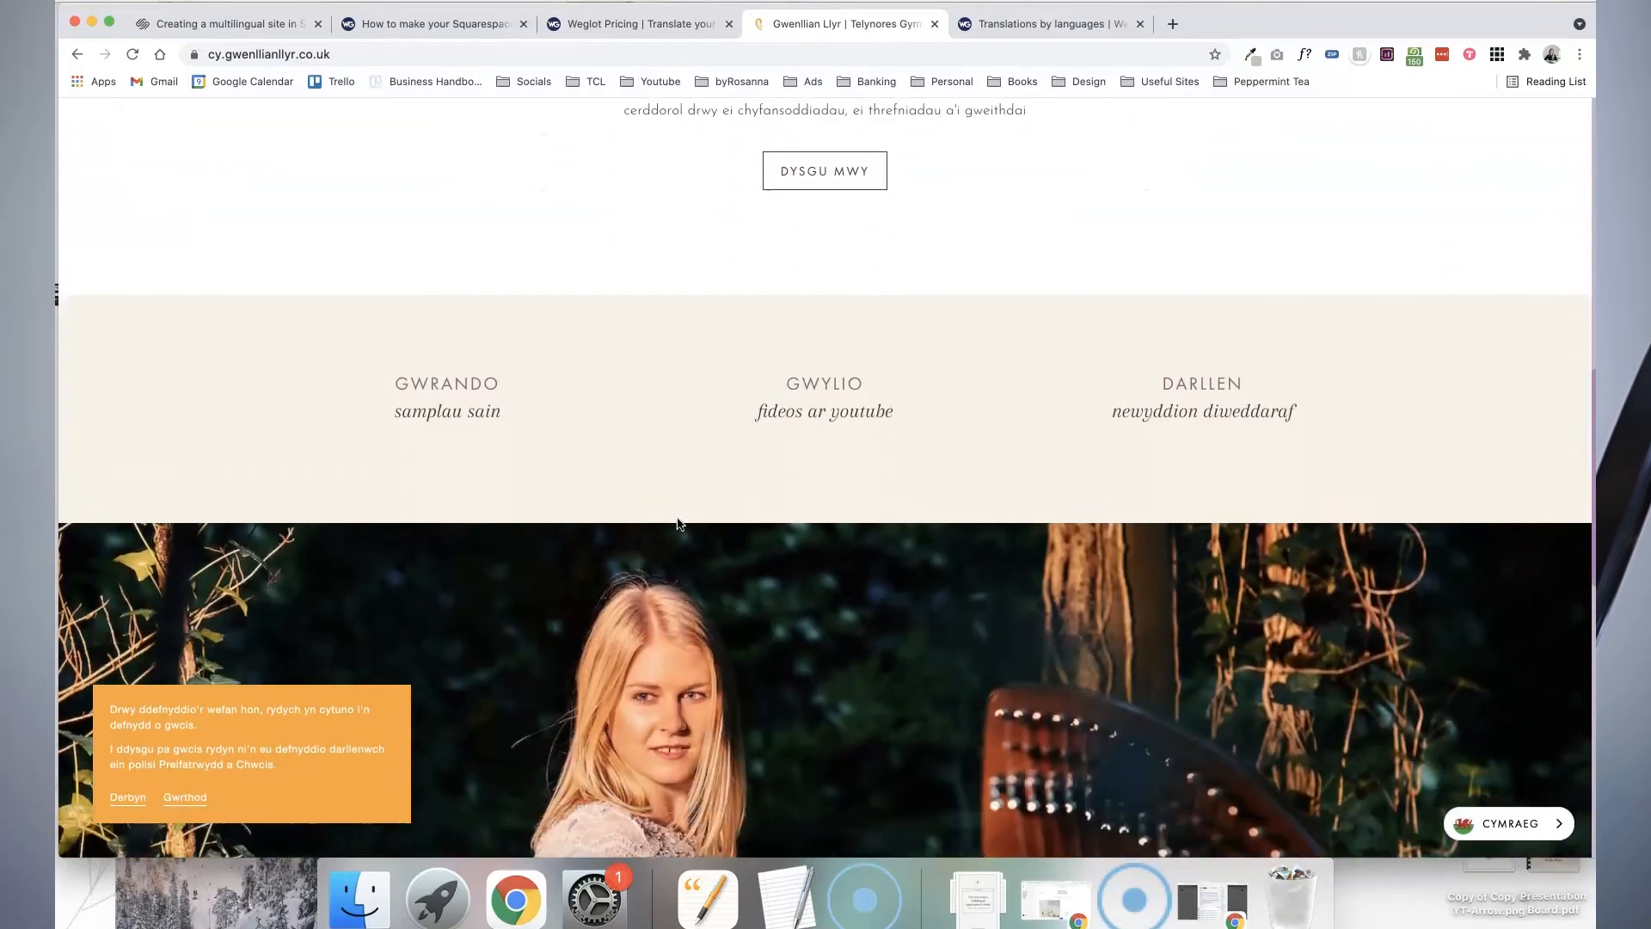
scroll("down", 3)
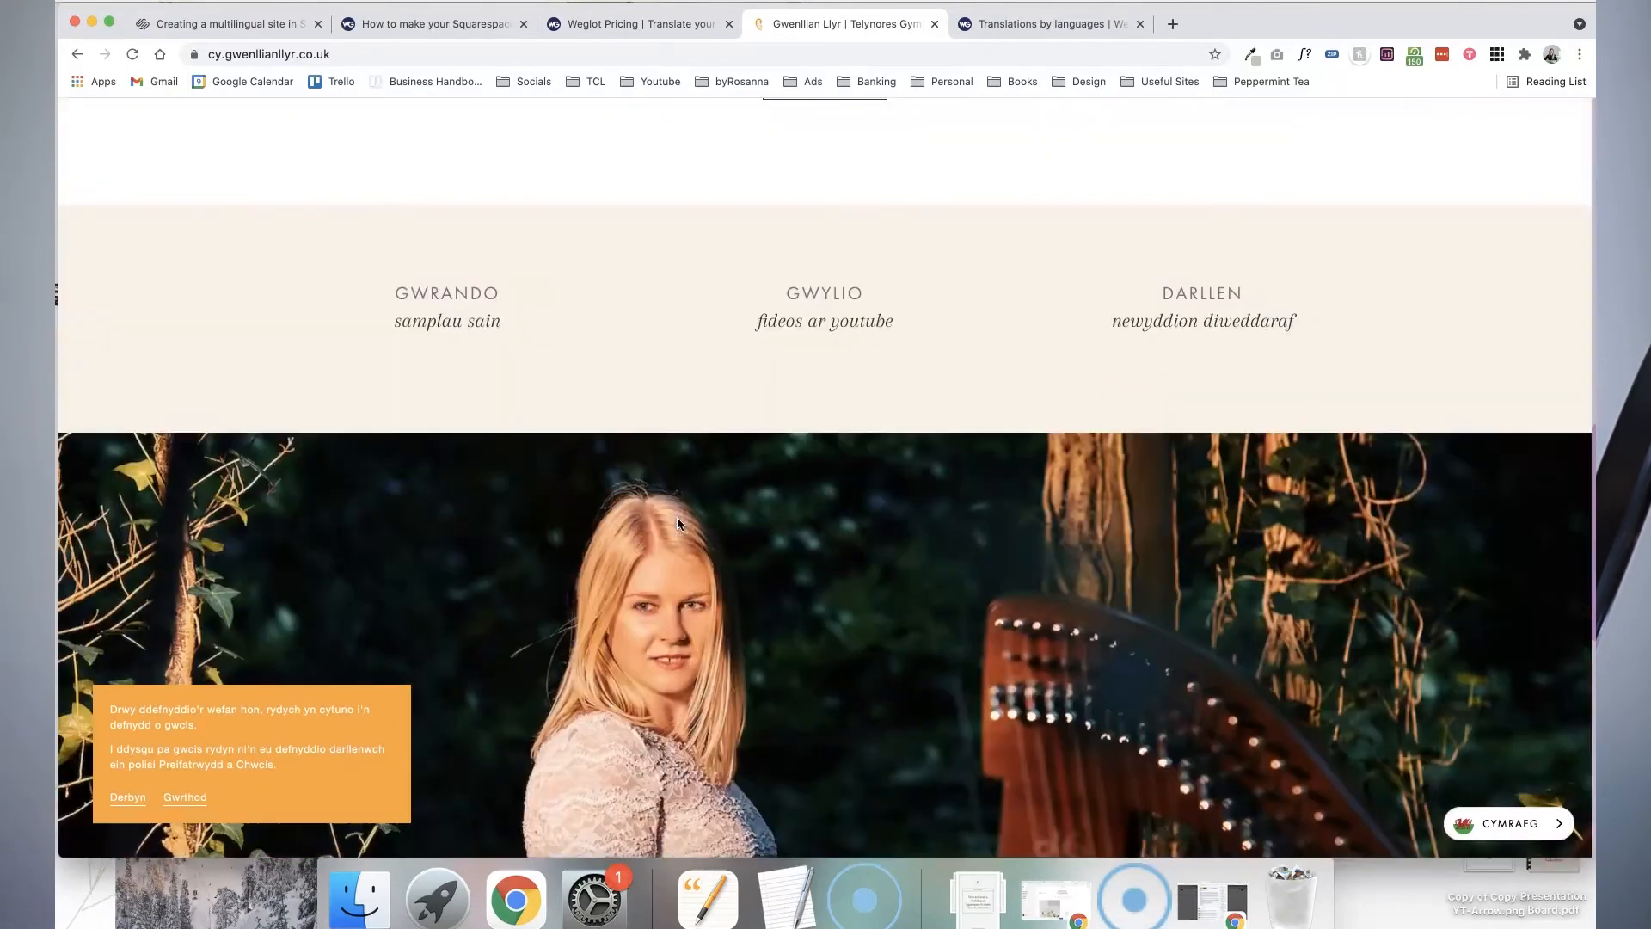
scroll("up", 3)
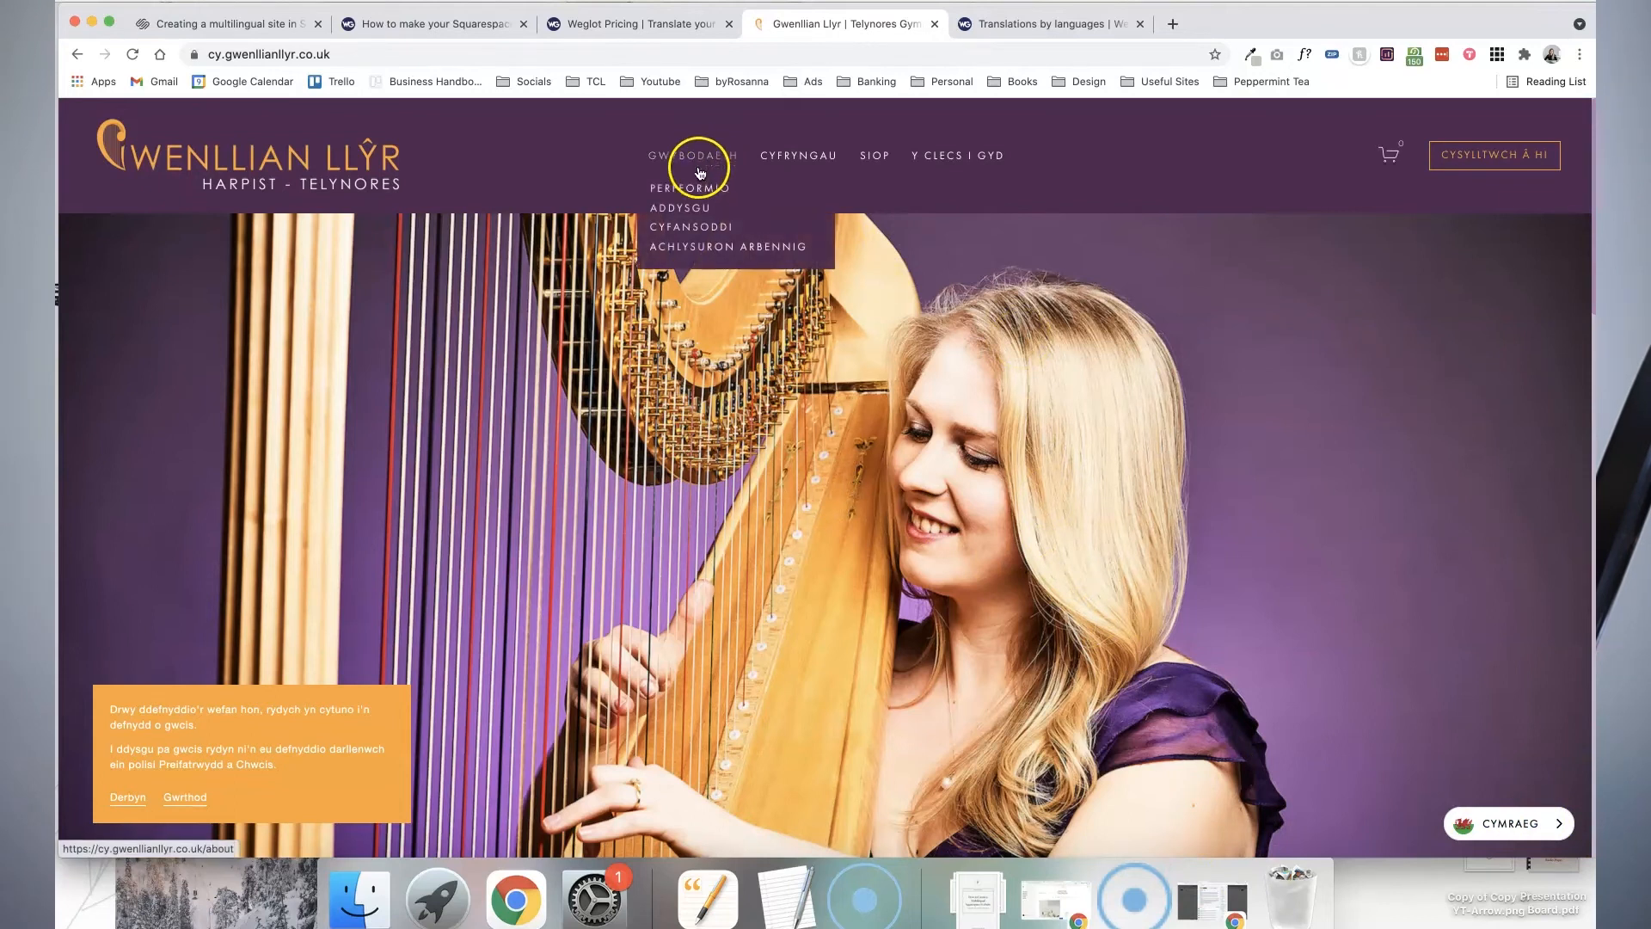
- Open the Perfformio page from the Gwybodaeth menu and scroll through it
left_click(689, 189)
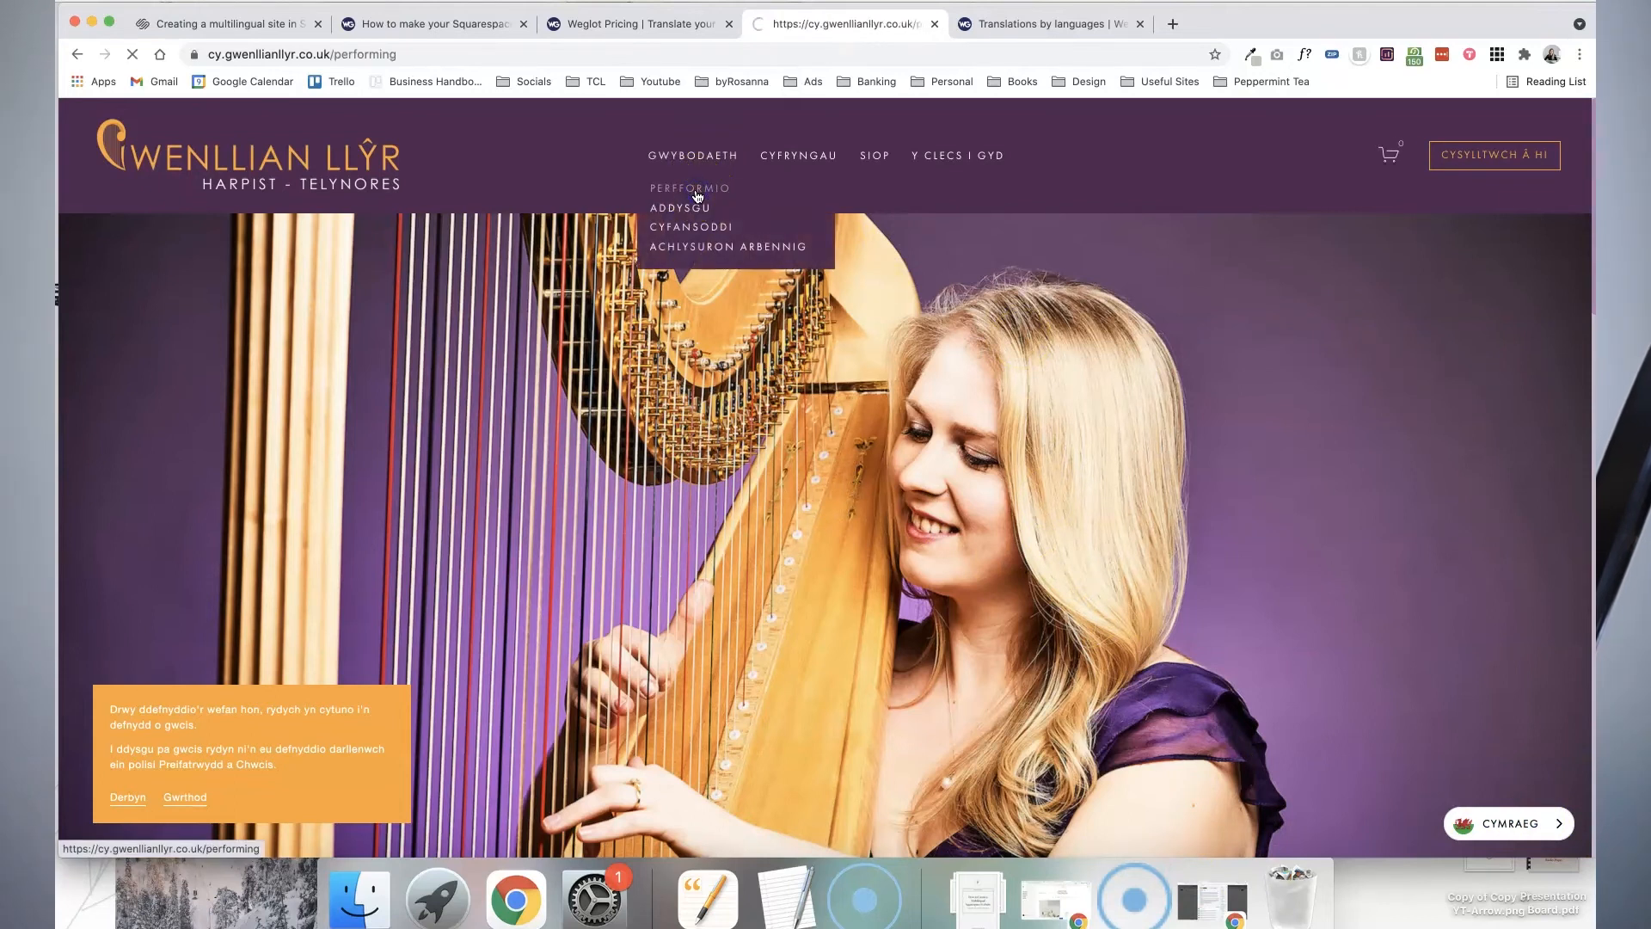
left_click(689, 188)
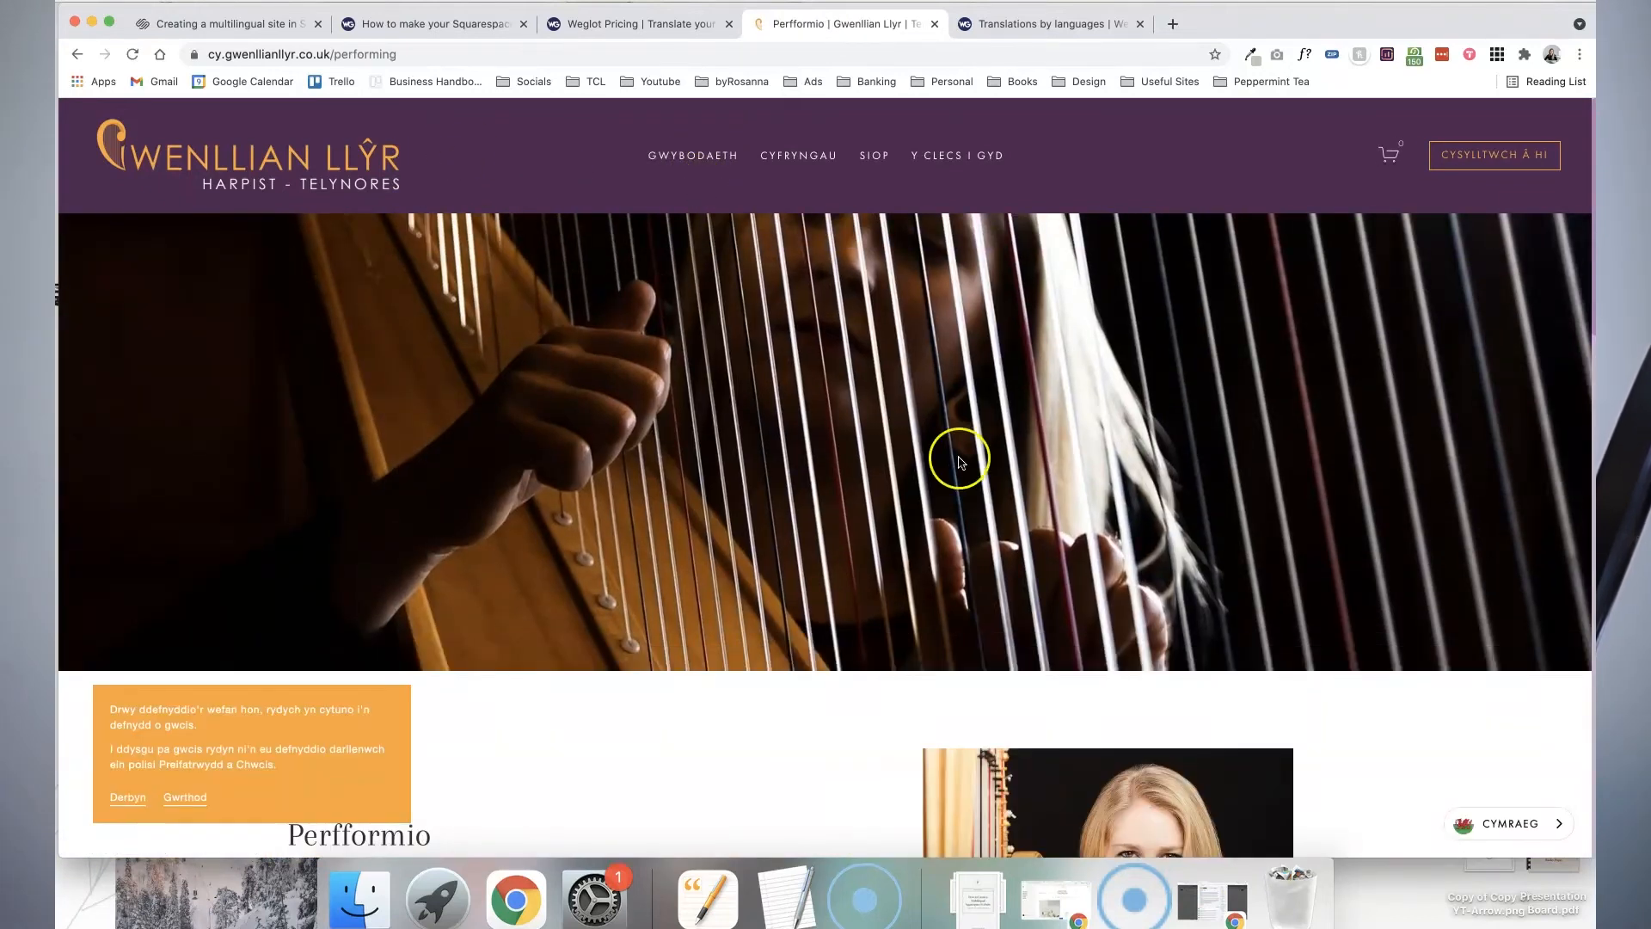
scroll("down", 3)
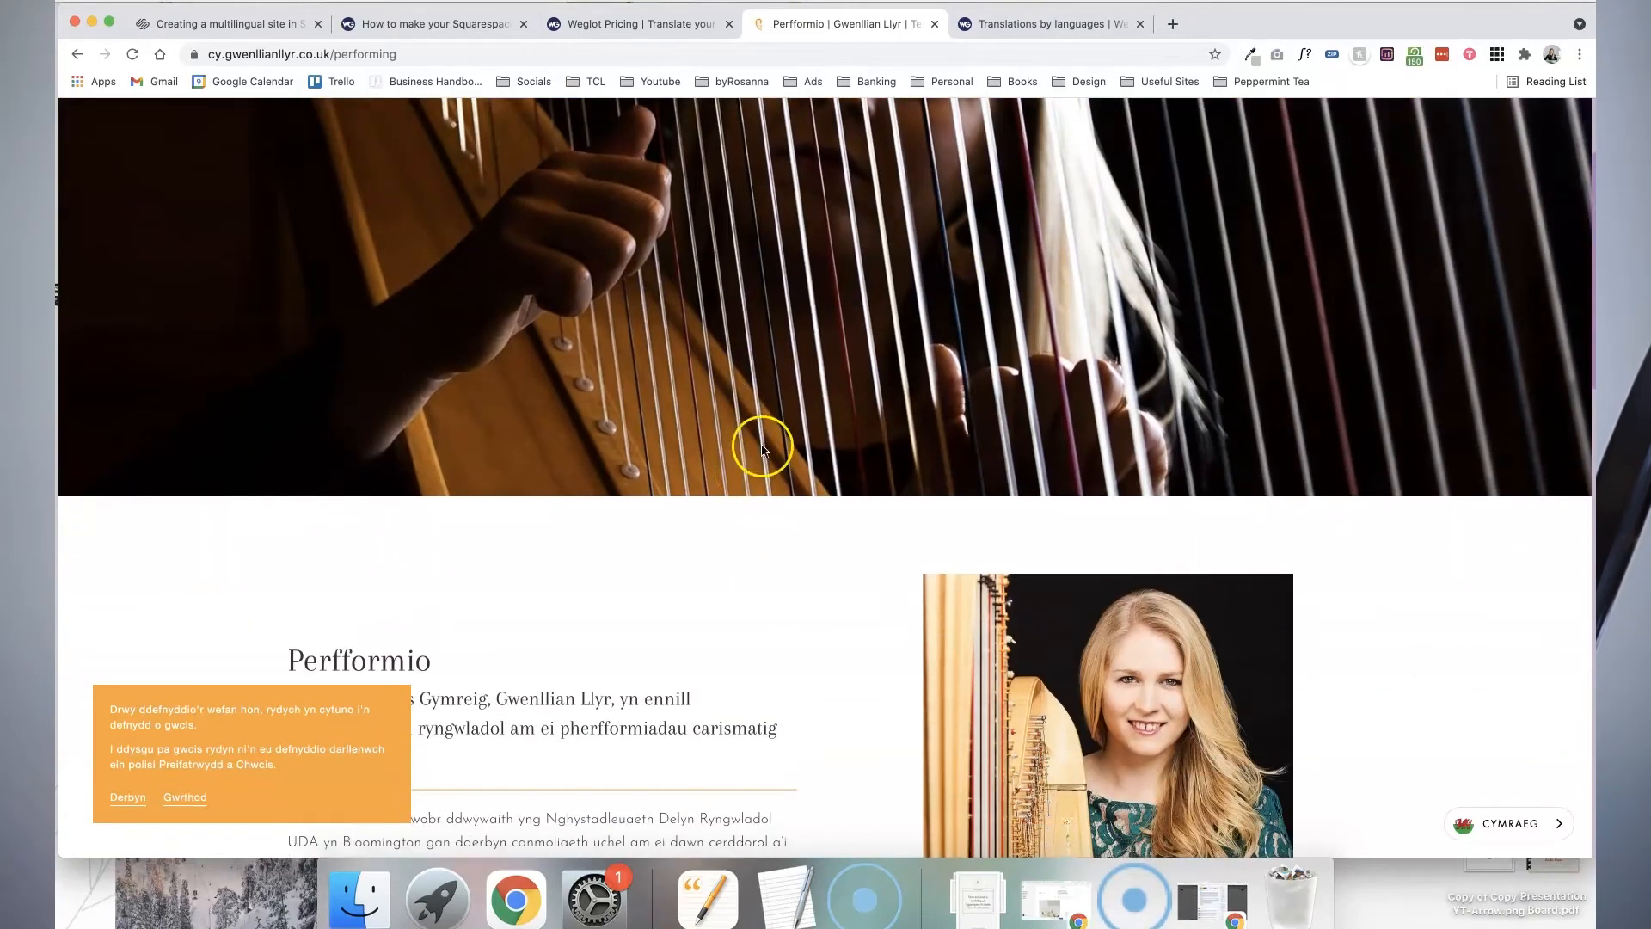
scroll("down", 3)
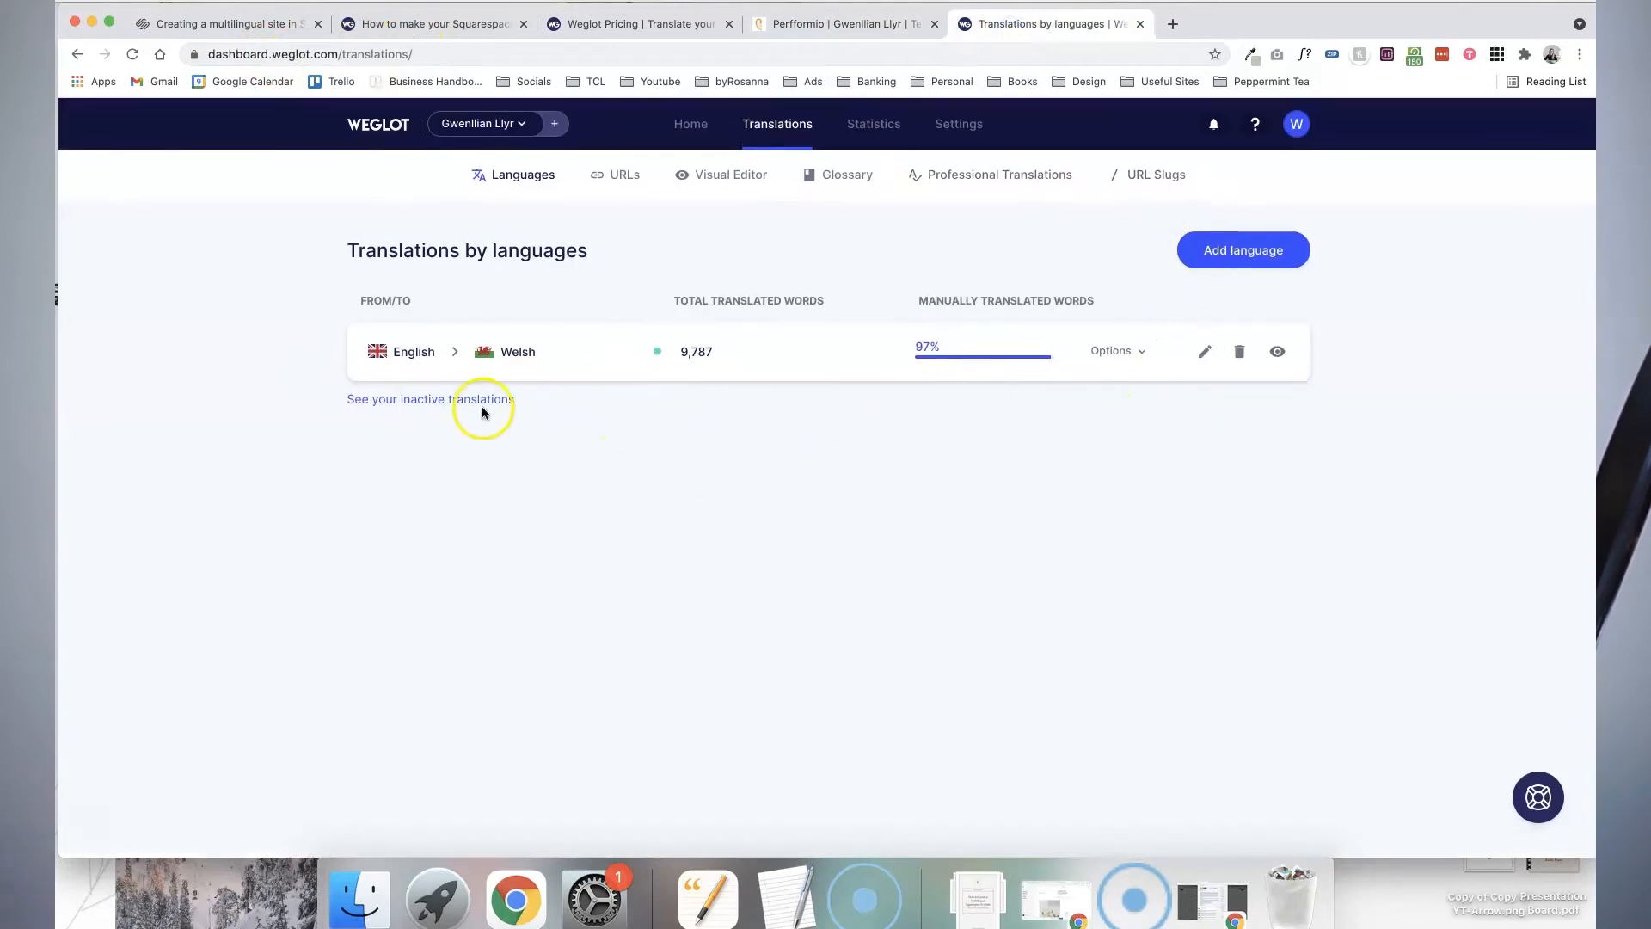
mouse_move(358, 413)
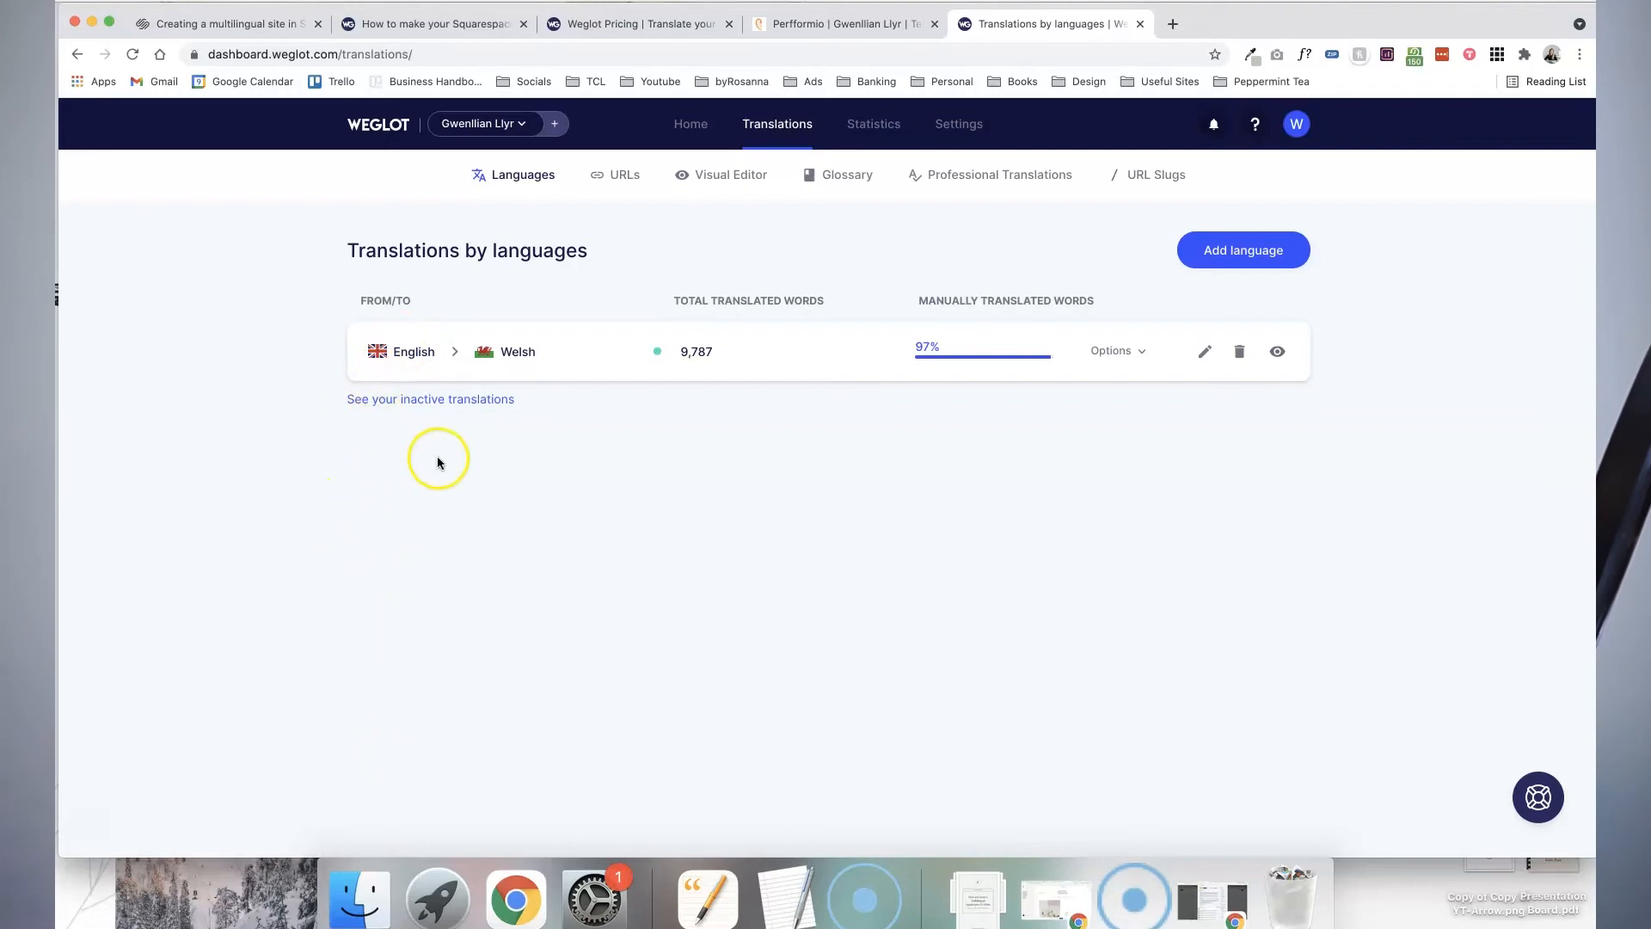
mouse_move(576, 351)
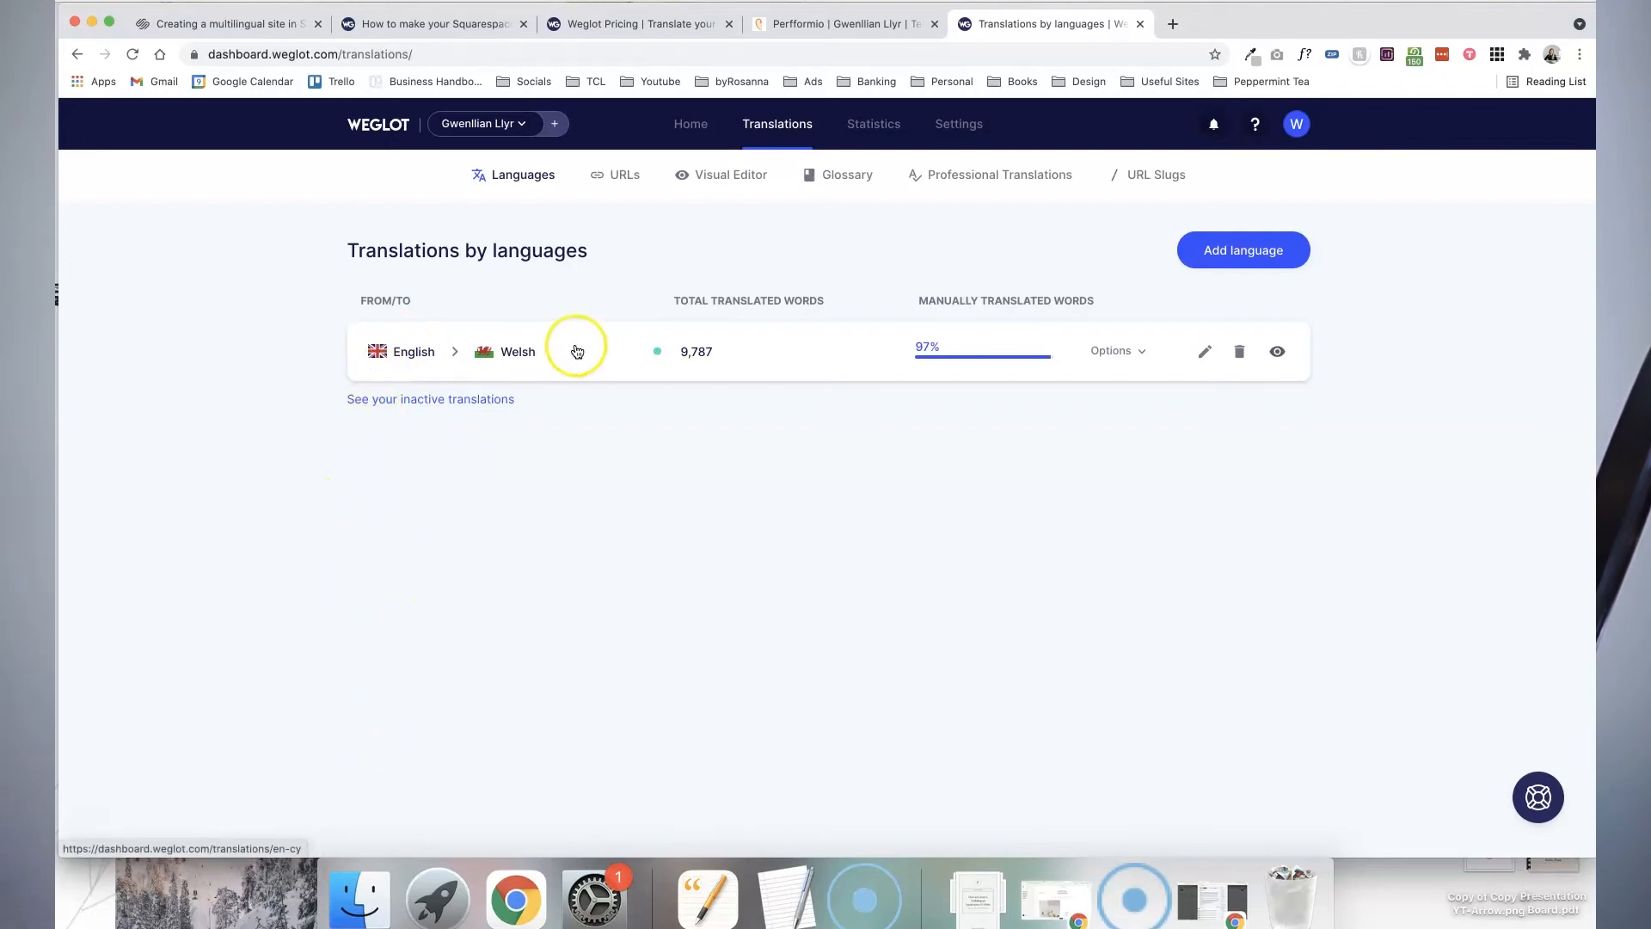
mouse_move(558, 352)
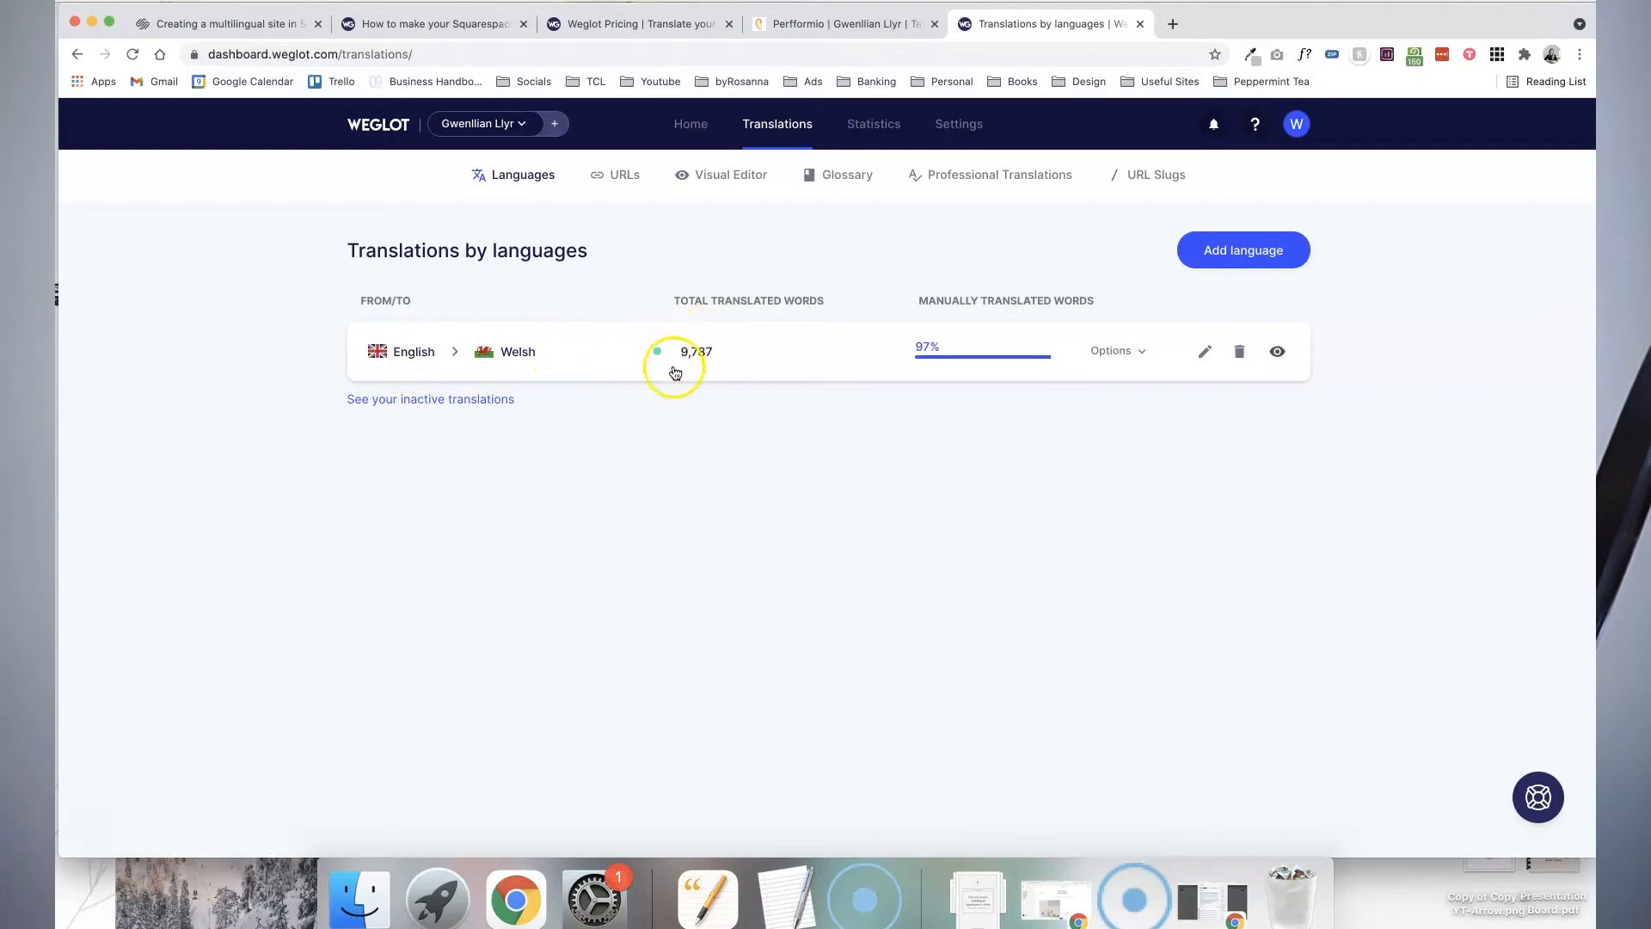
mouse_move(724, 369)
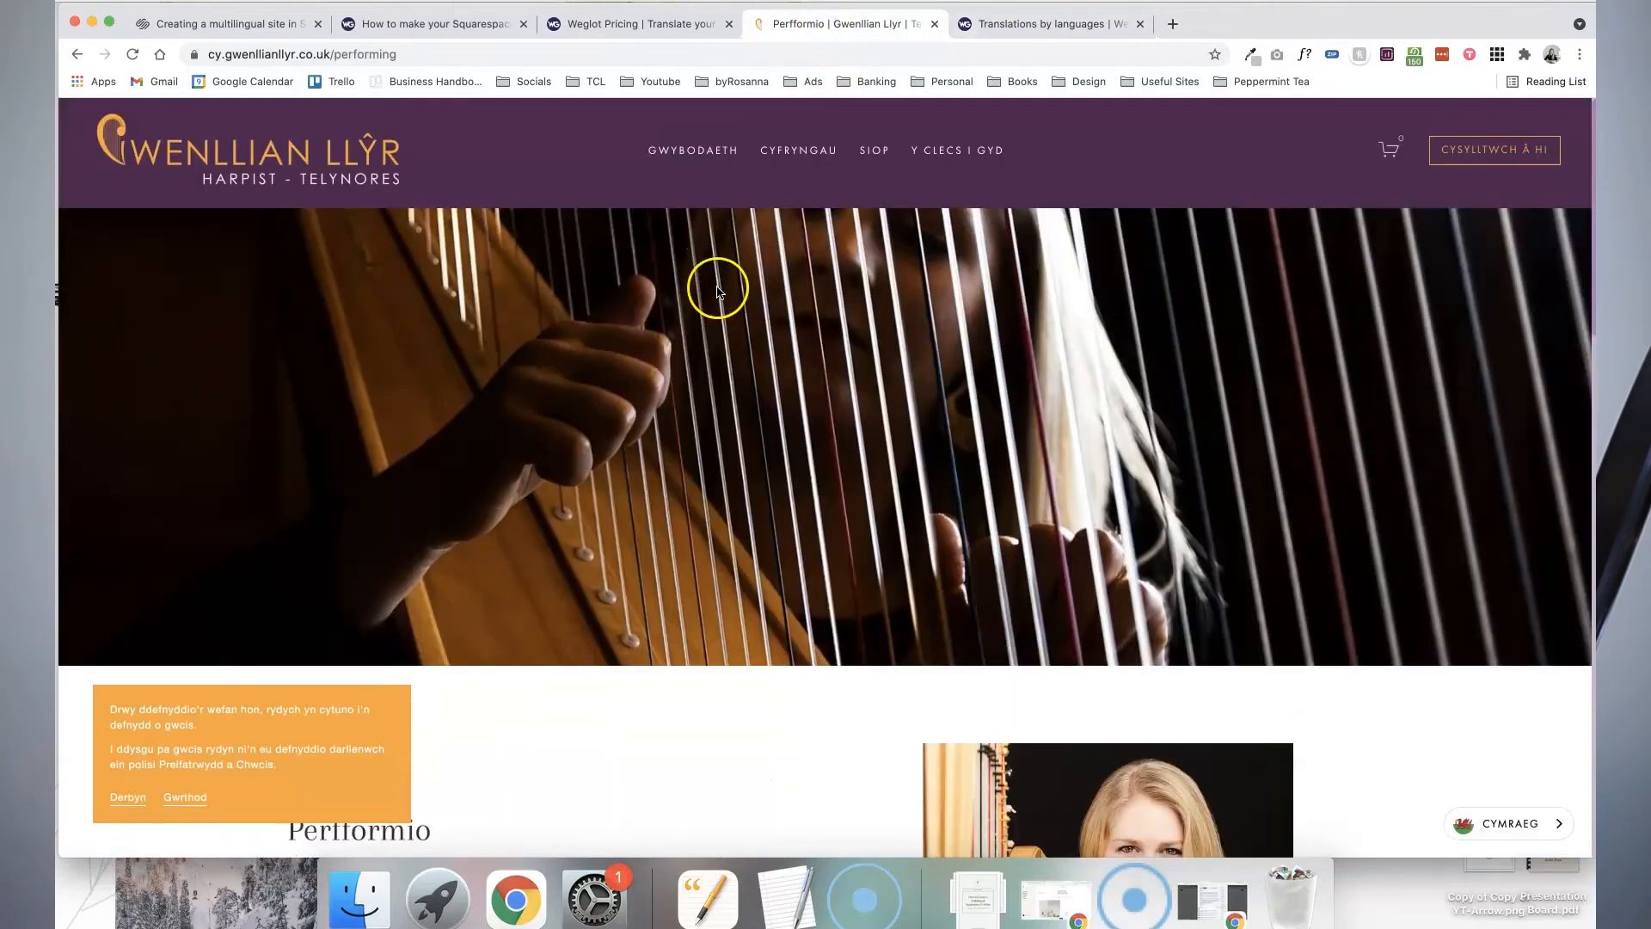
mouse_move(956, 150)
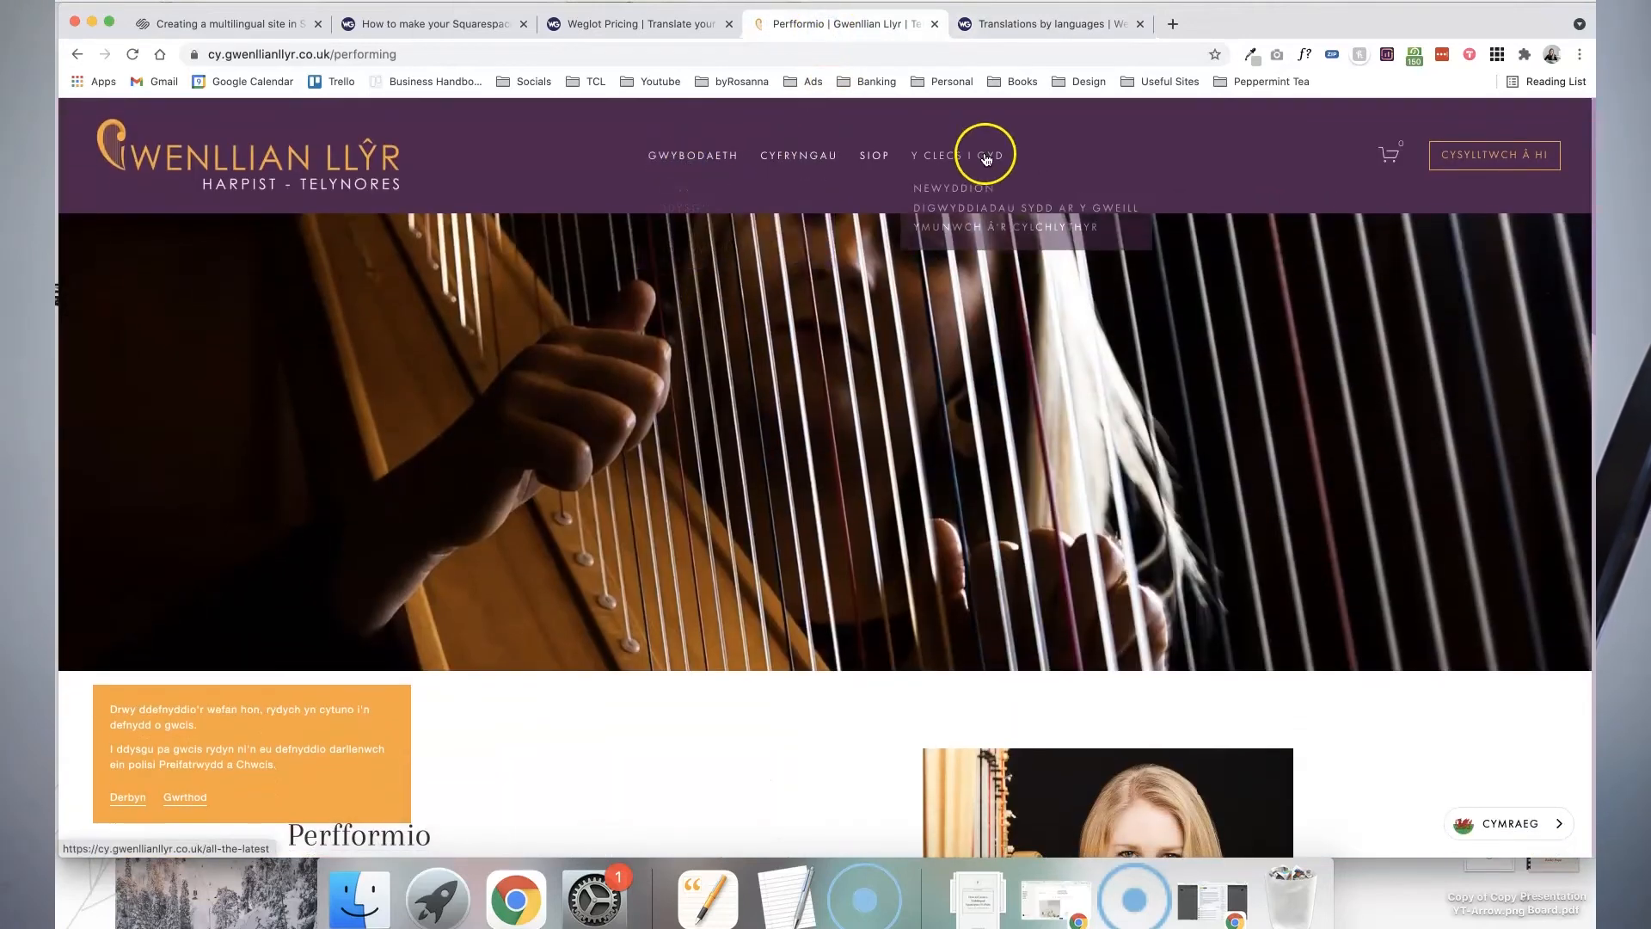
- Read through the Welsh Perfformio page, then return to the Translations | Weglot tab
left_click(1050, 23)
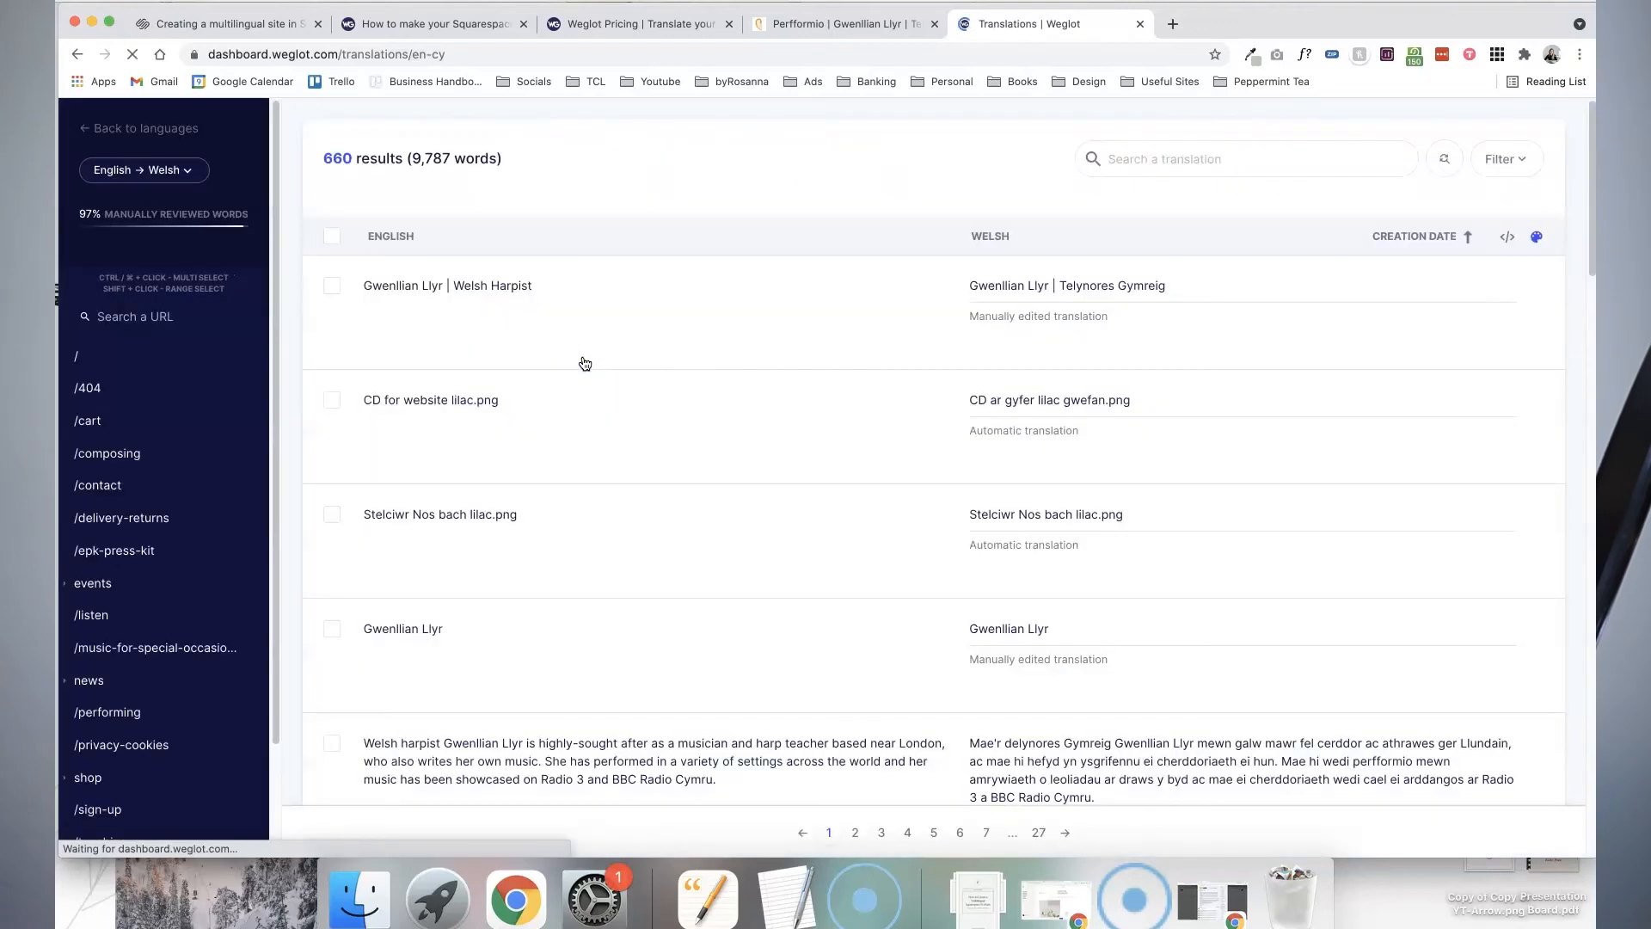
left_click(837, 24)
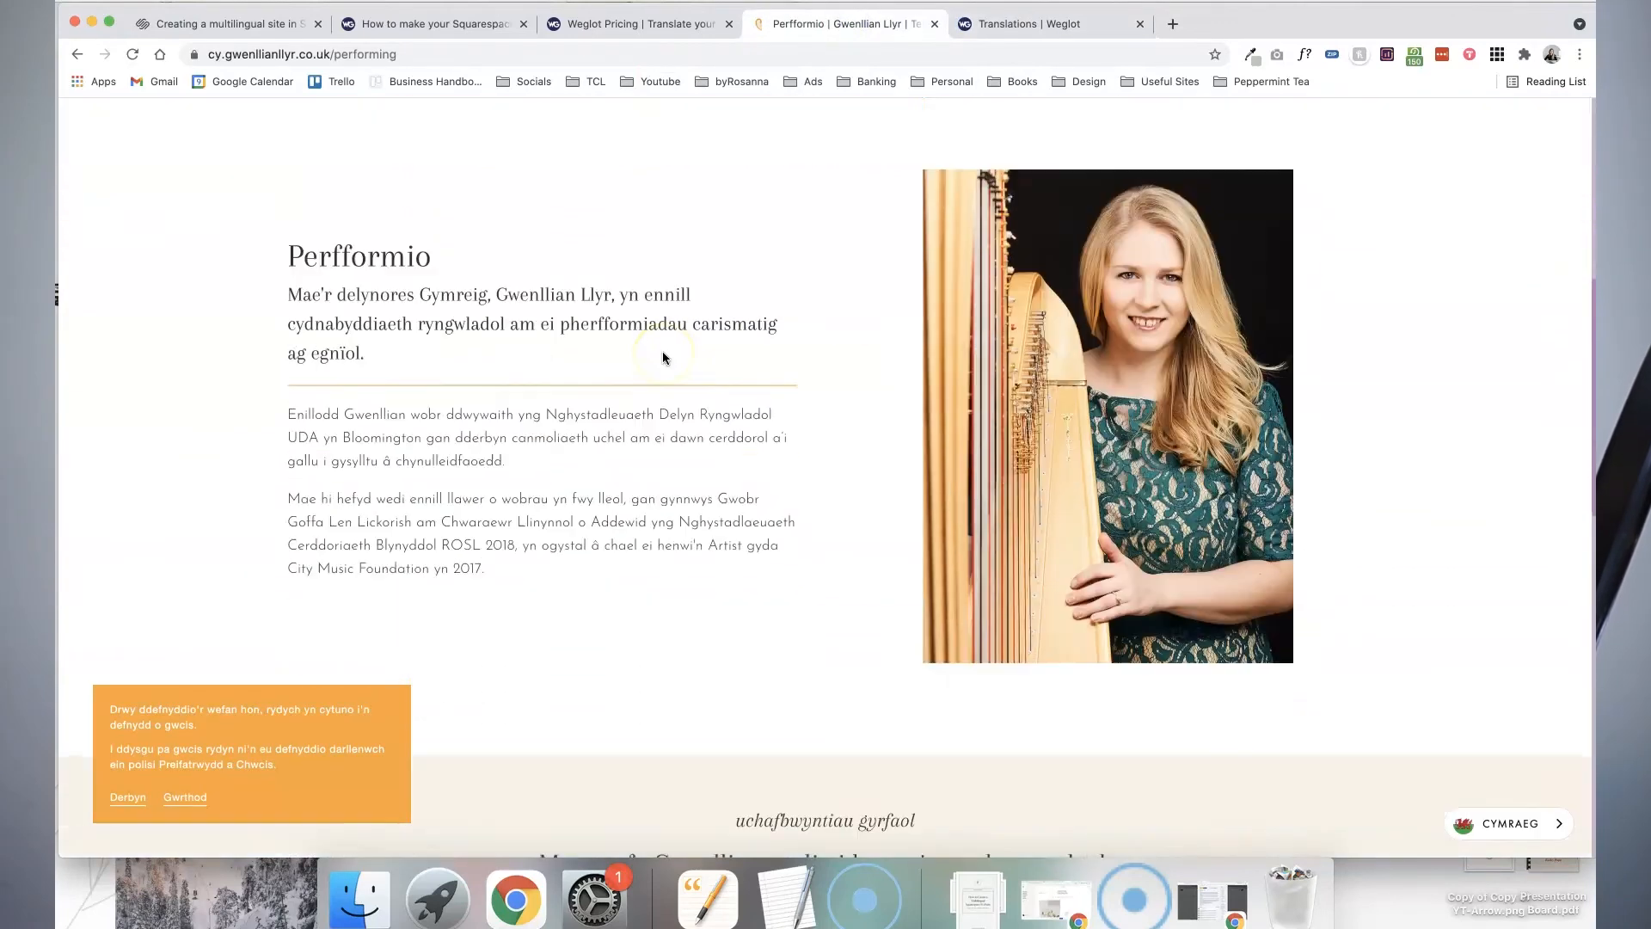
scroll("down", 3)
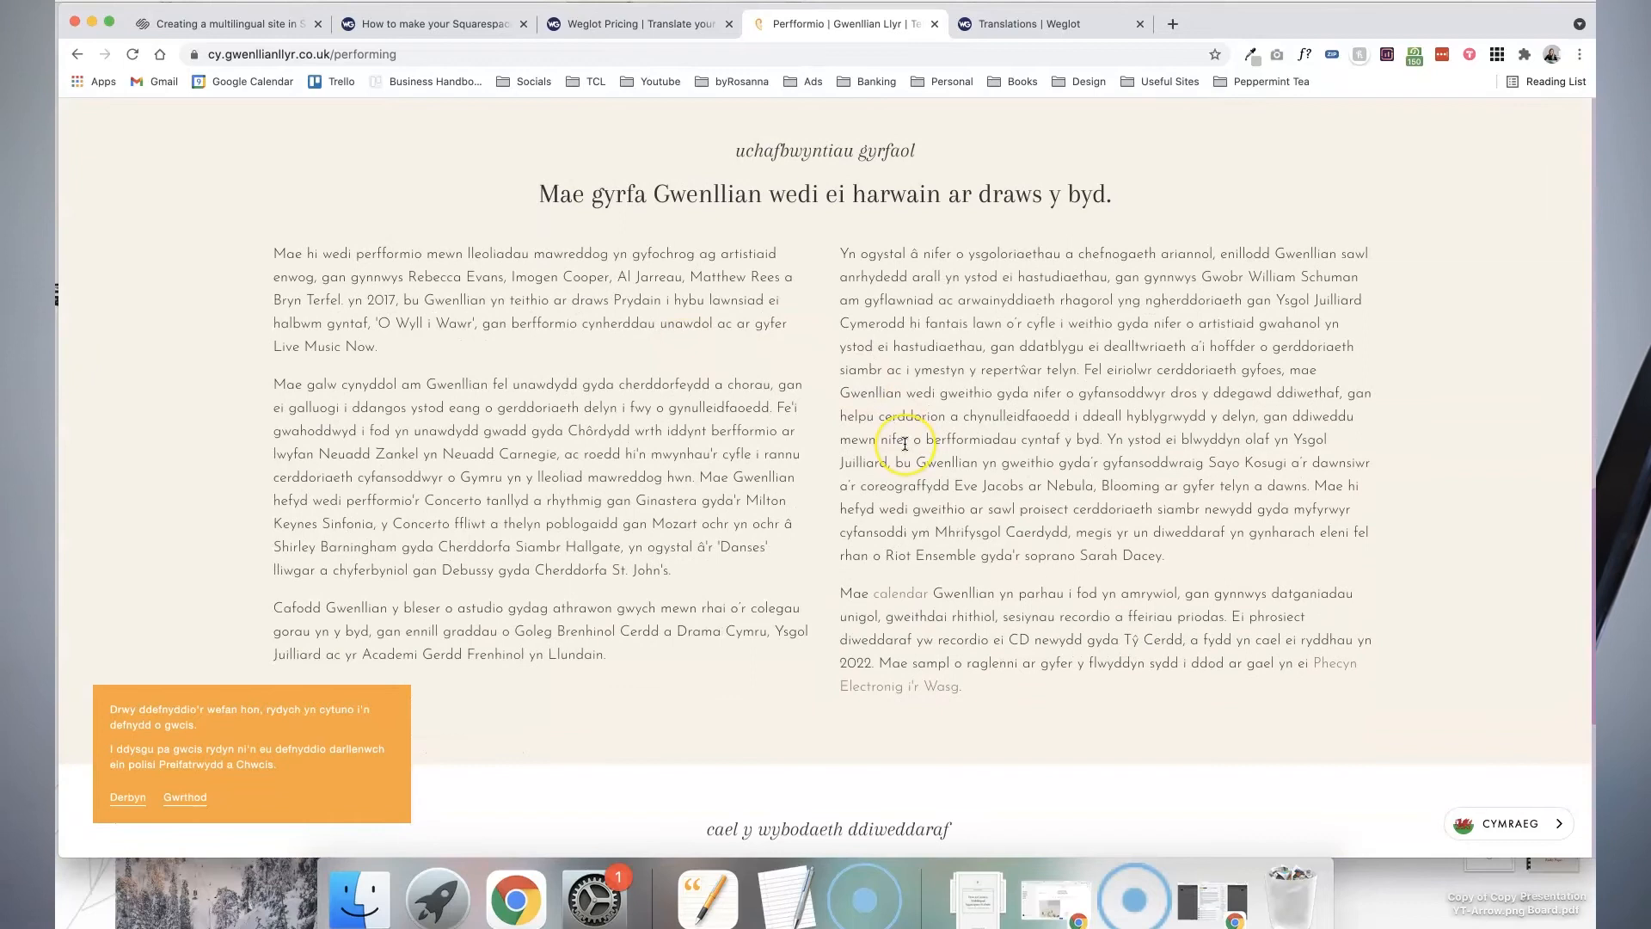
scroll("down", 3)
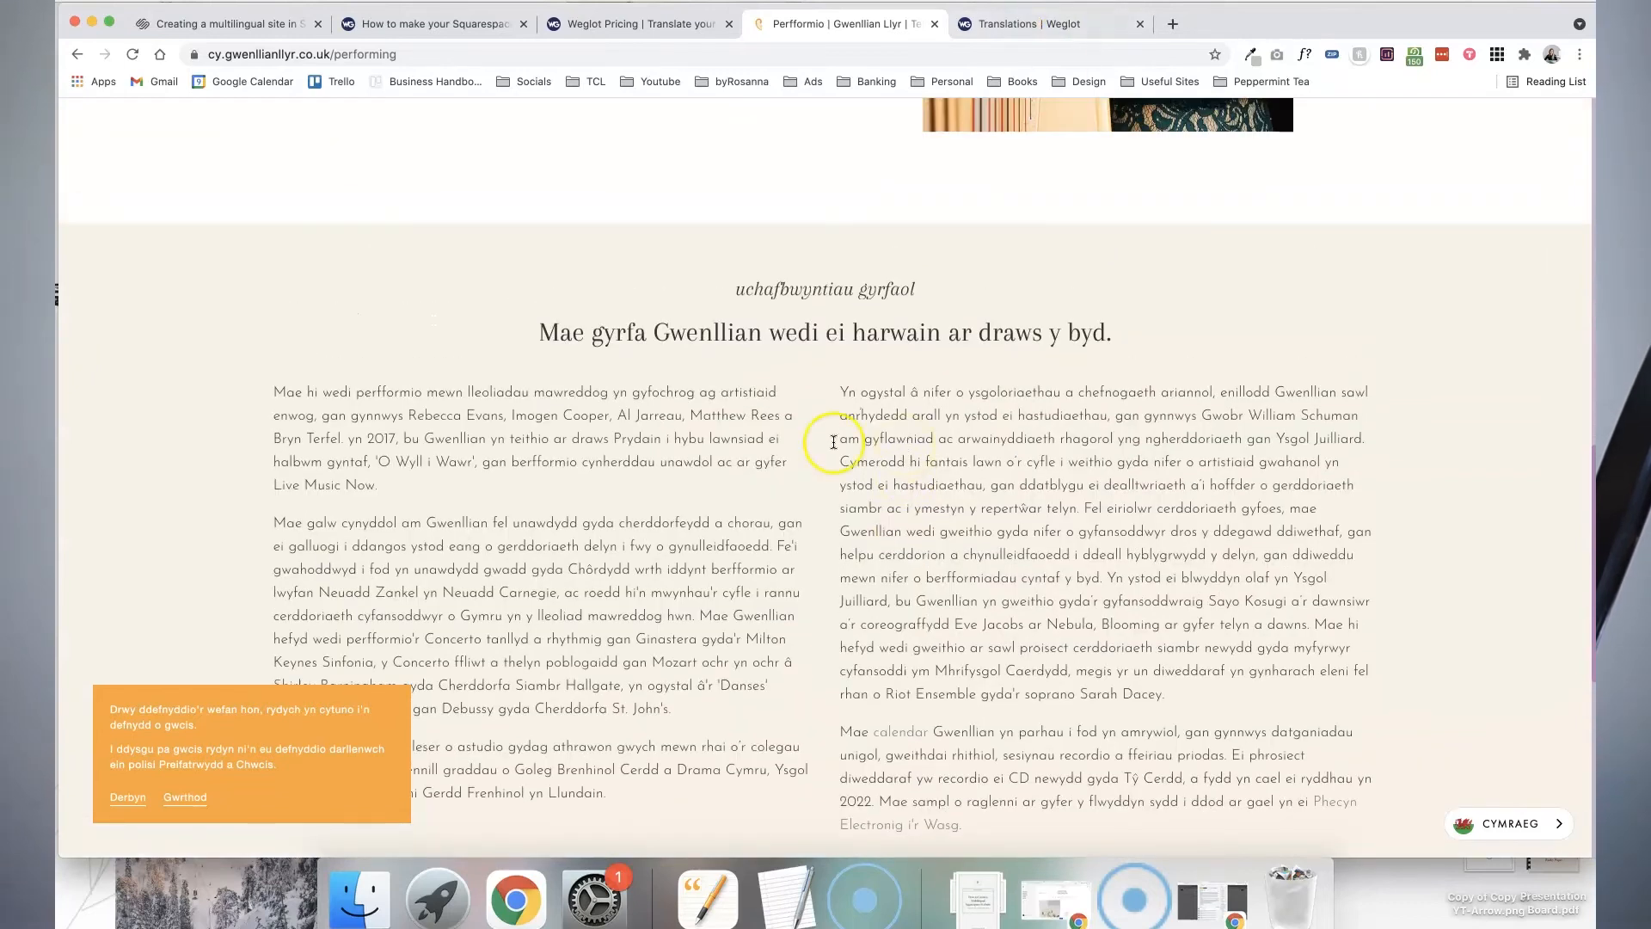
scroll("up", 3)
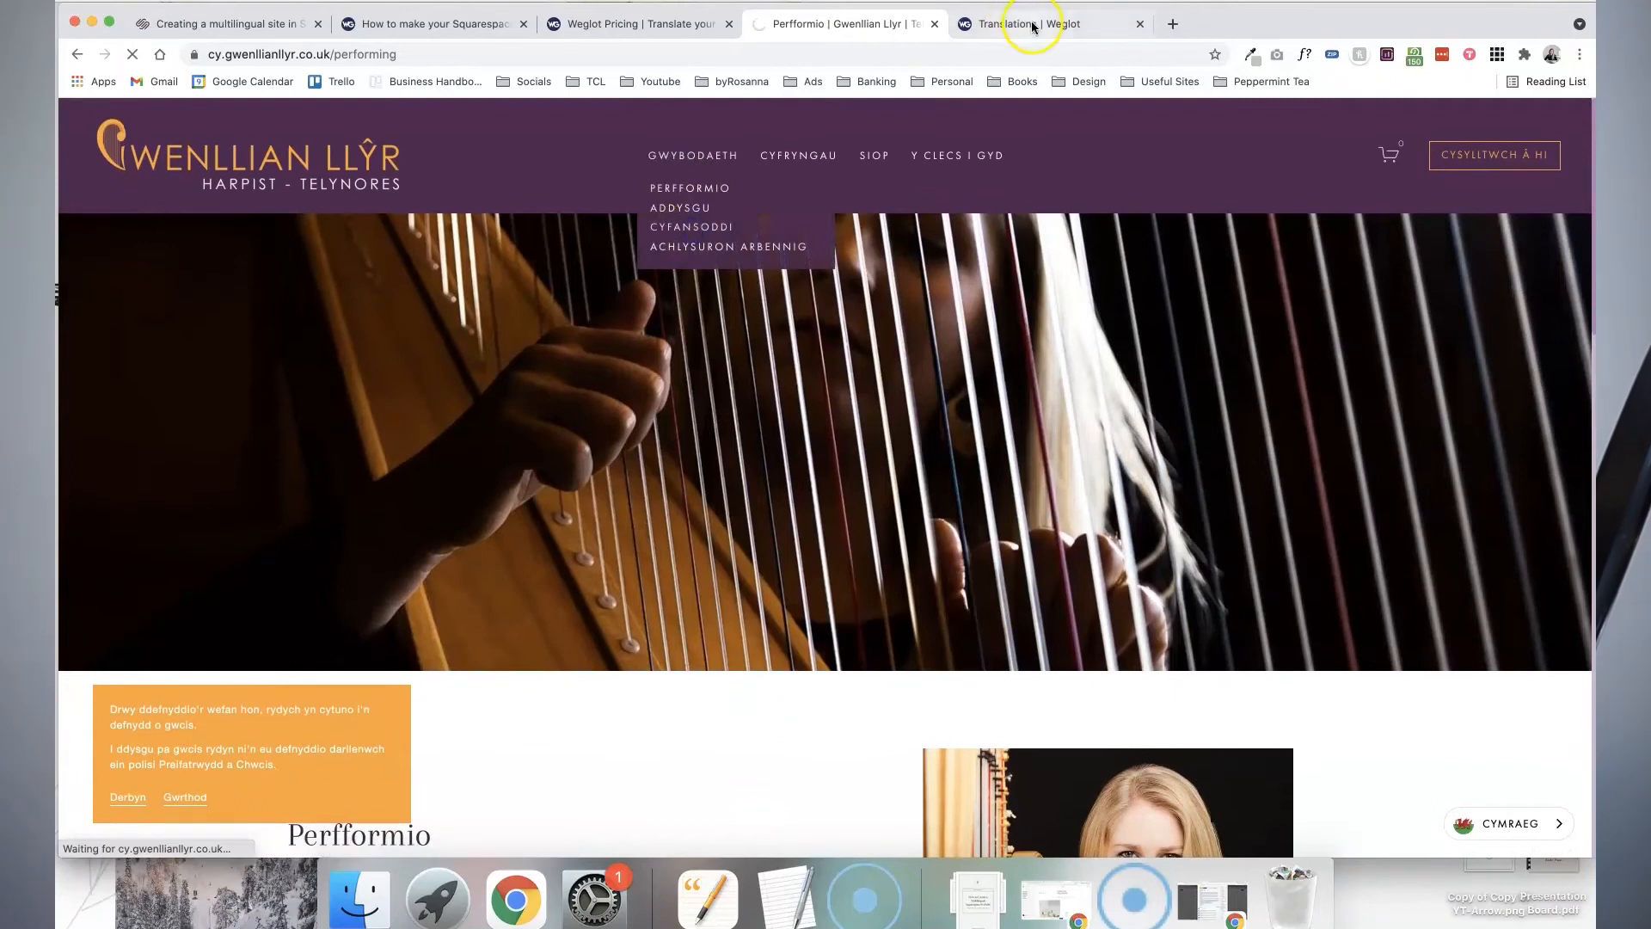
left_click(1037, 24)
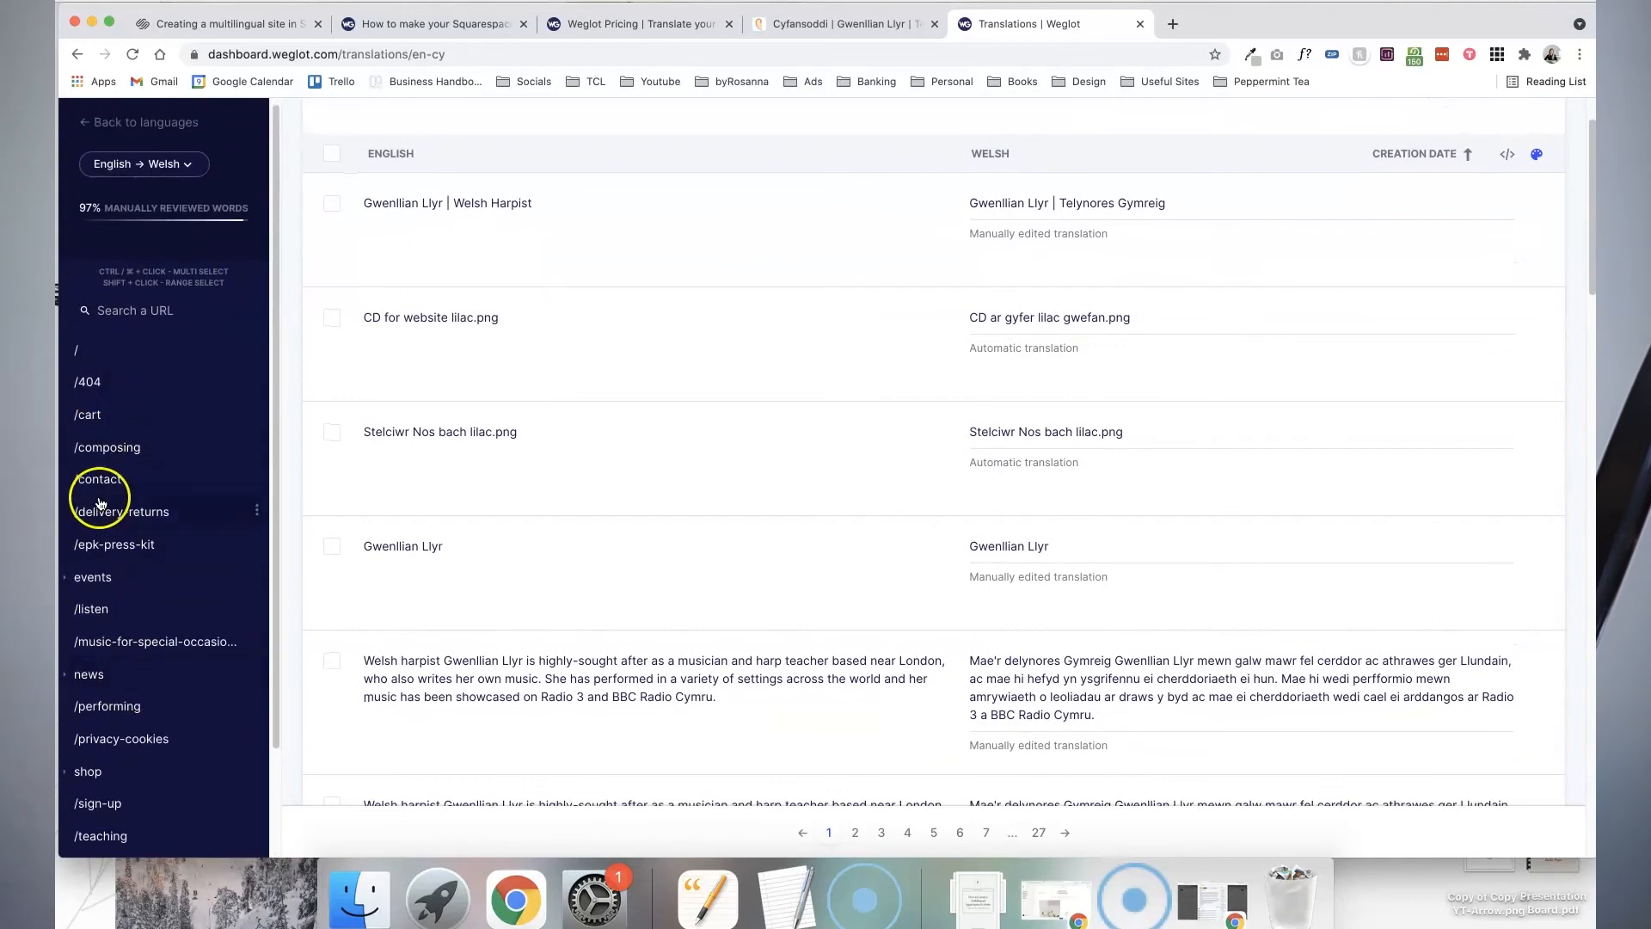
- Filter the Welsh translations to /contact and scroll through its 12 strings
left_click(98, 479)
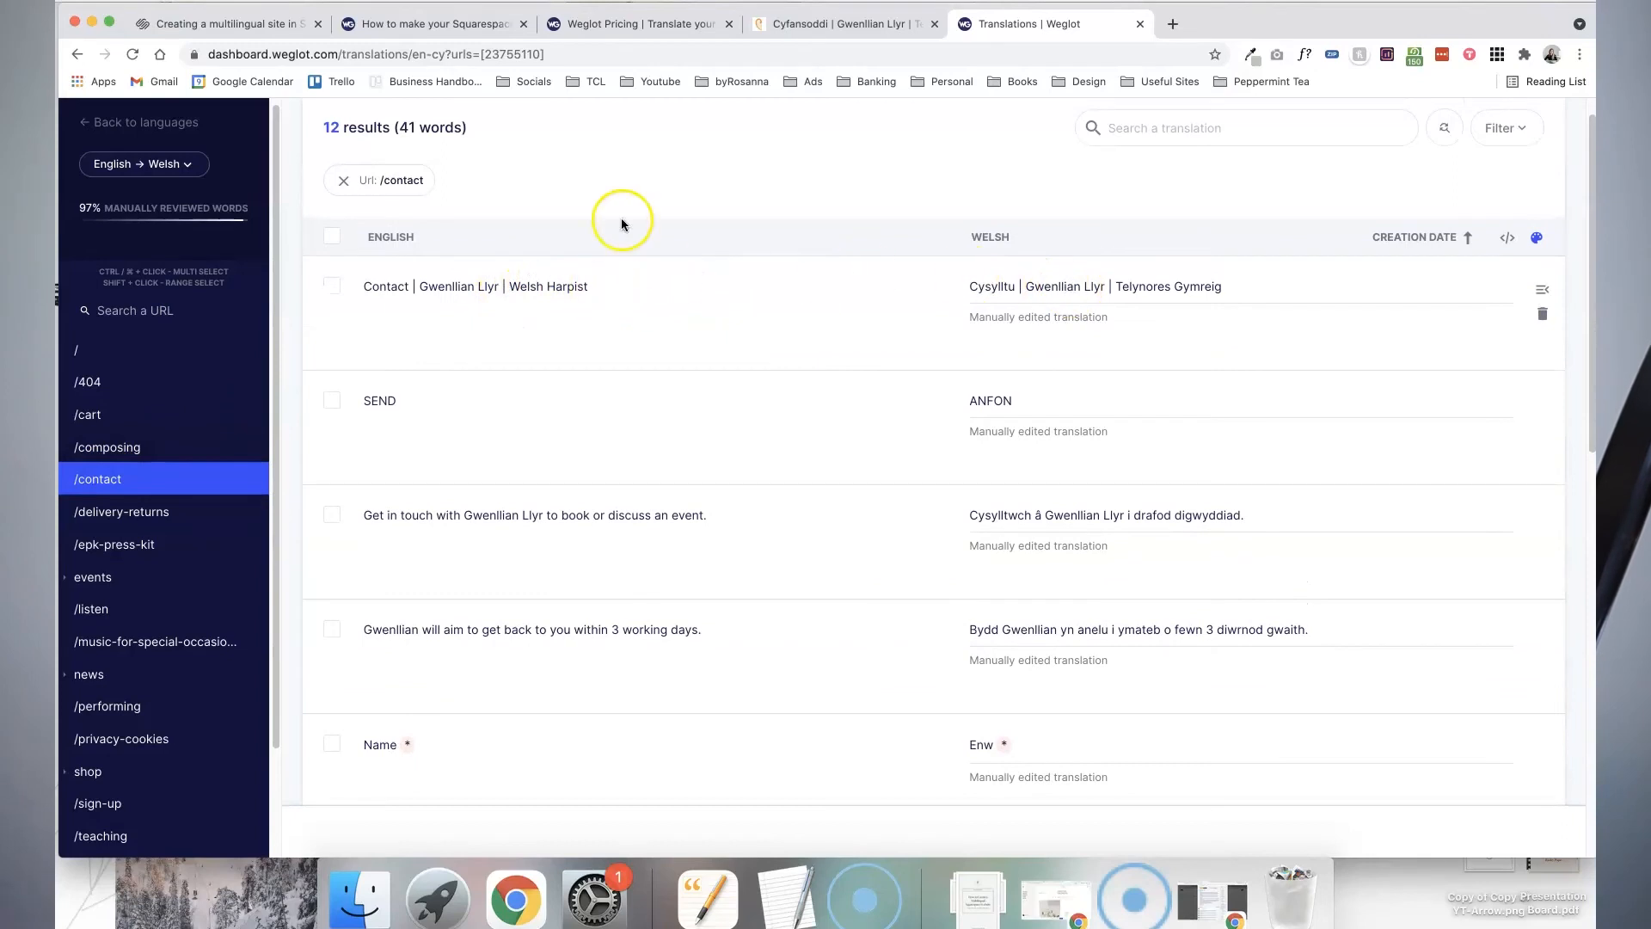
mouse_move(843, 23)
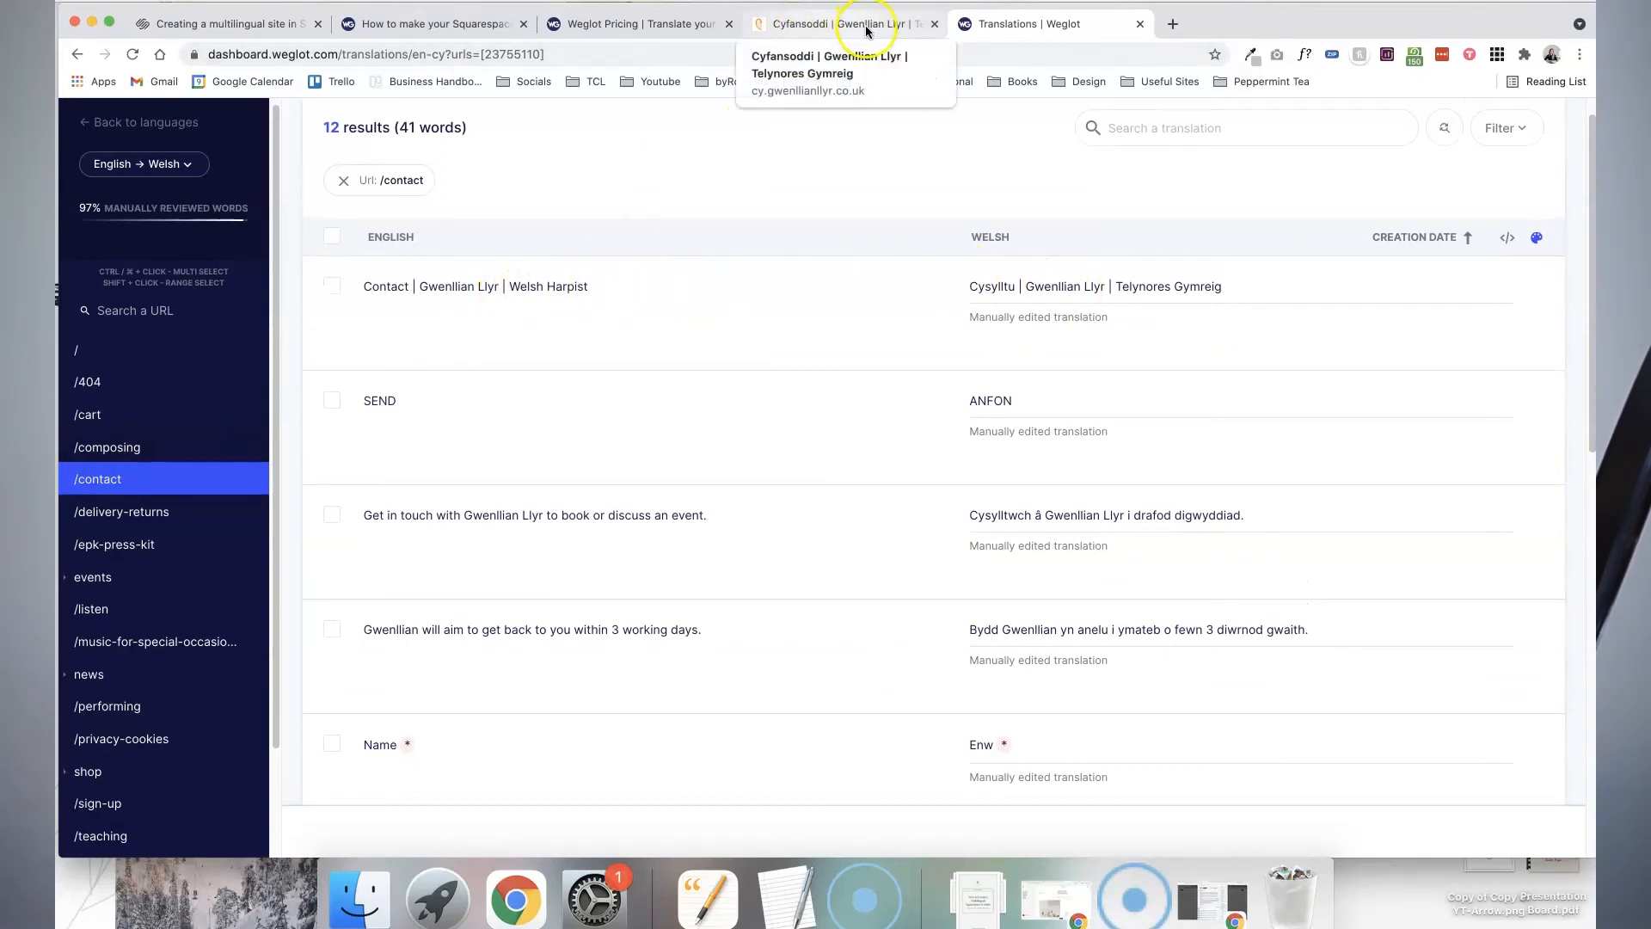
scroll("down", 3)
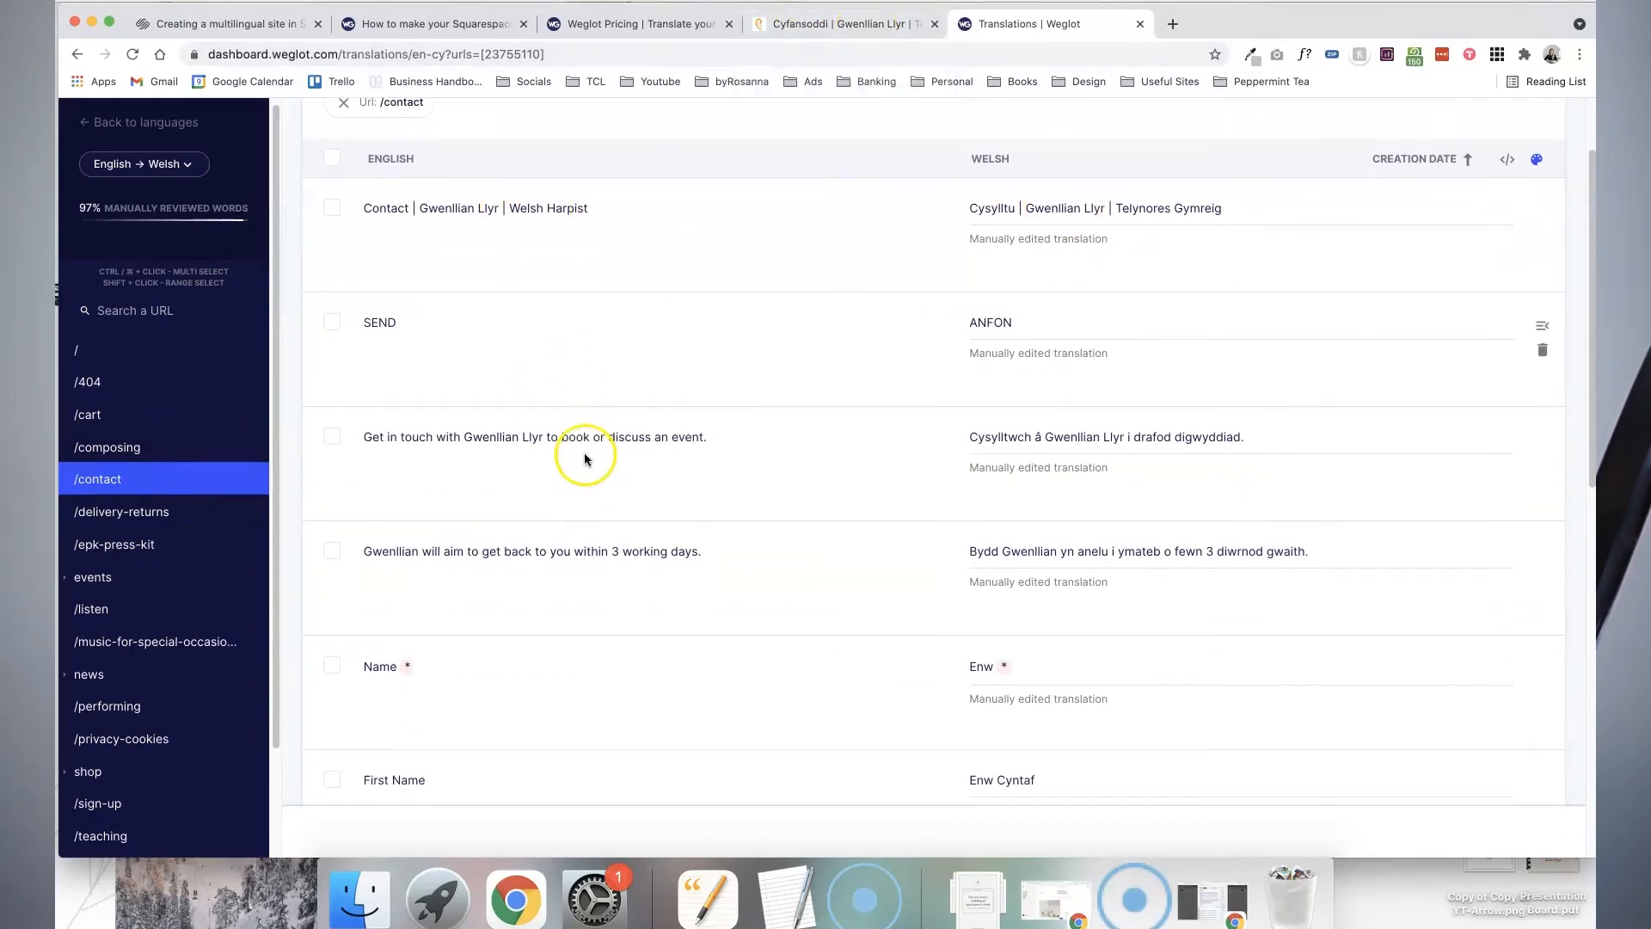
scroll("down", 3)
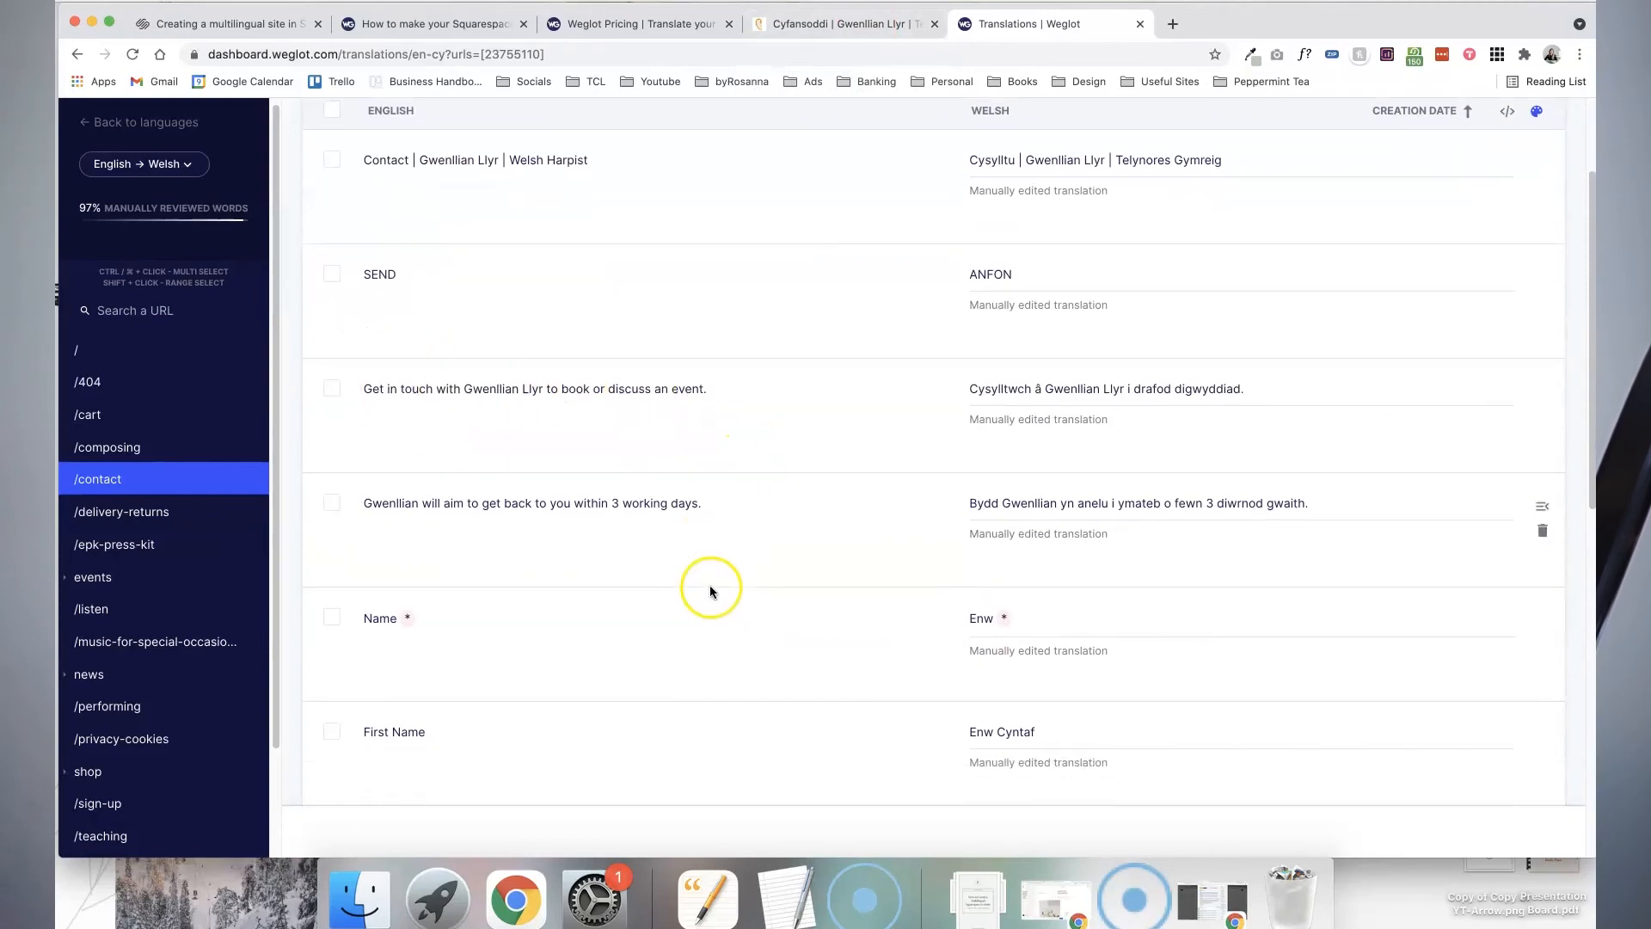
left_click(1137, 389)
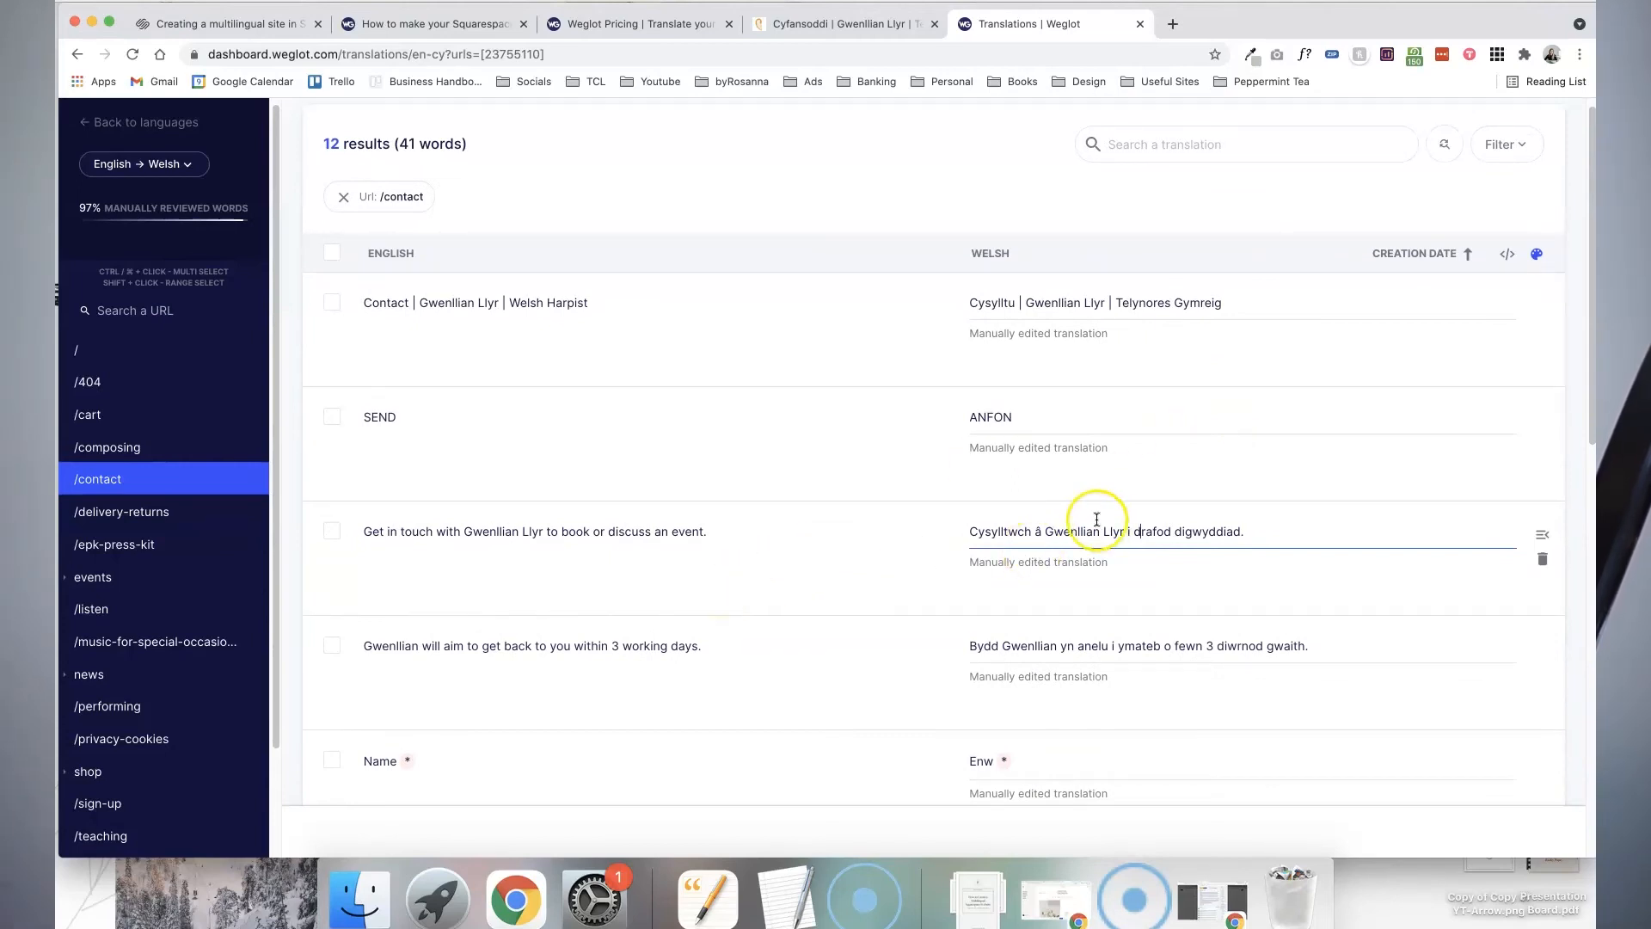
- Put the Welsh text of the 'Get in touch…' row into edit mode
left_click(1244, 531)
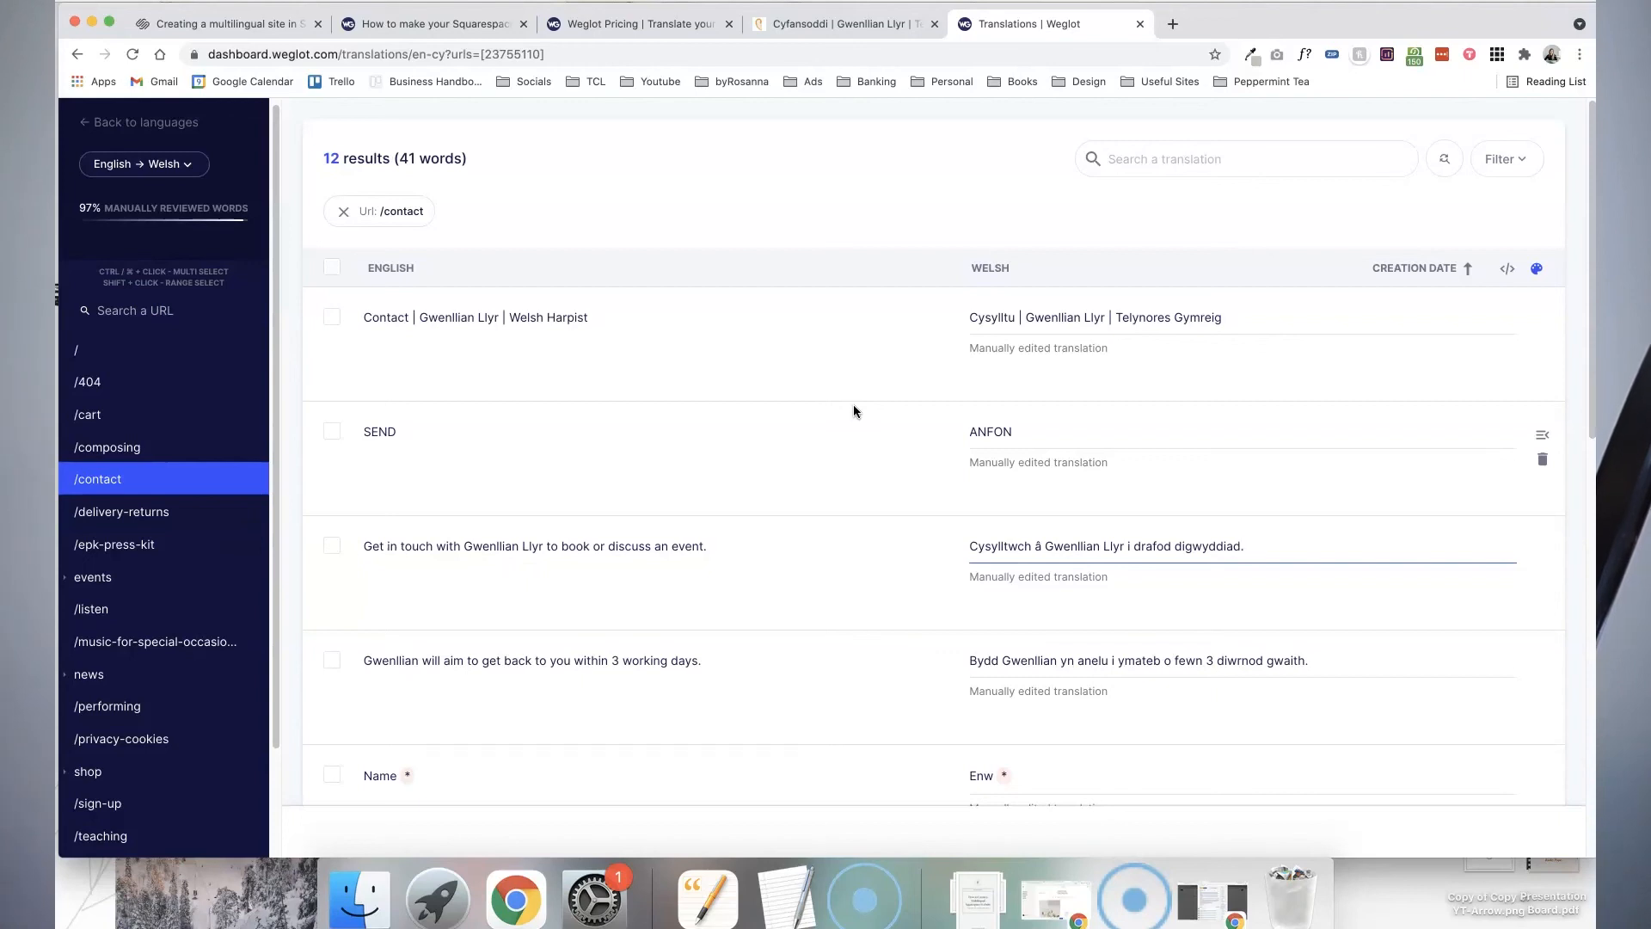
scroll("down", 3)
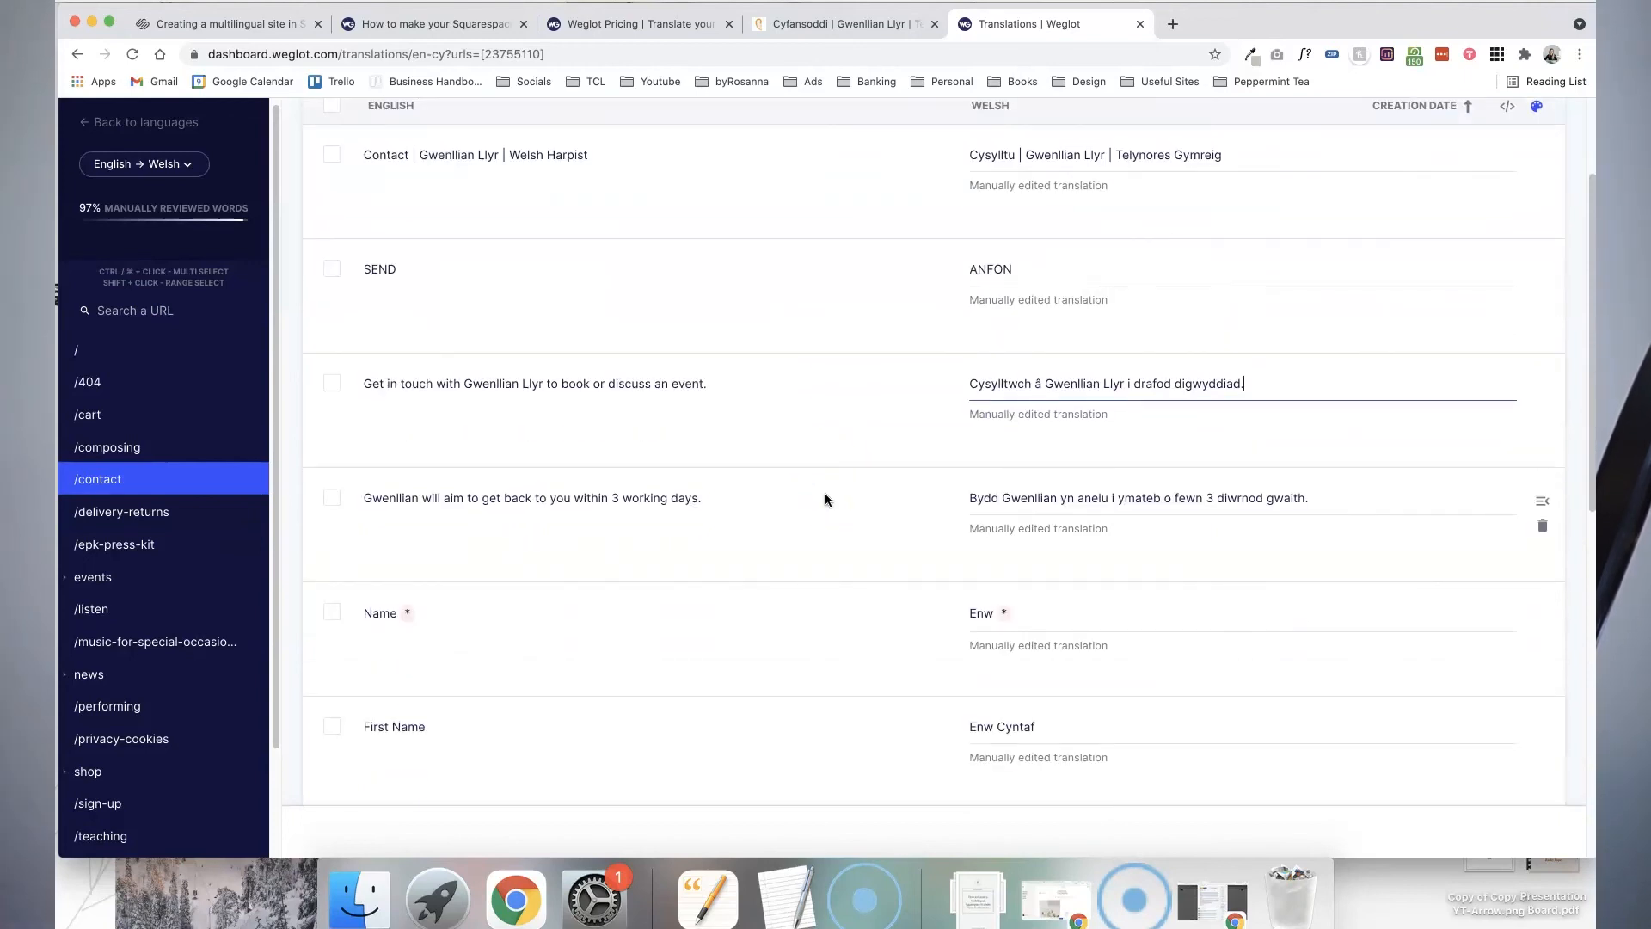